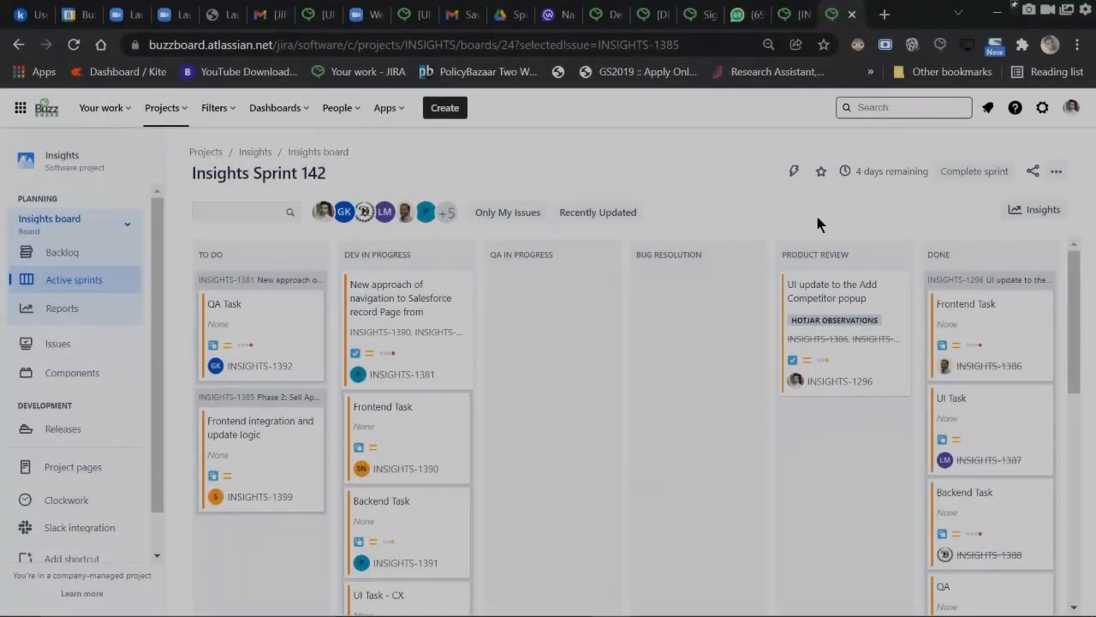
{"action": "mouse_move", "coordinate": [668, 194]}
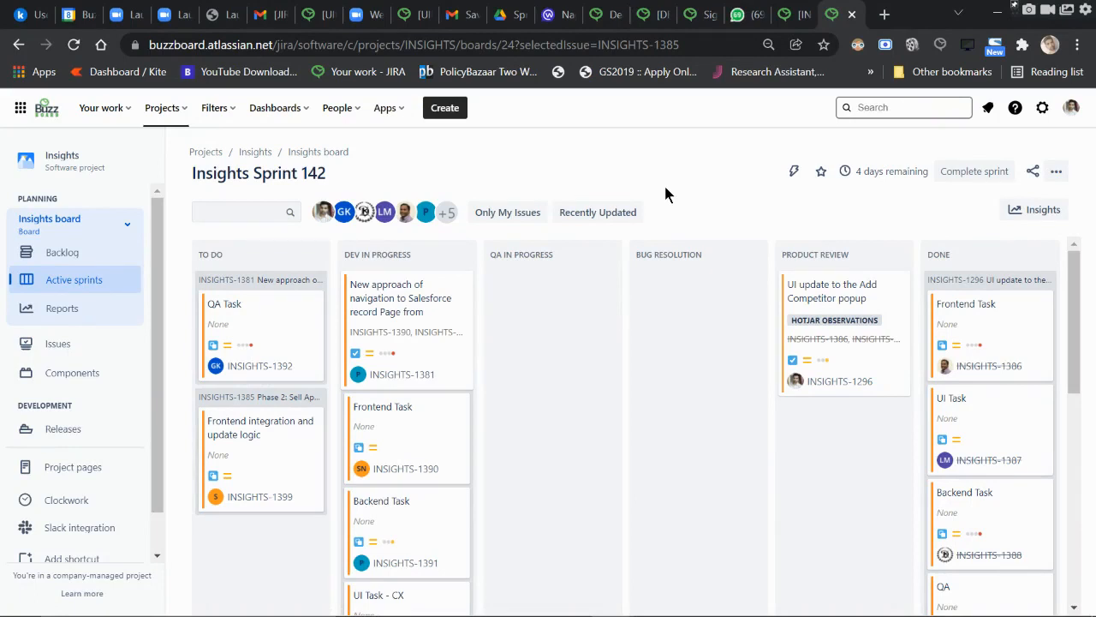
{"action": "mouse_move", "coordinate": [387, 107]}
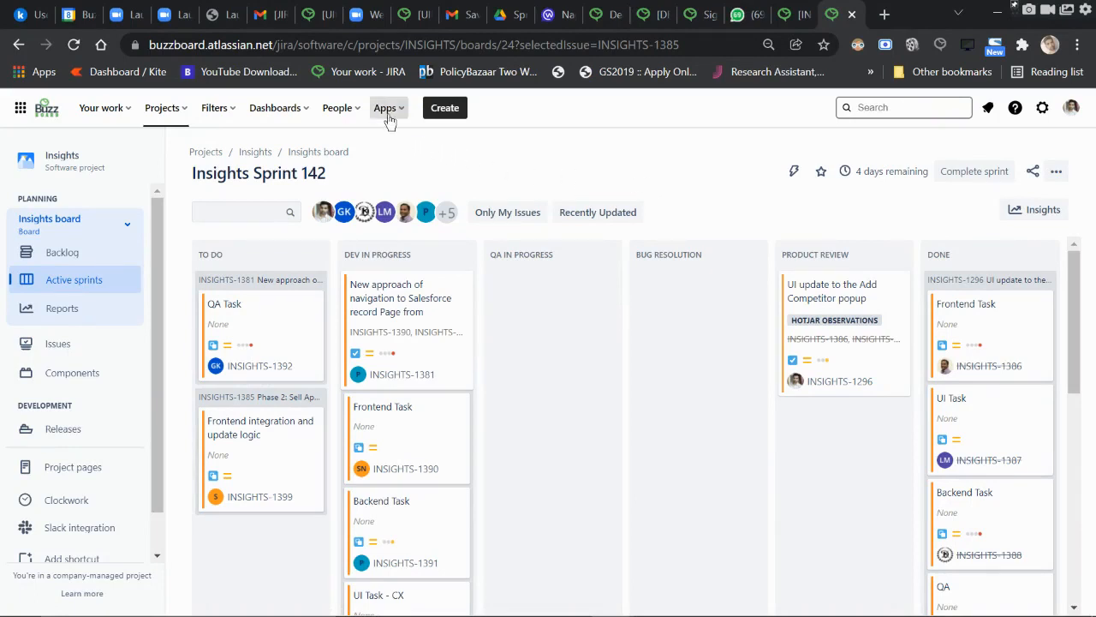
- Show the installed apps list, including Clockwork and Timetracker, from the Insights Sprint 142 board
{"action": "left_click", "coordinate": [386, 107]}
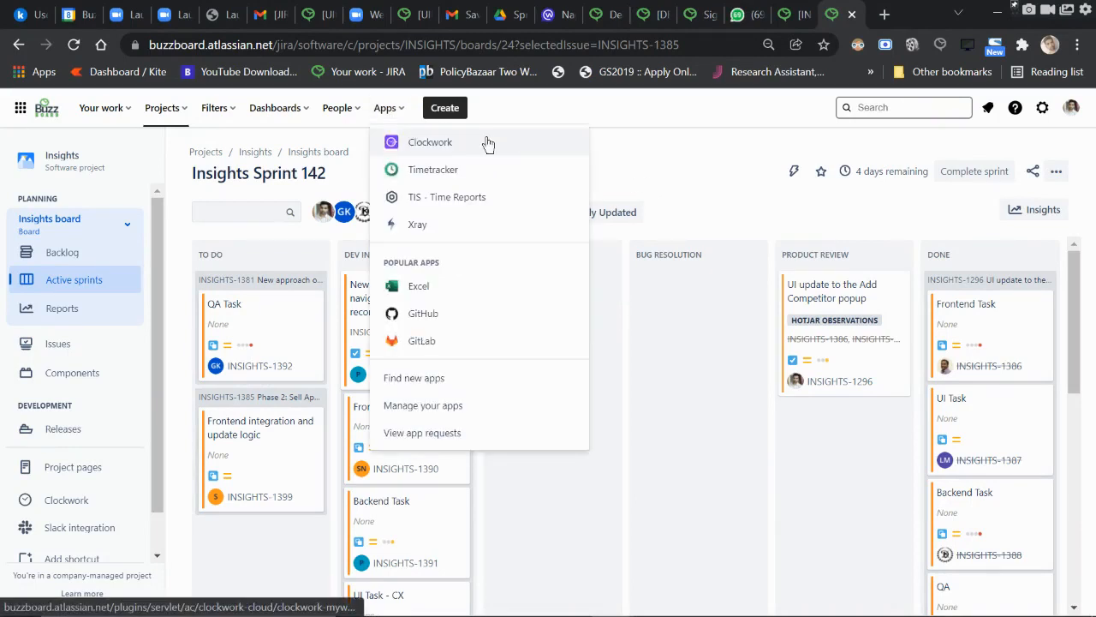
{"action": "mouse_move", "coordinate": [672, 165]}
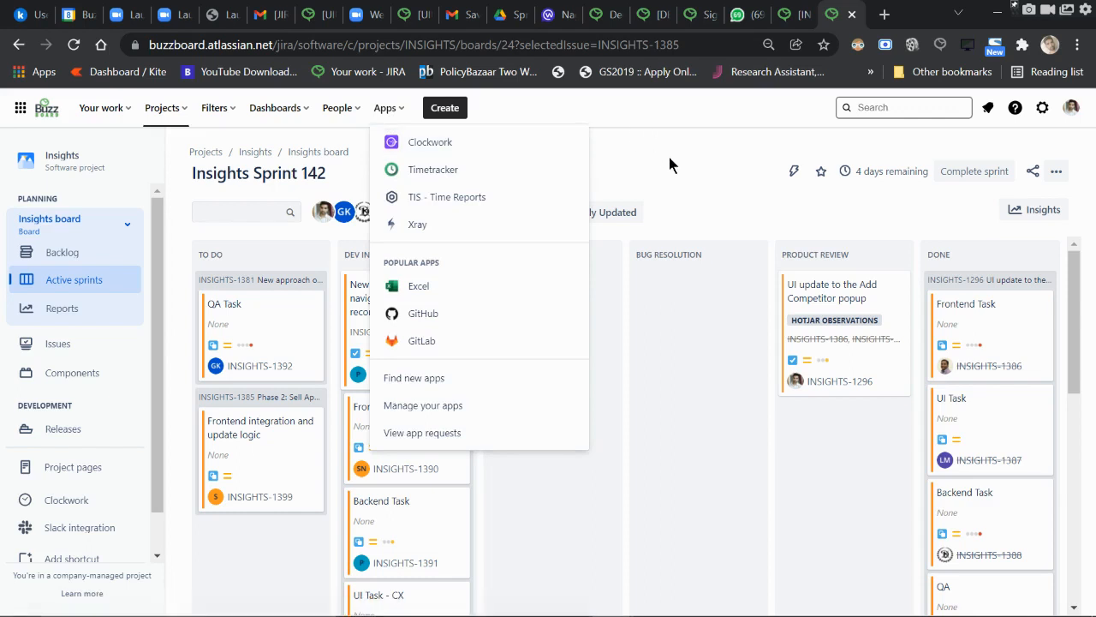
{"action": "mouse_move", "coordinate": [535, 155]}
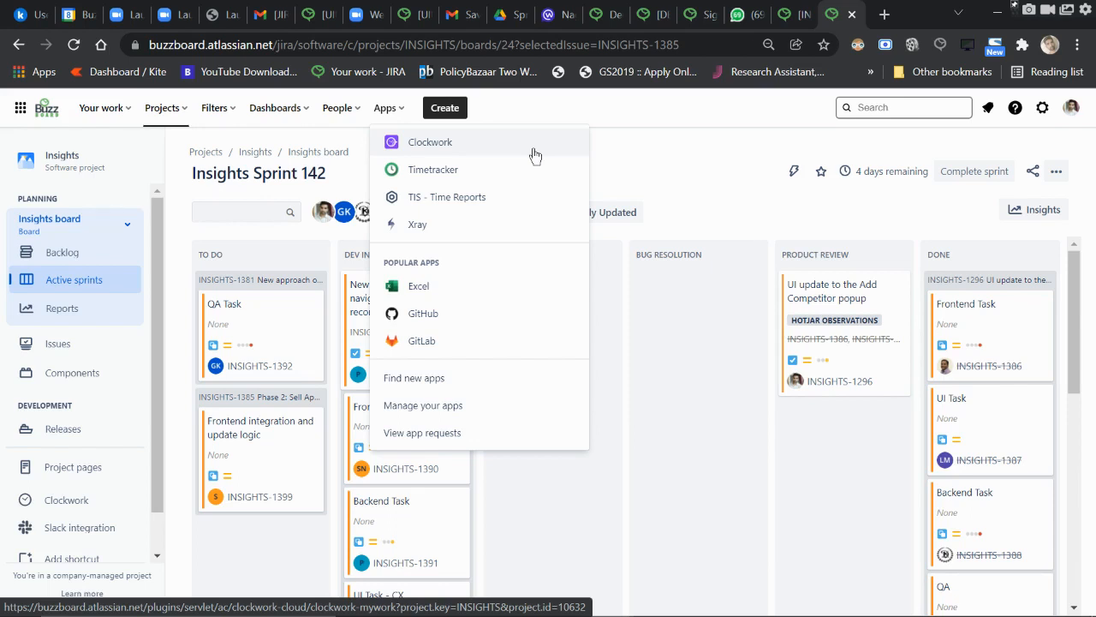
{"action": "mouse_move", "coordinate": [649, 139]}
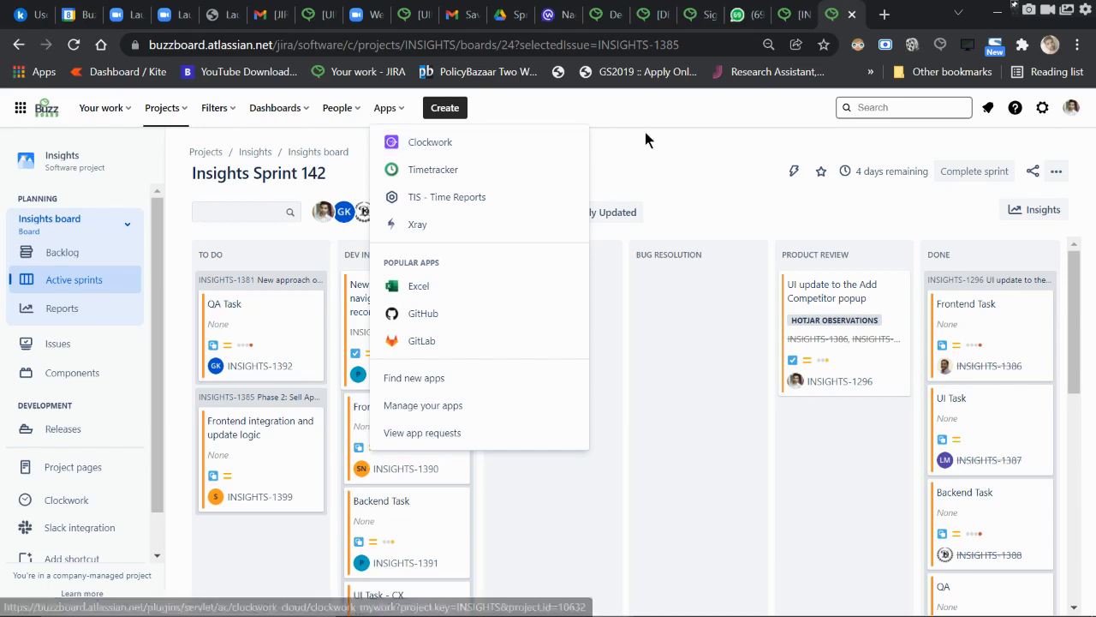
- Open issue INSIGHTS-1381 from DEV IN PROGRESS and scroll to its Clockwork panel showing 0h
{"action": "left_click", "coordinate": [646, 139]}
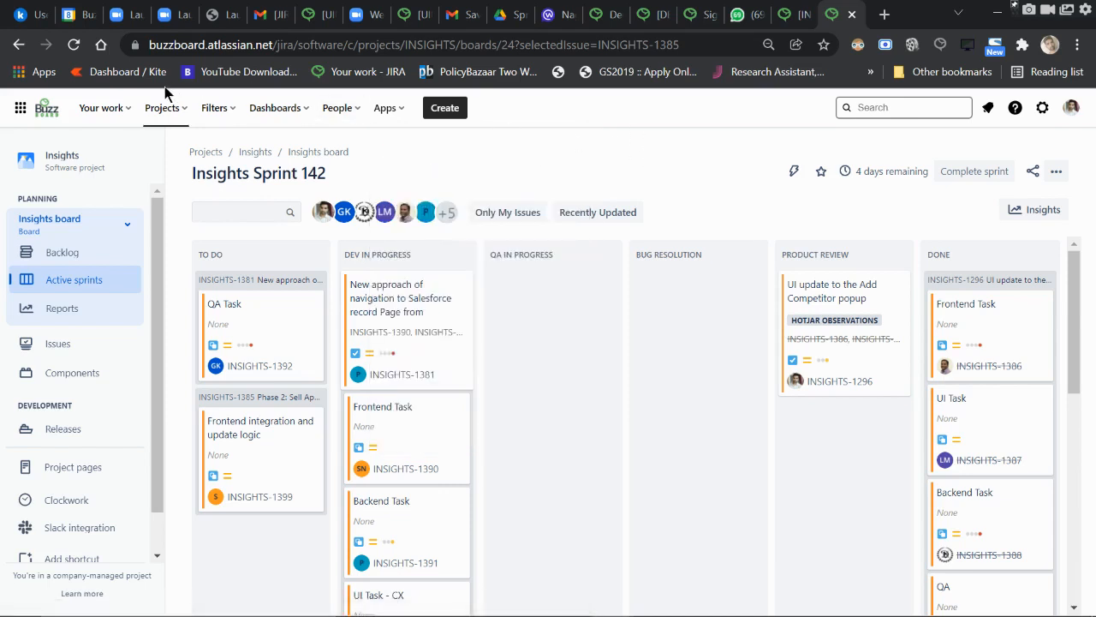
{"action": "mouse_move", "coordinate": [162, 107]}
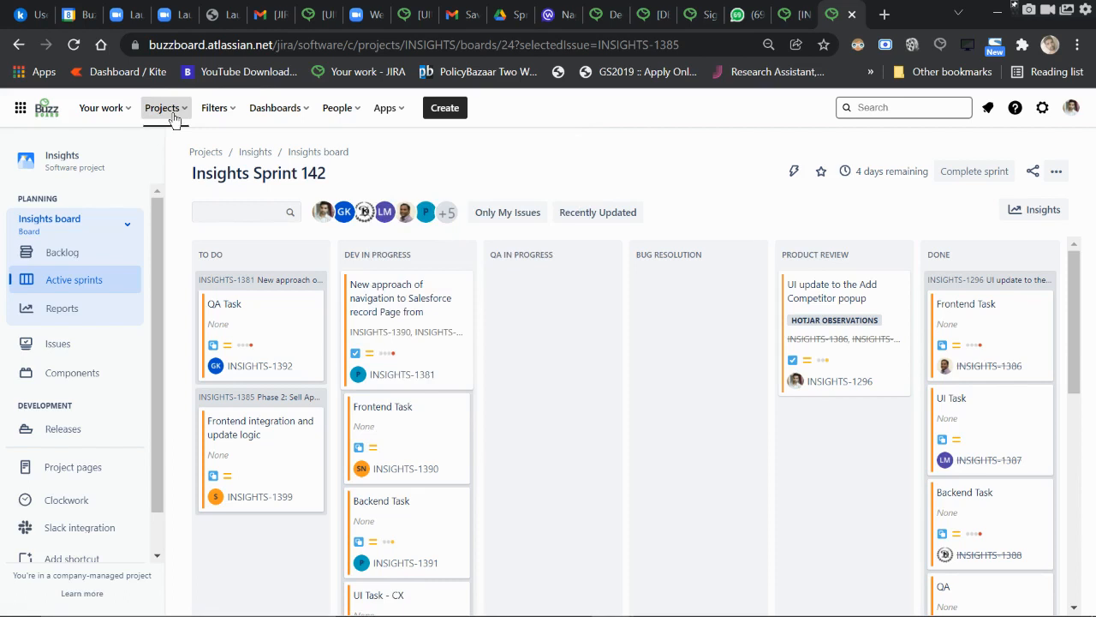
{"action": "mouse_move", "coordinate": [582, 195]}
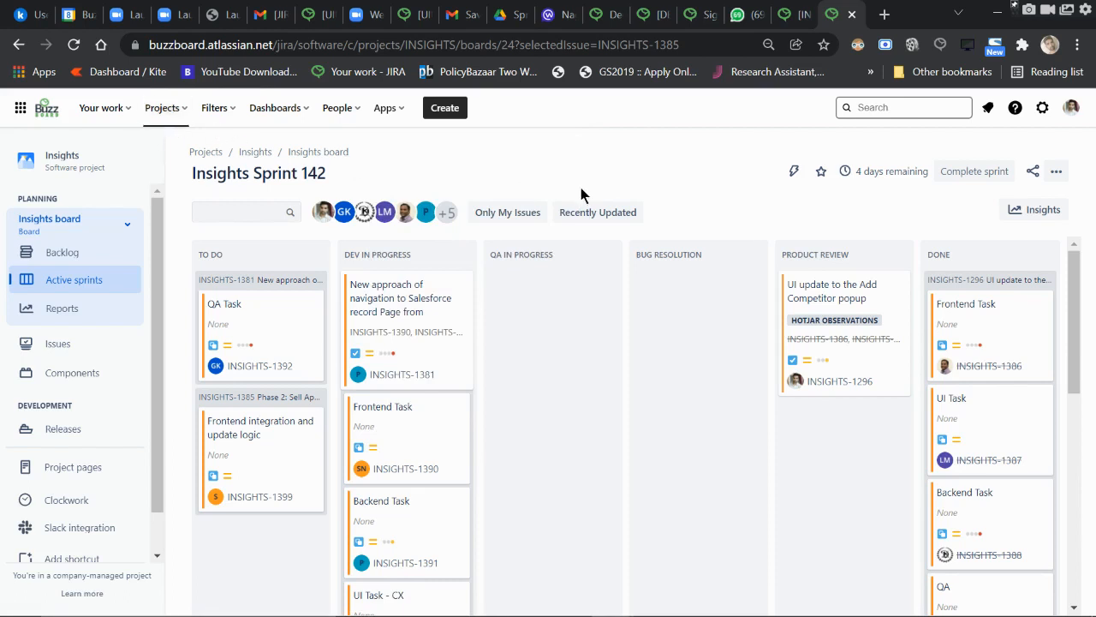
{"action": "mouse_move", "coordinate": [647, 270]}
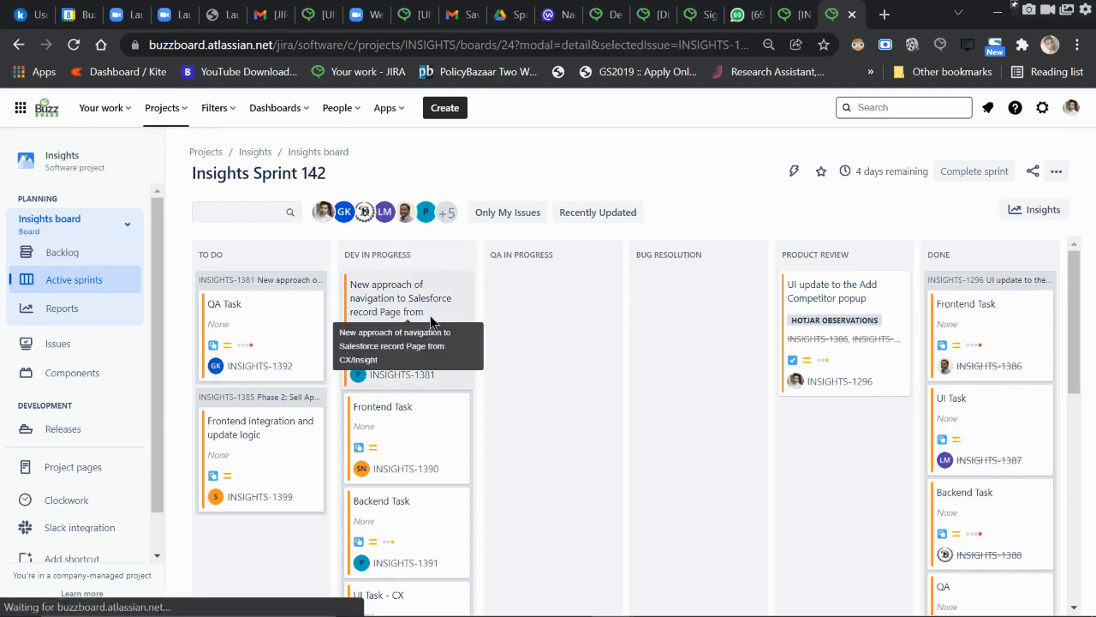
{"action": "left_click", "coordinate": [400, 298]}
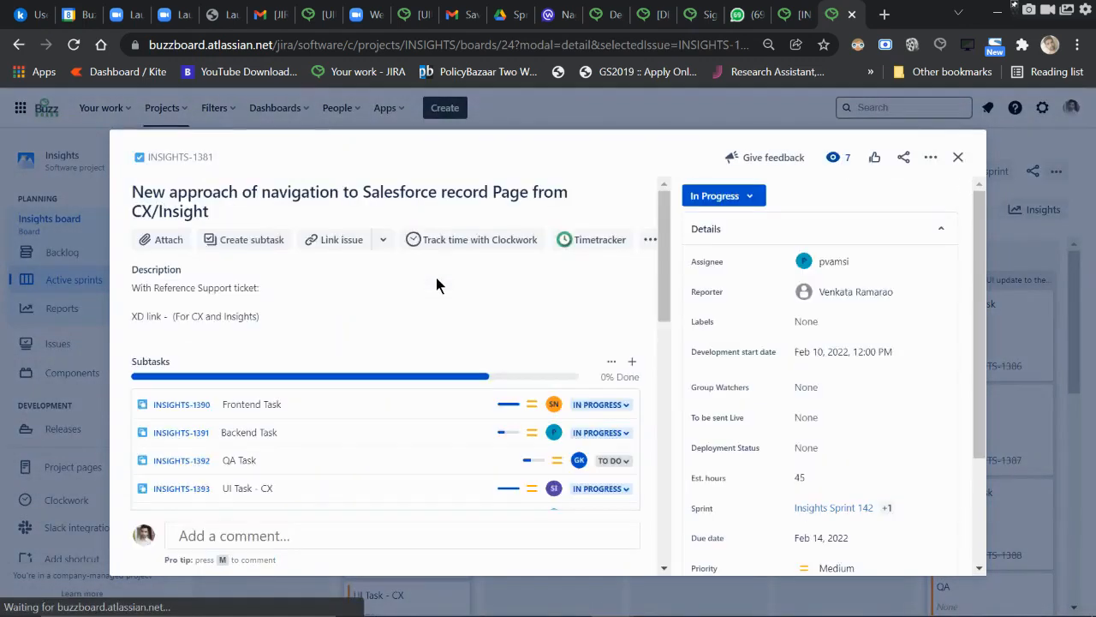
{"action": "scroll", "scroll_direction": "down", "scroll_amount": 3}
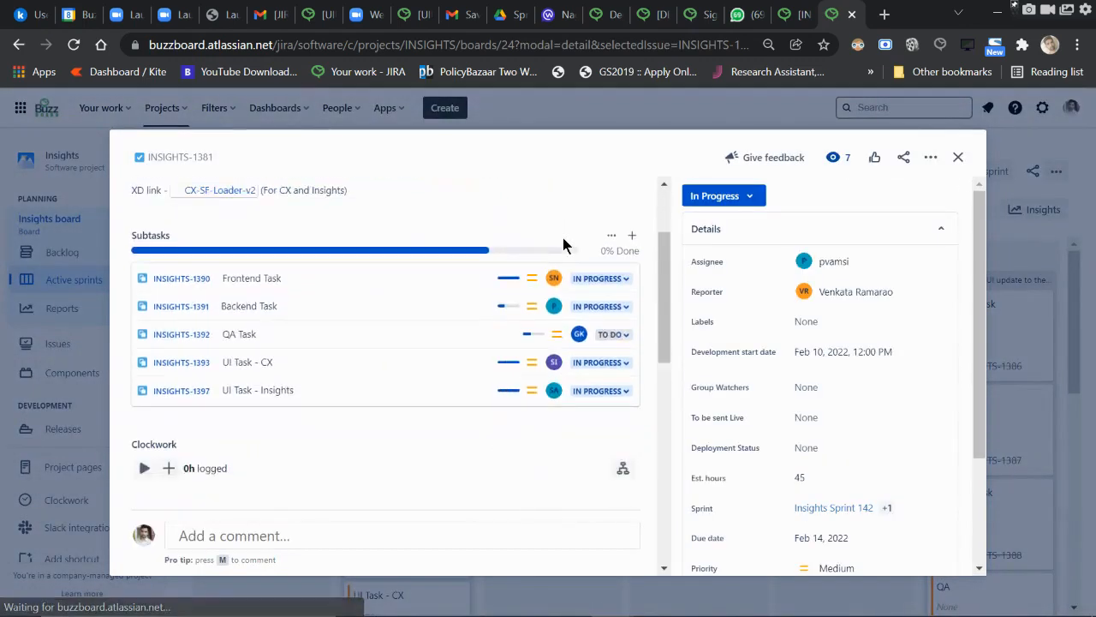
{"action": "scroll", "scroll_direction": "down", "scroll_amount": 3}
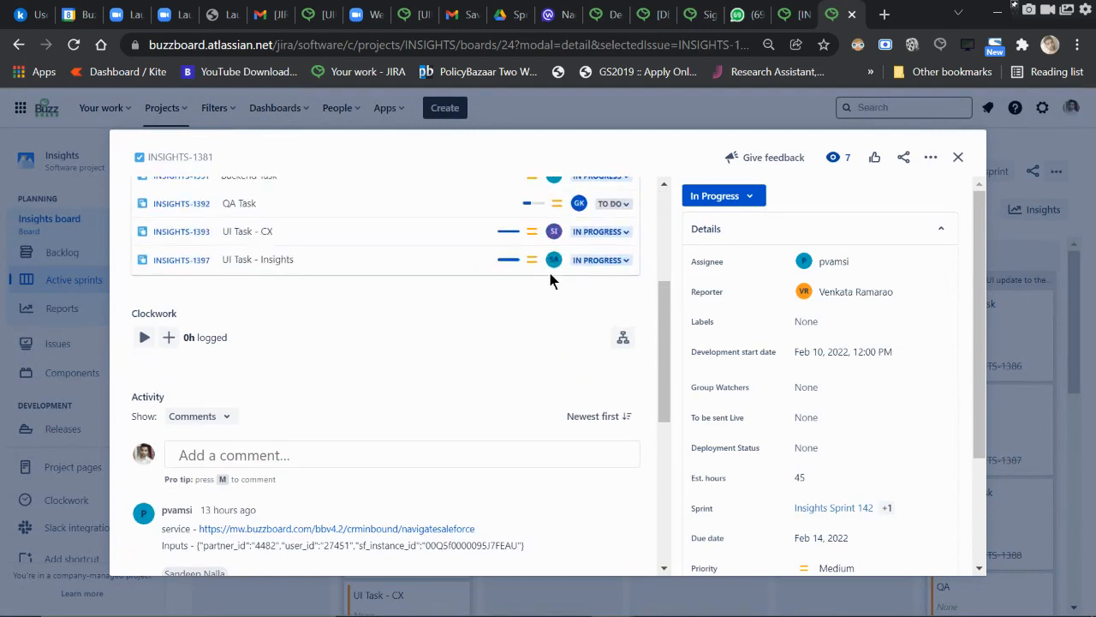
{"action": "mouse_move", "coordinate": [510, 306]}
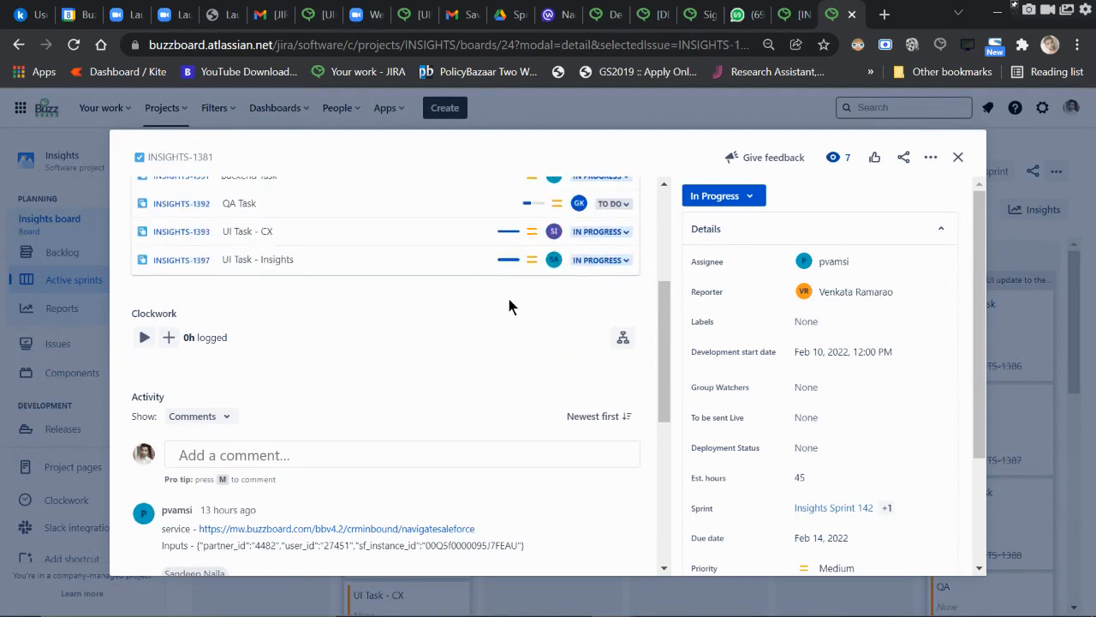
{"action": "mouse_move", "coordinate": [347, 309]}
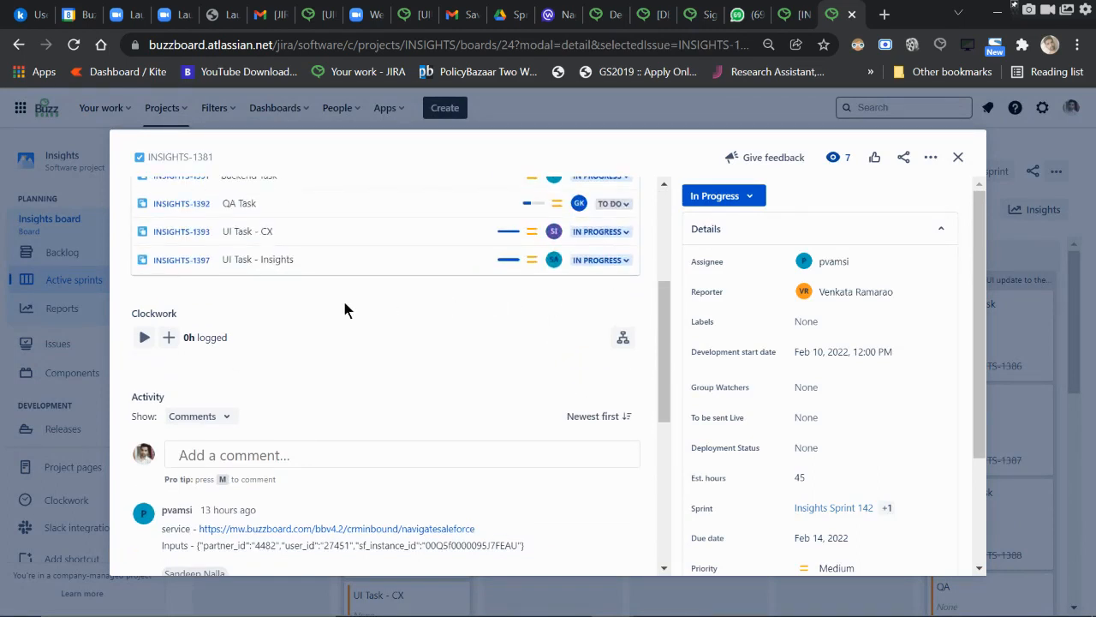
{"action": "mouse_move", "coordinate": [129, 373]}
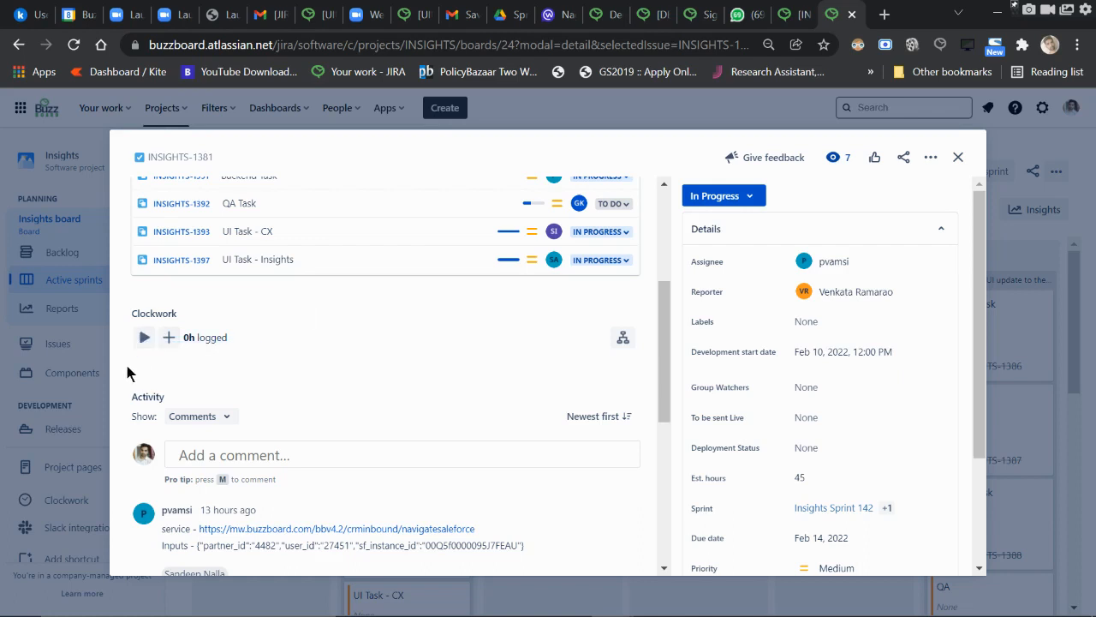
{"action": "mouse_move", "coordinate": [143, 336]}
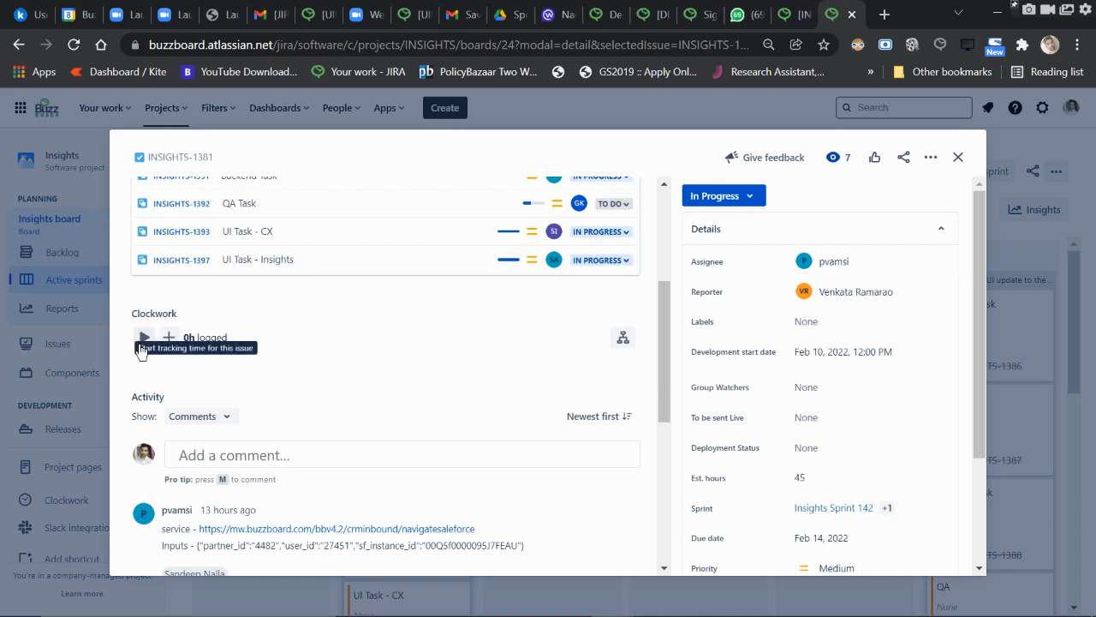
{"action": "mouse_move", "coordinate": [169, 343]}
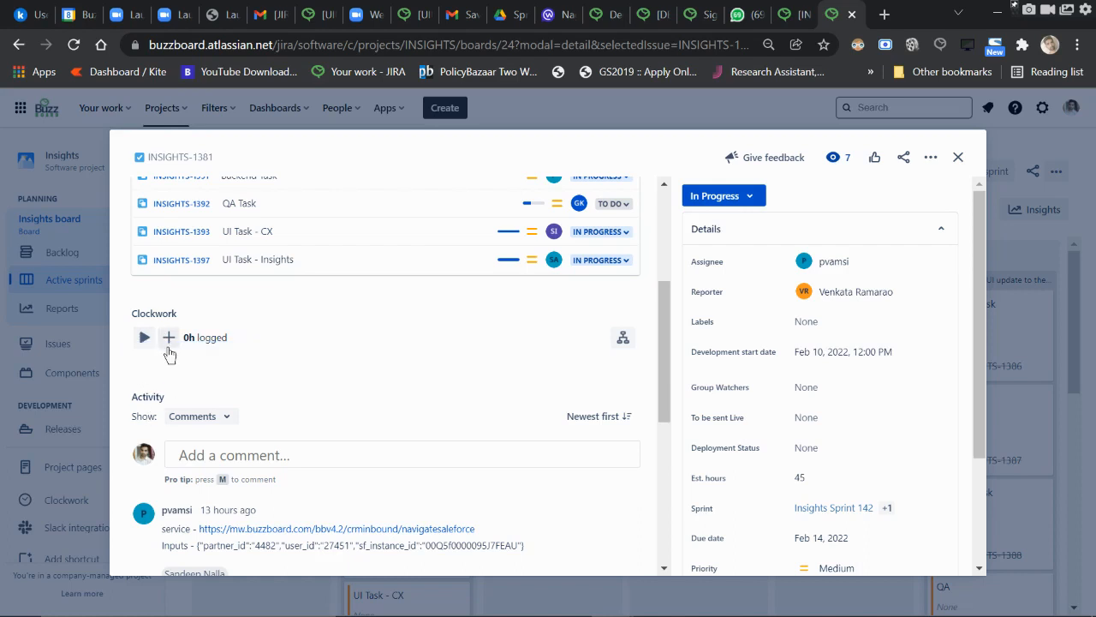
{"action": "mouse_move", "coordinate": [137, 367]}
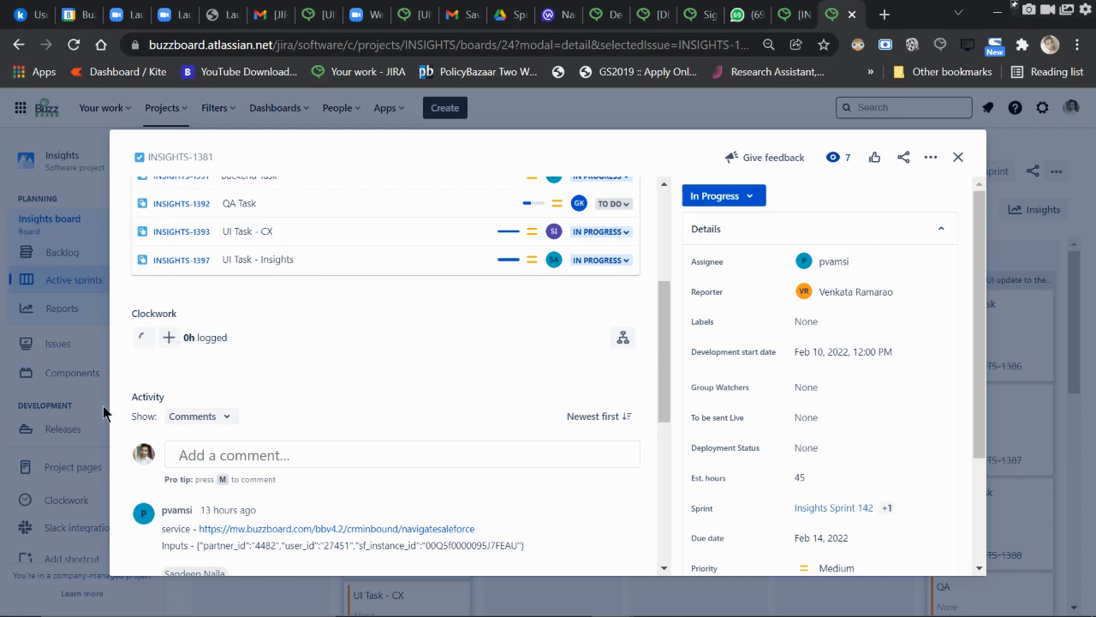
{"action": "left_click", "coordinate": [142, 336]}
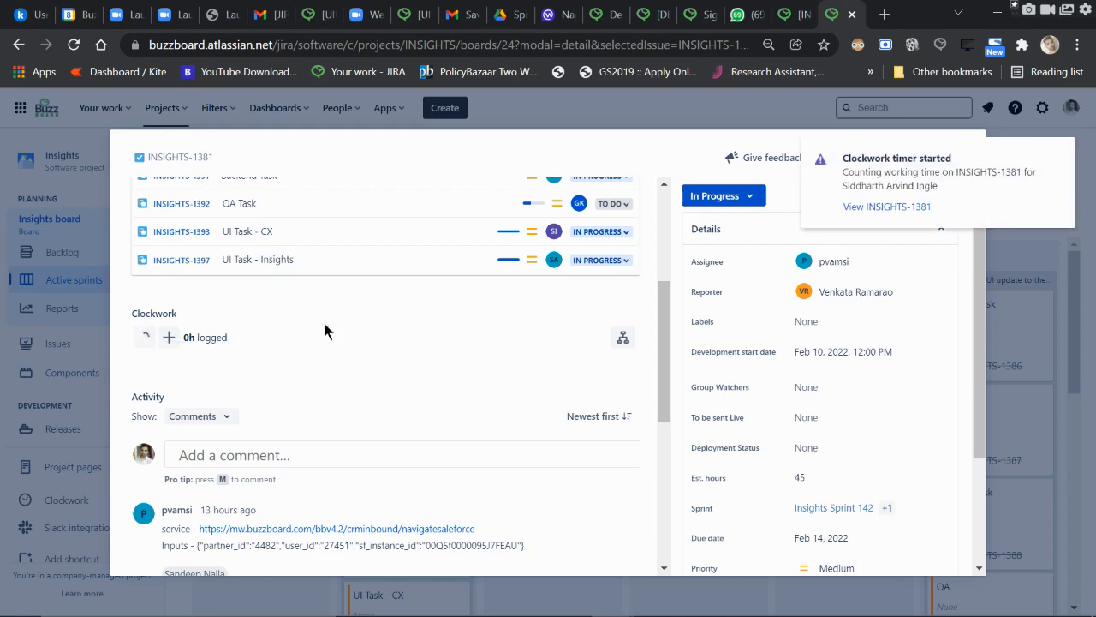
{"action": "left_click", "coordinate": [168, 337]}
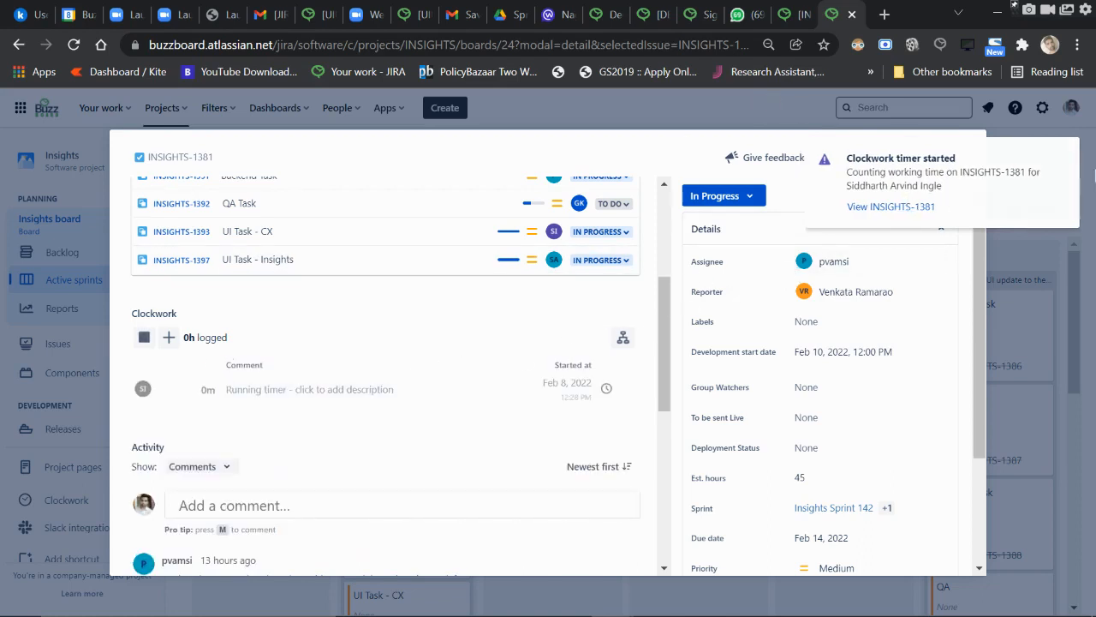
{"action": "left_click", "coordinate": [959, 158]}
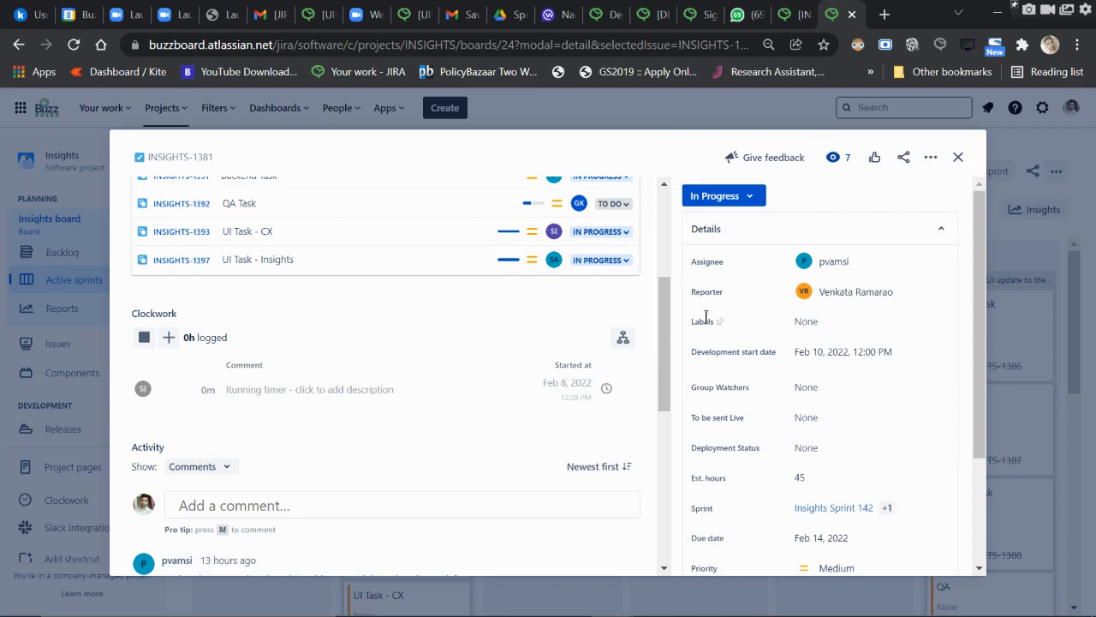
{"action": "mouse_move", "coordinate": [144, 337]}
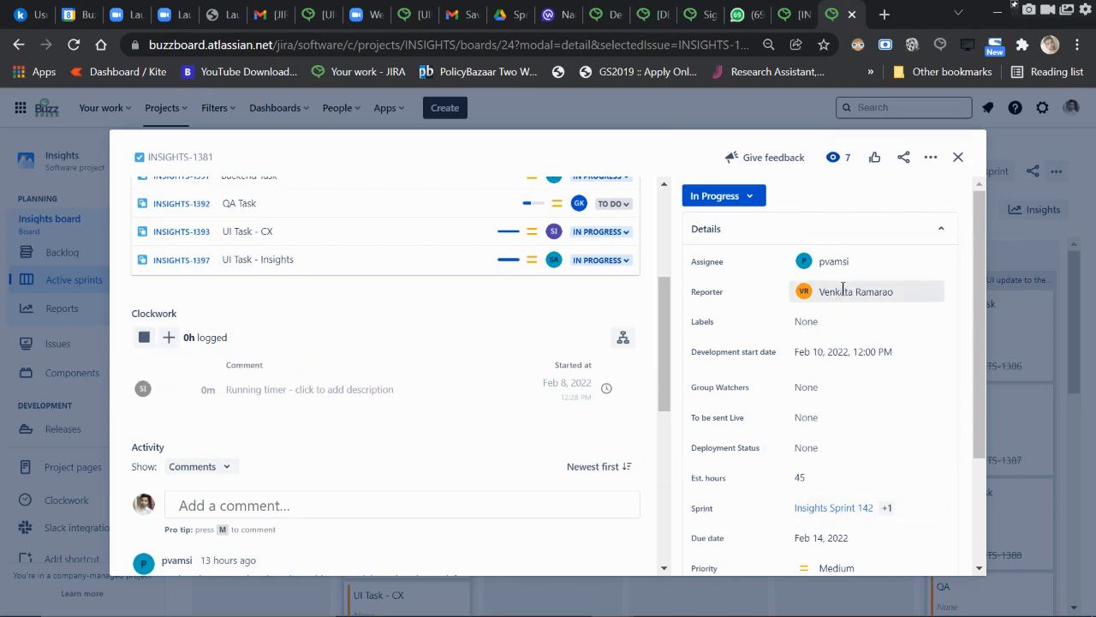
{"action": "mouse_move", "coordinate": [144, 337]}
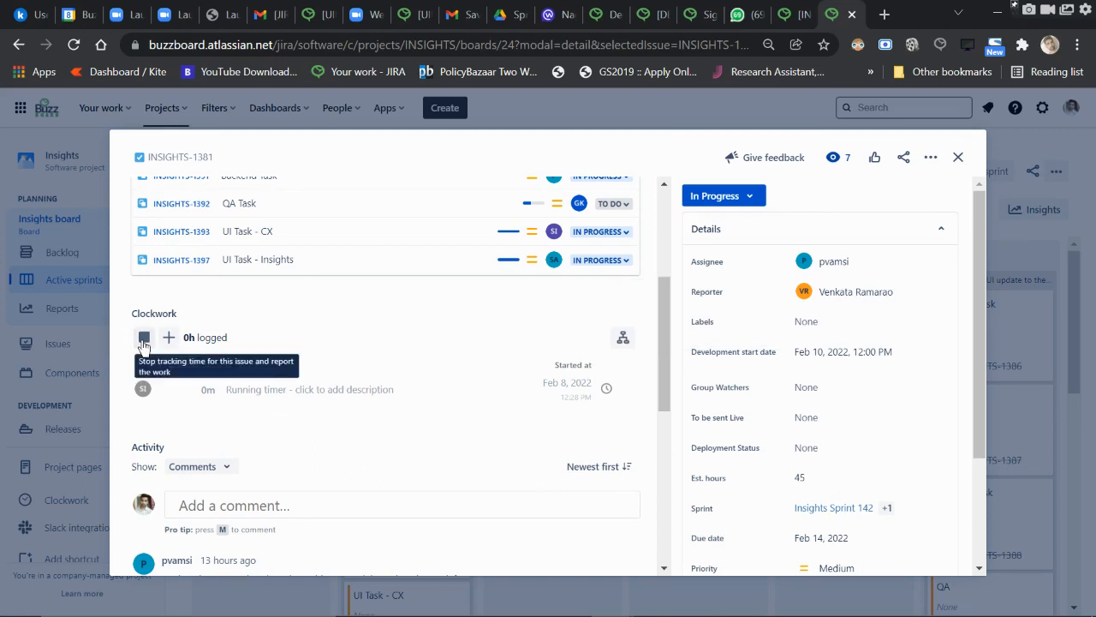
{"action": "left_click", "coordinate": [144, 337]}
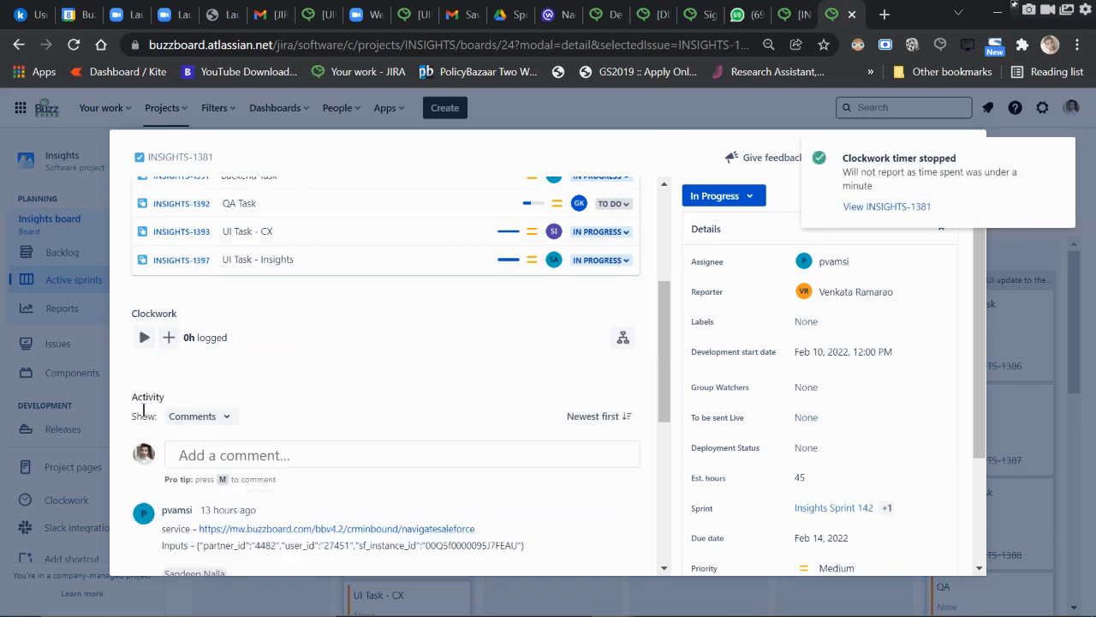
{"action": "mouse_move", "coordinate": [145, 369]}
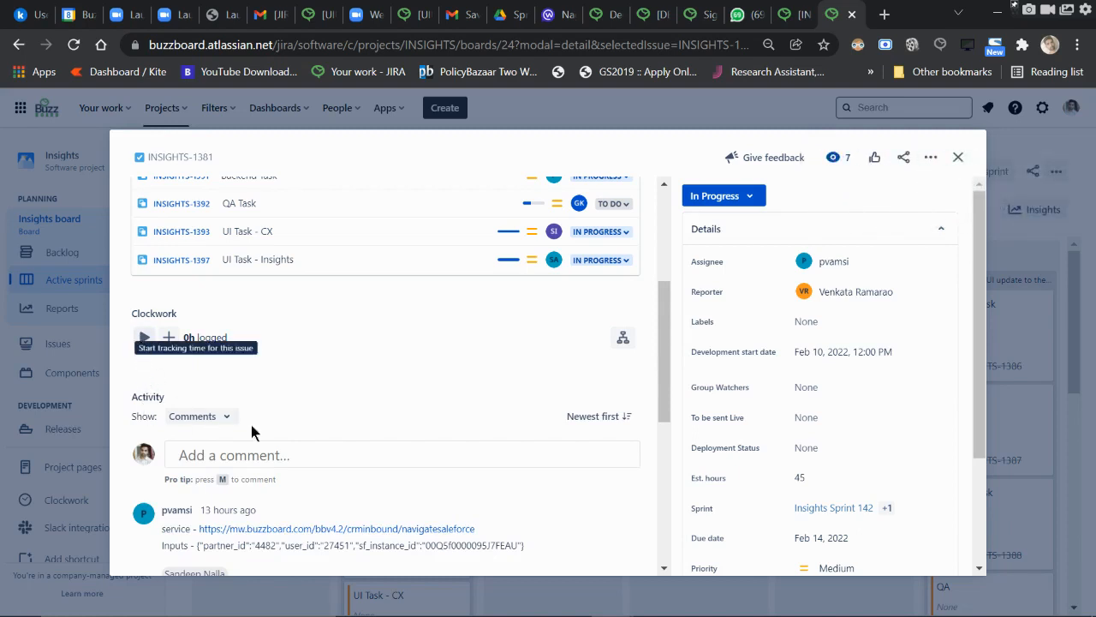
{"action": "mouse_move", "coordinate": [805, 201]}
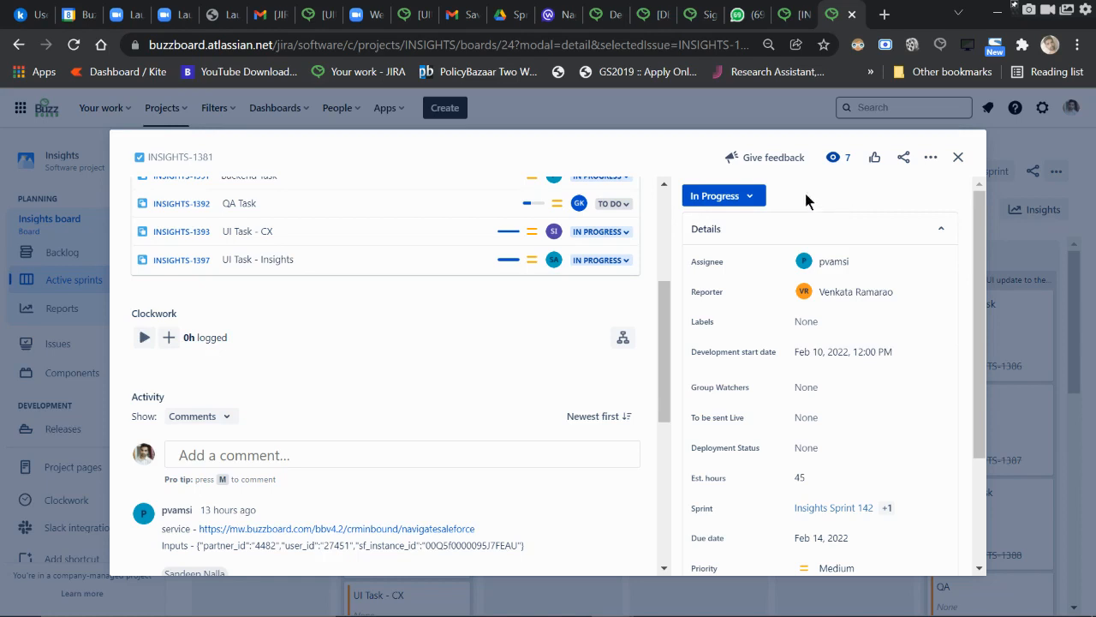
{"action": "mouse_move", "coordinate": [574, 297]}
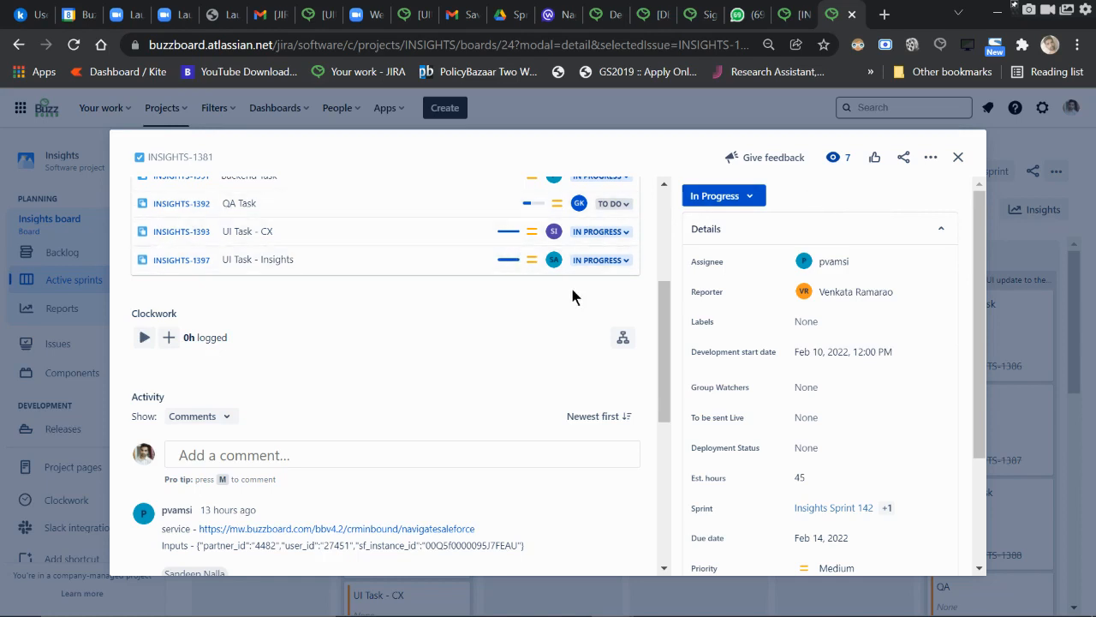
{"action": "mouse_move", "coordinate": [140, 343]}
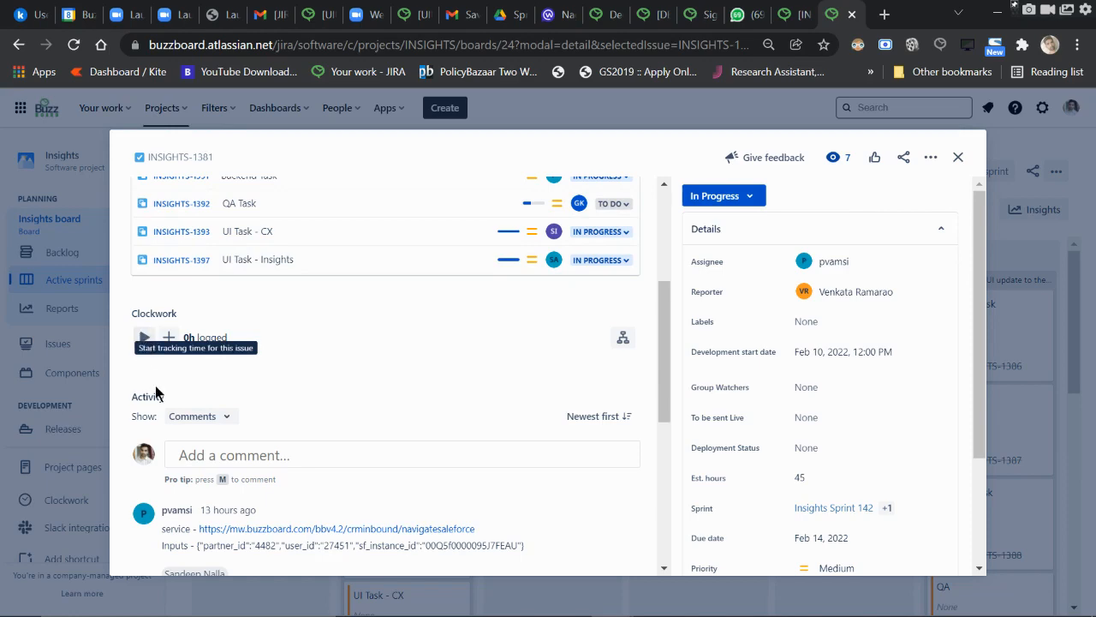
{"action": "mouse_move", "coordinate": [168, 356]}
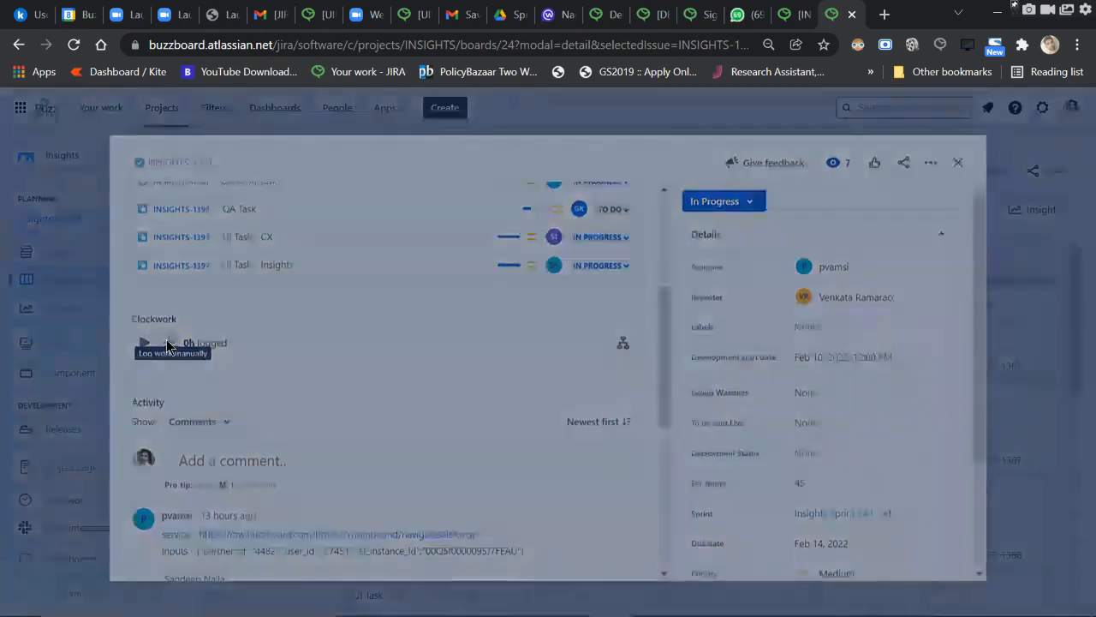
- Start a manual Clockwork work log on INSIGHTS-1381 with 5 as time spent
{"action": "left_click", "coordinate": [172, 352]}
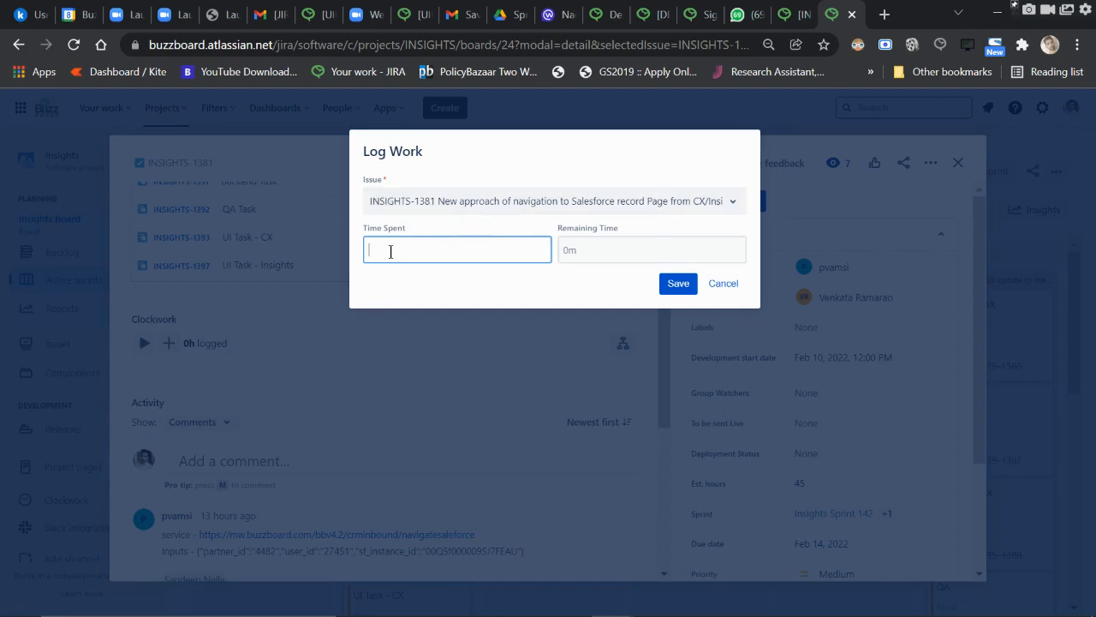
{"action": "type", "text": "5"}
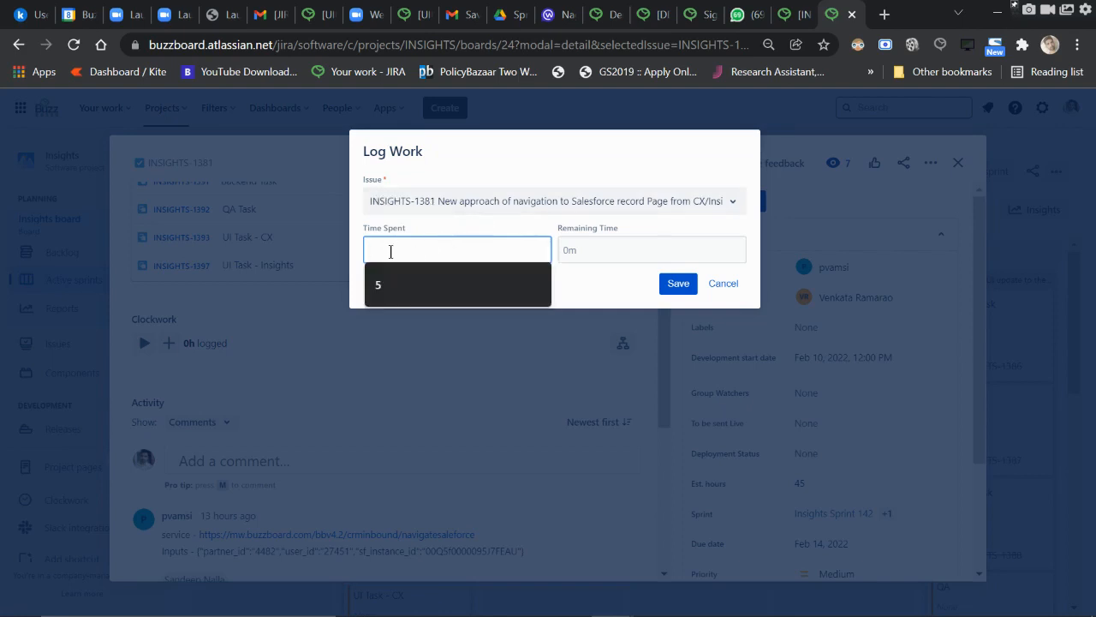
{"action": "type", "text": "5"}
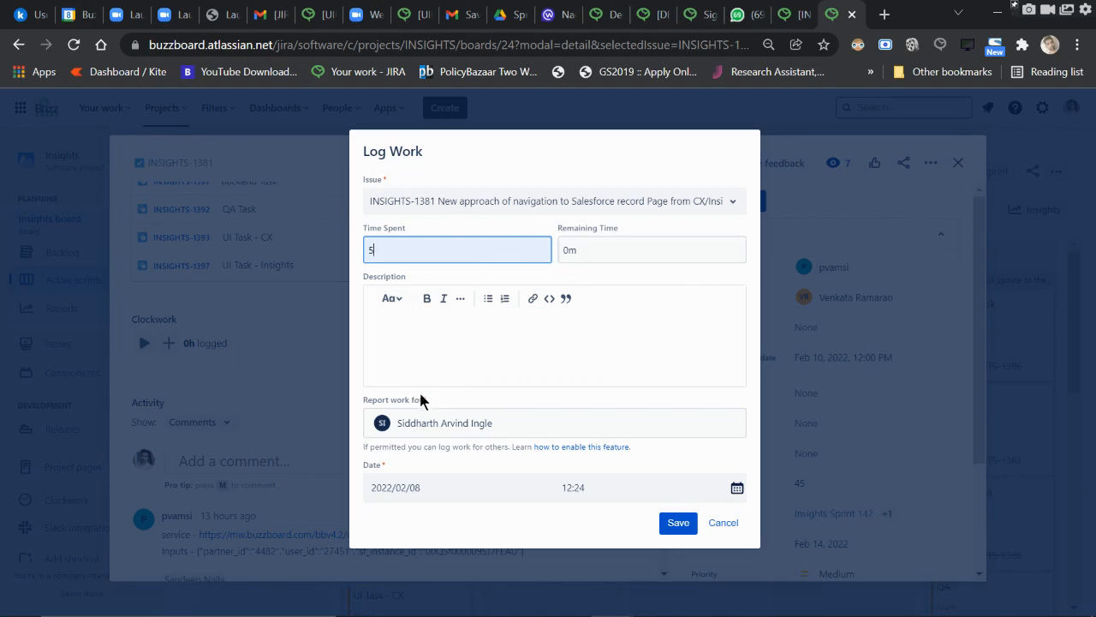
{"action": "mouse_move", "coordinate": [403, 408]}
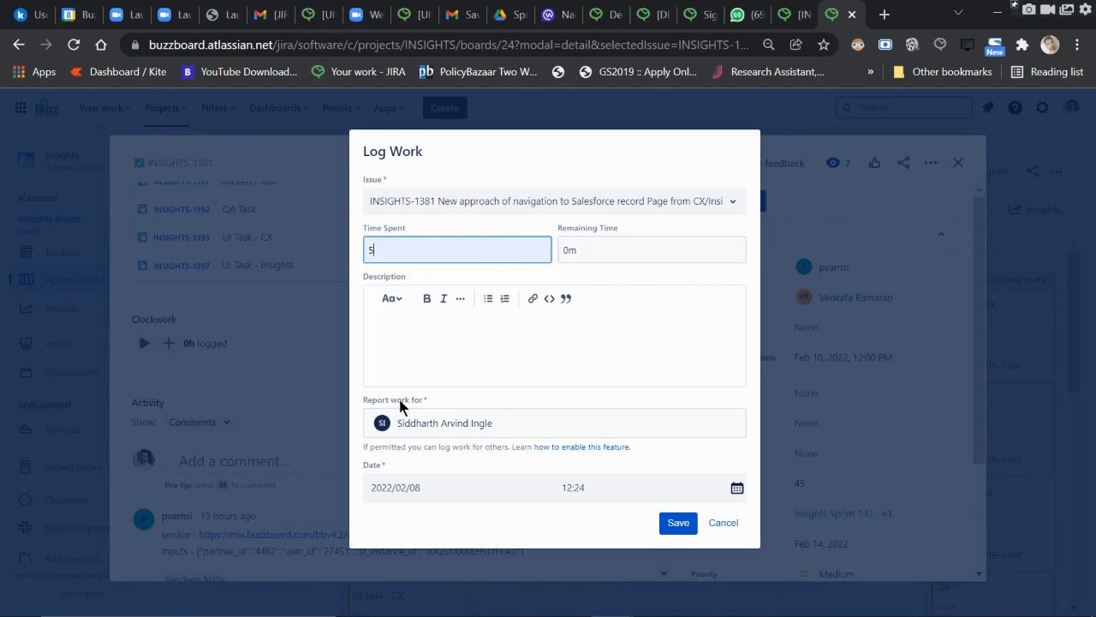
{"action": "mouse_move", "coordinate": [488, 437]}
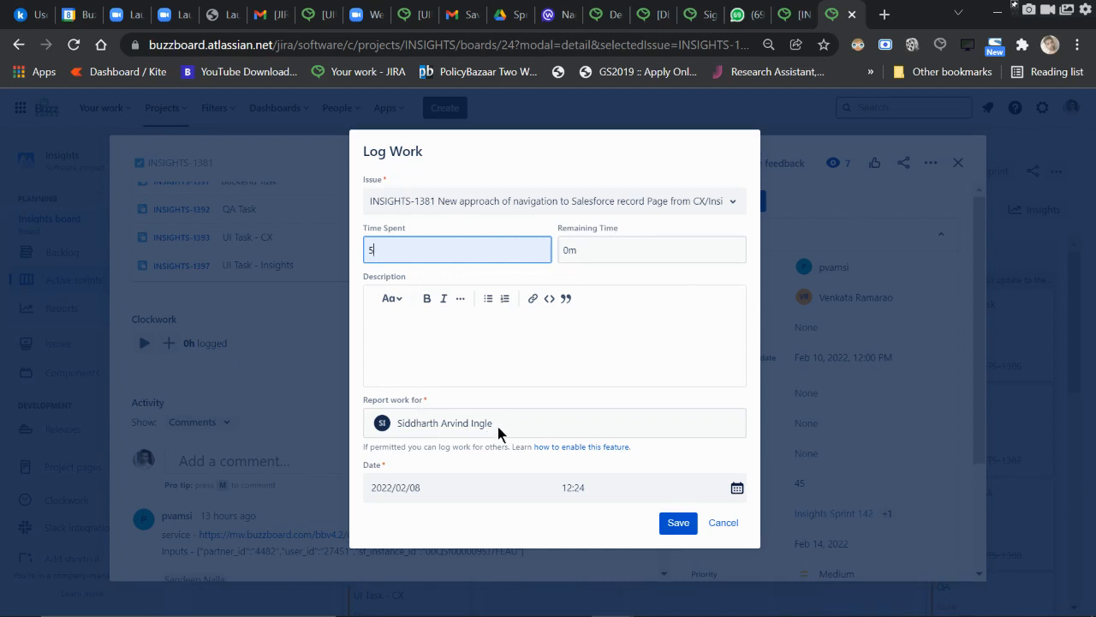
{"action": "mouse_move", "coordinate": [757, 421]}
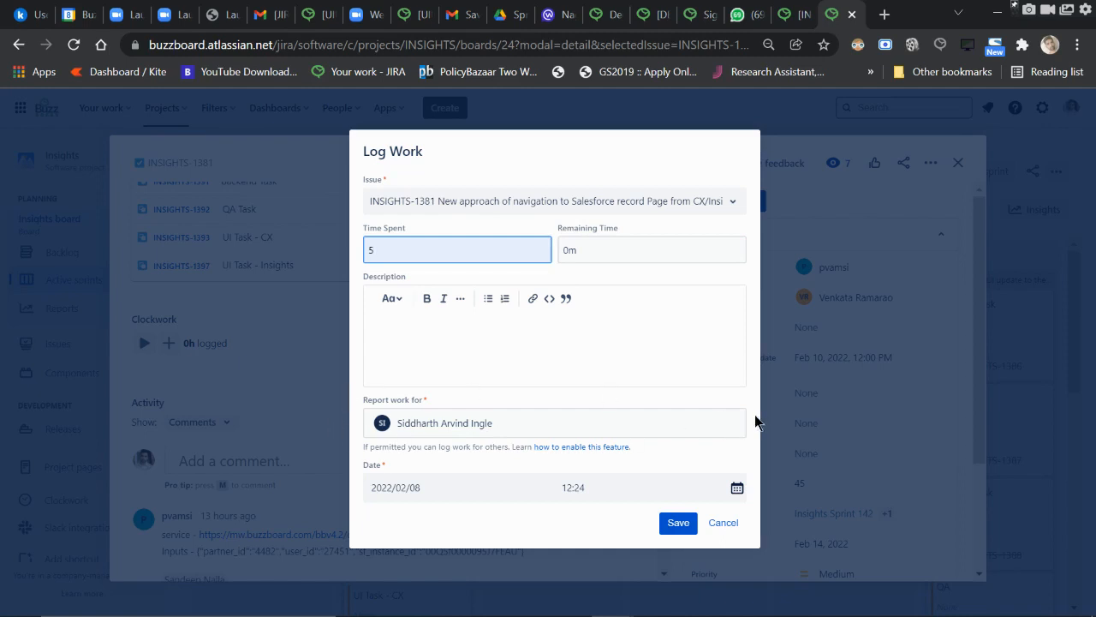
{"action": "mouse_move", "coordinate": [499, 435]}
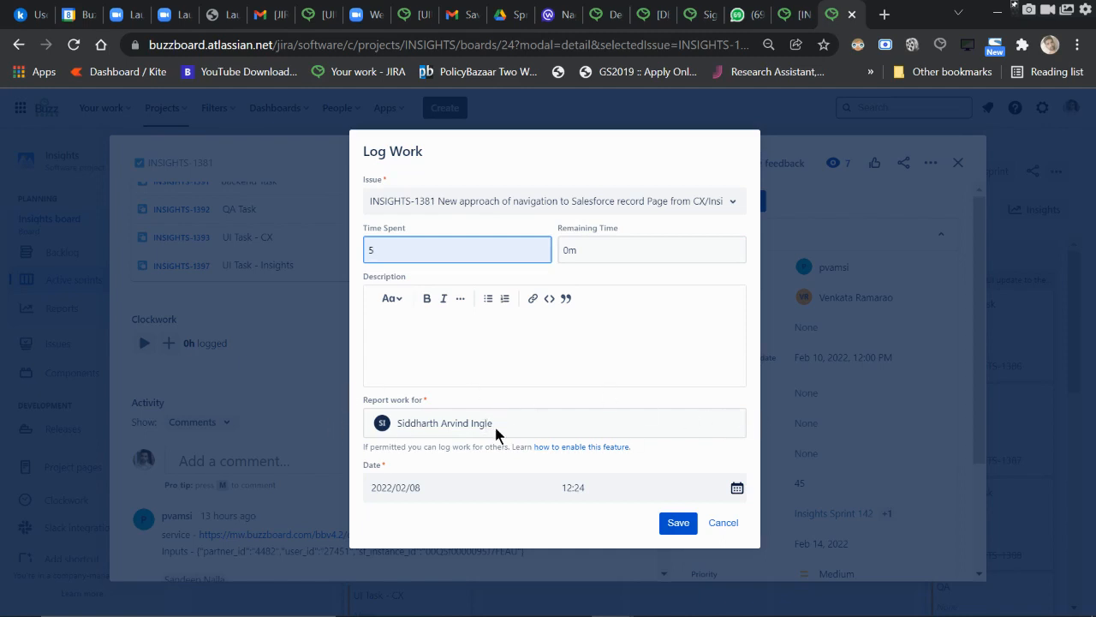
{"action": "mouse_move", "coordinate": [477, 445]}
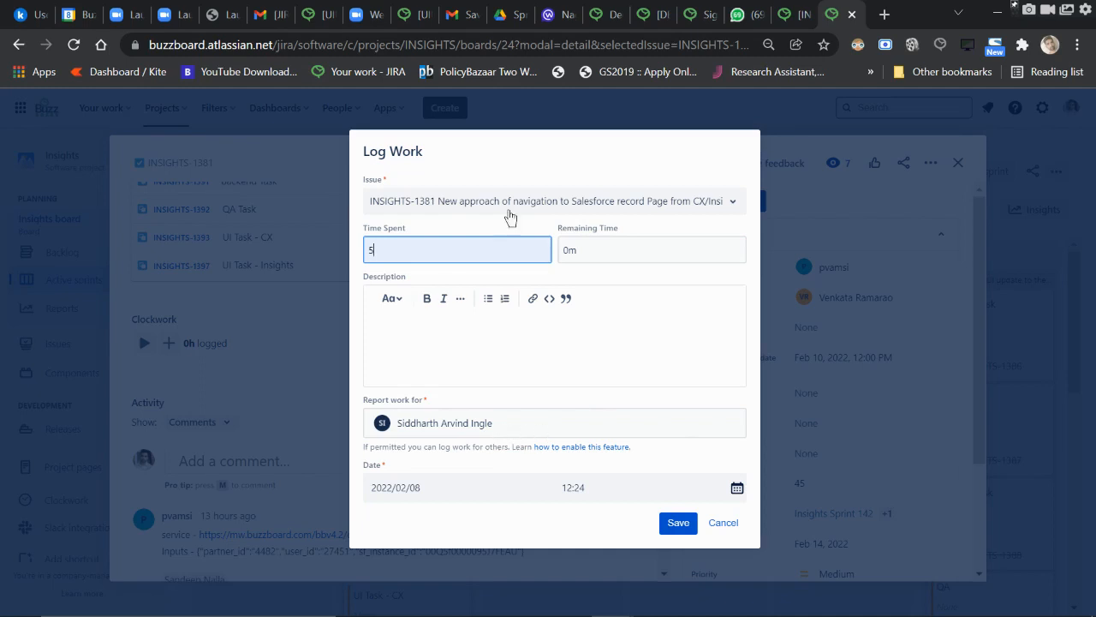
{"action": "mouse_move", "coordinate": [456, 166]}
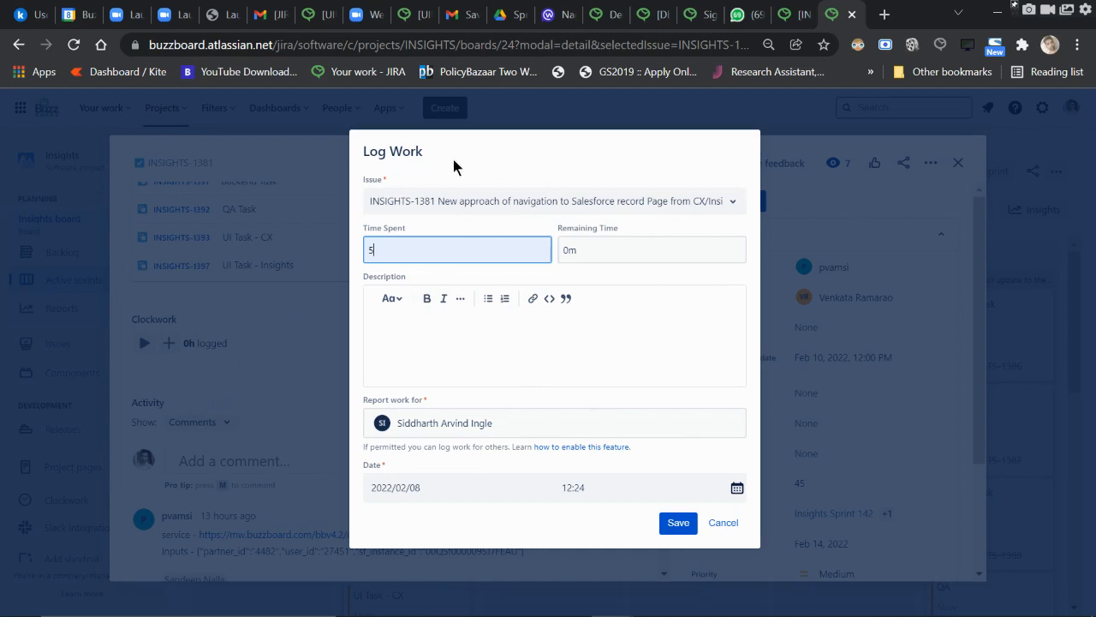
{"action": "mouse_move", "coordinate": [446, 416]}
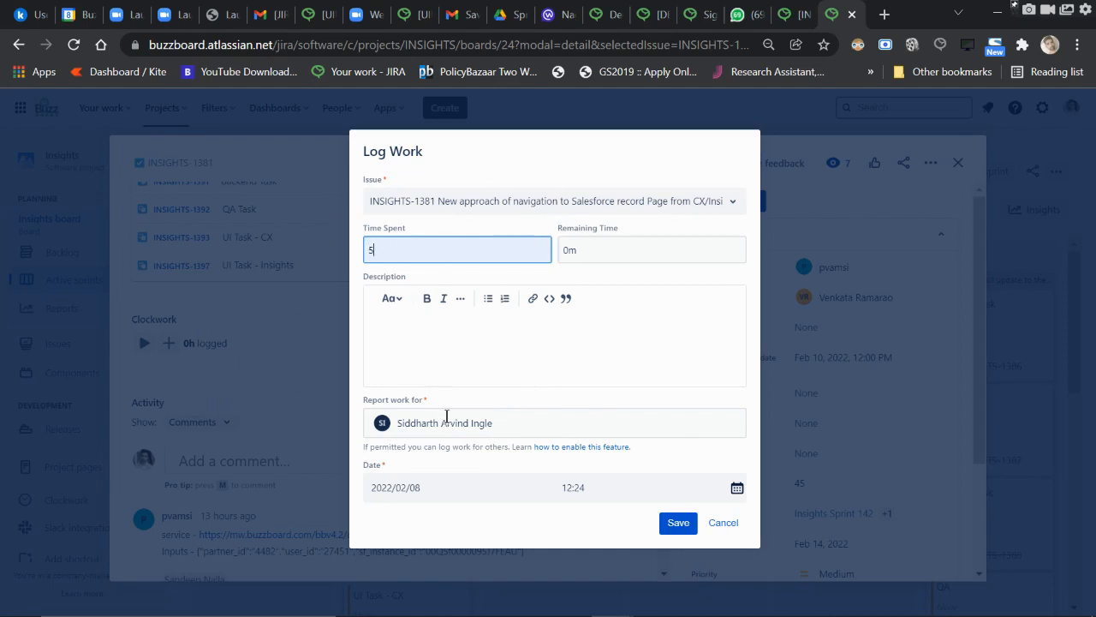
{"action": "mouse_move", "coordinate": [722, 522]}
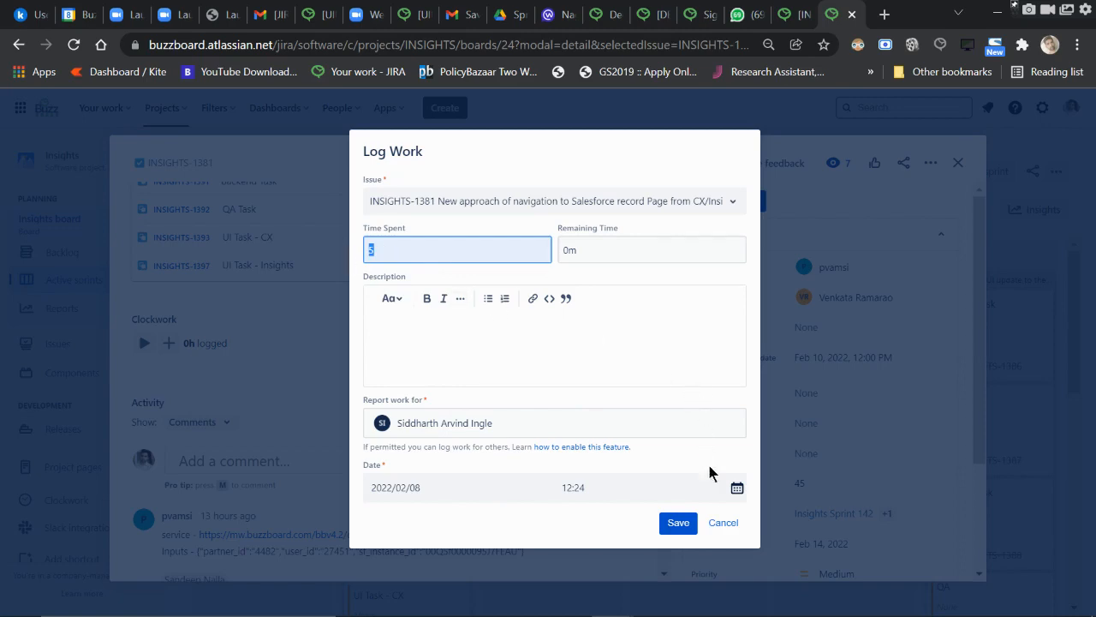
- Cancel the Log Work form, leaving INSIGHTS-1381 at 0h logged
{"action": "left_click", "coordinate": [723, 523]}
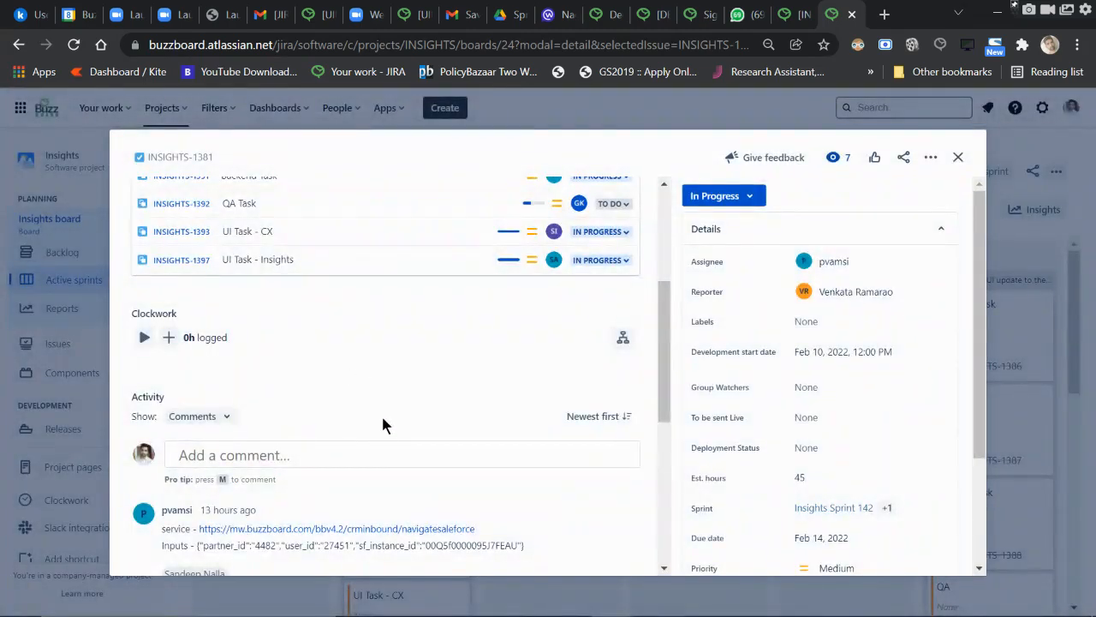
{"action": "mouse_move", "coordinate": [325, 369]}
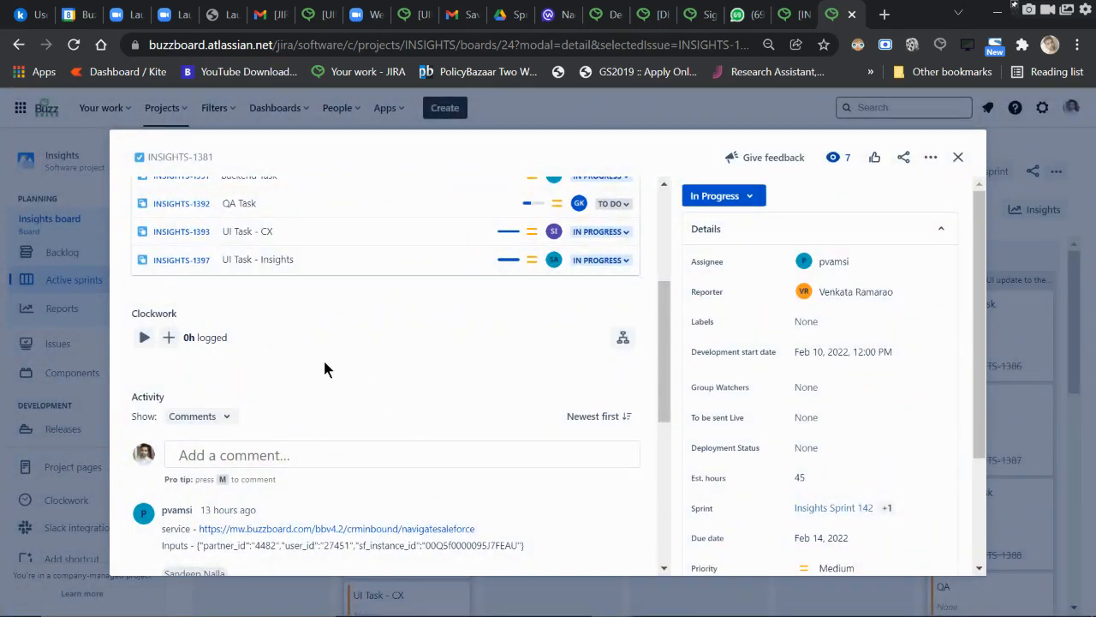
{"action": "mouse_move", "coordinate": [172, 435]}
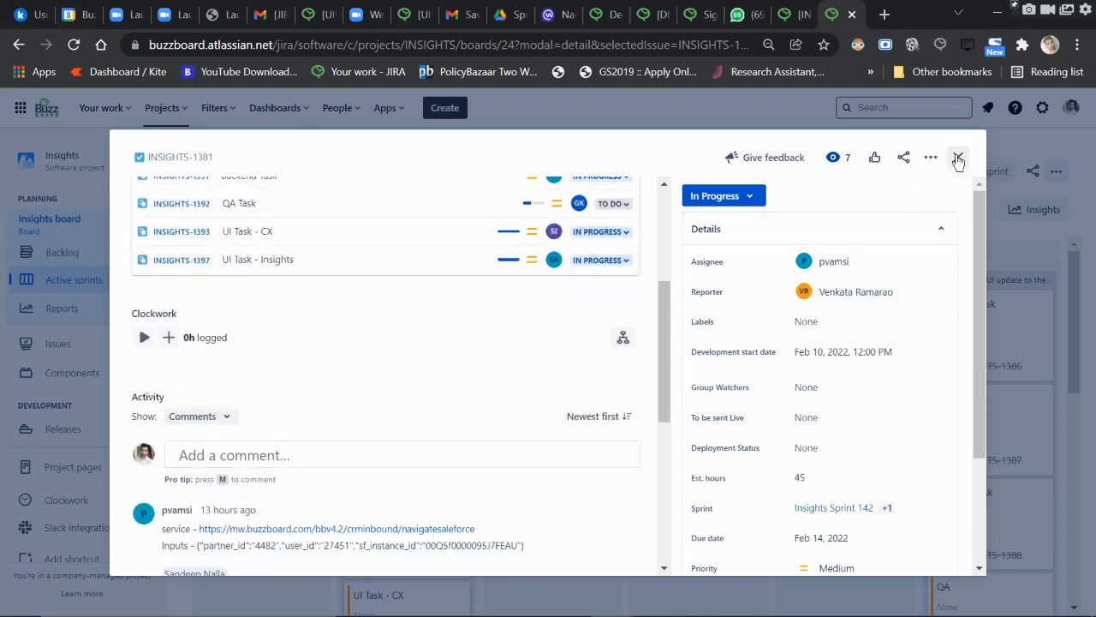
{"action": "mouse_move", "coordinate": [959, 158]}
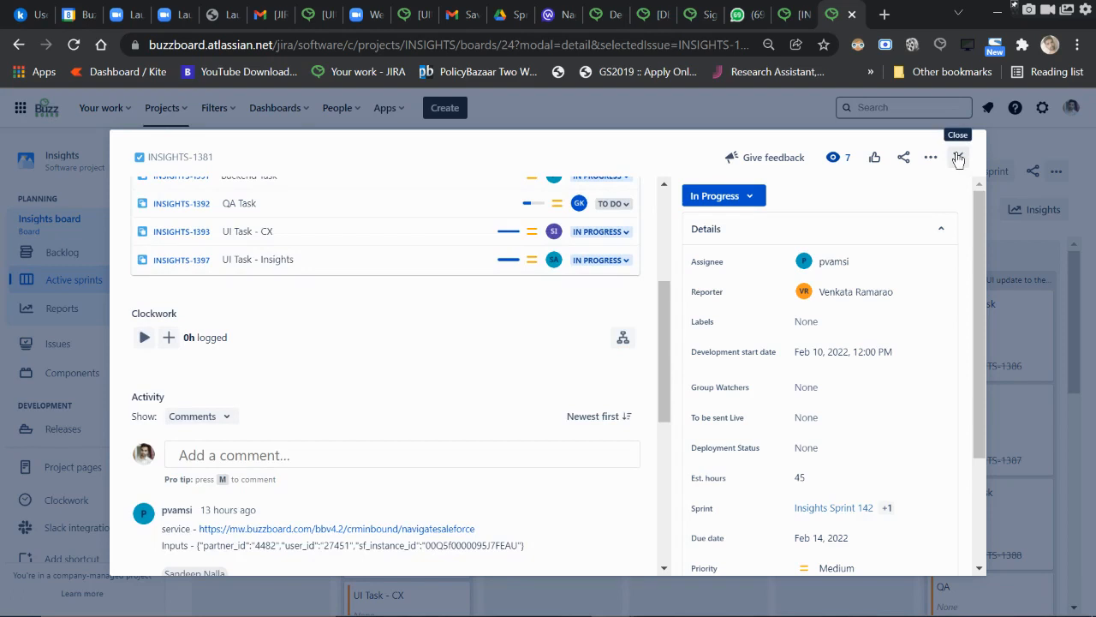
- Close the INSIGHTS-1381 issue and launch Clockwork from the Apps menu
{"action": "left_click", "coordinate": [958, 157]}
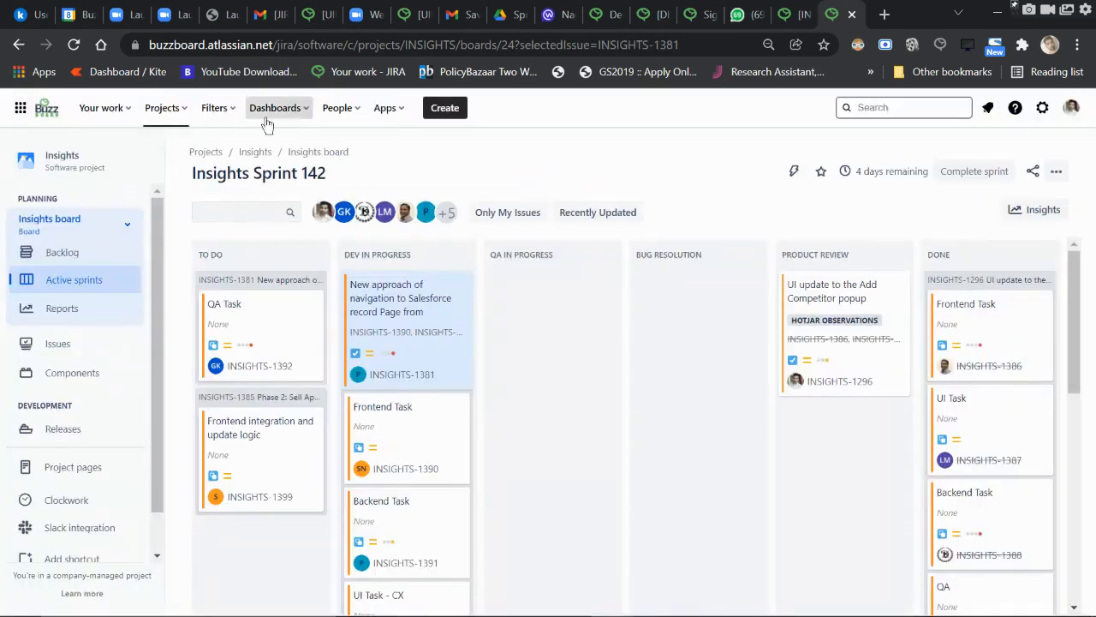
{"action": "mouse_move", "coordinate": [420, 141]}
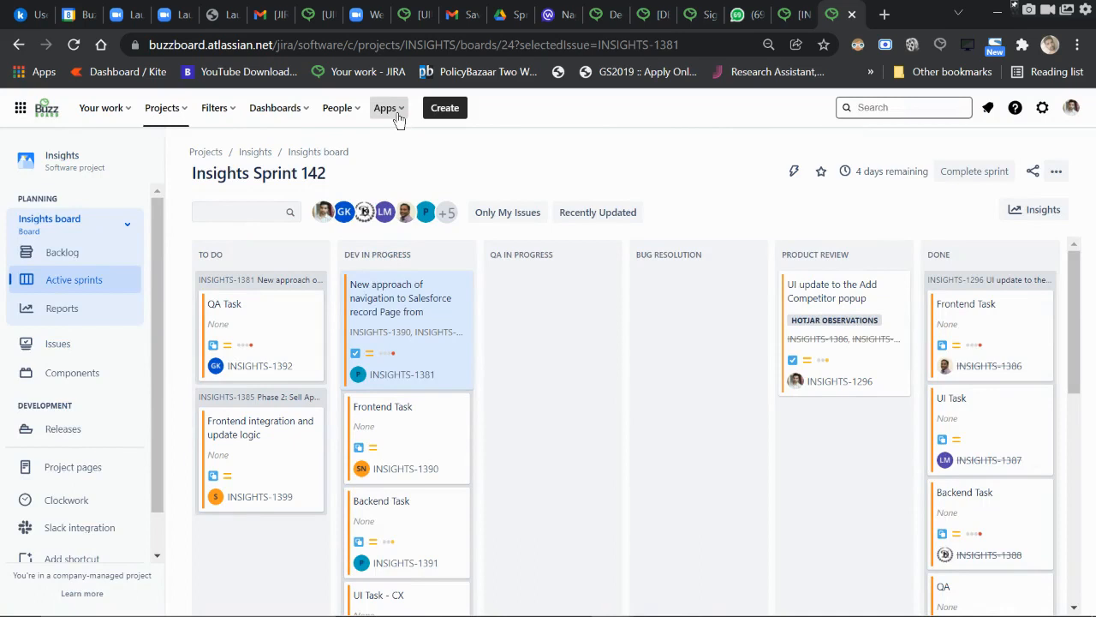
{"action": "left_click", "coordinate": [386, 107]}
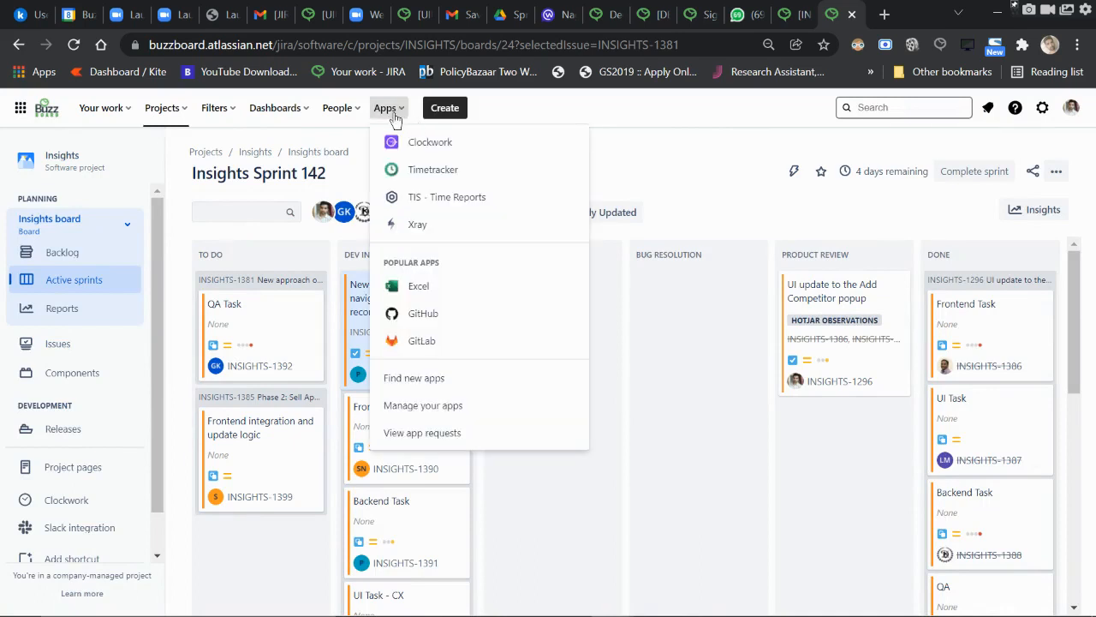
{"action": "left_click", "coordinate": [430, 142]}
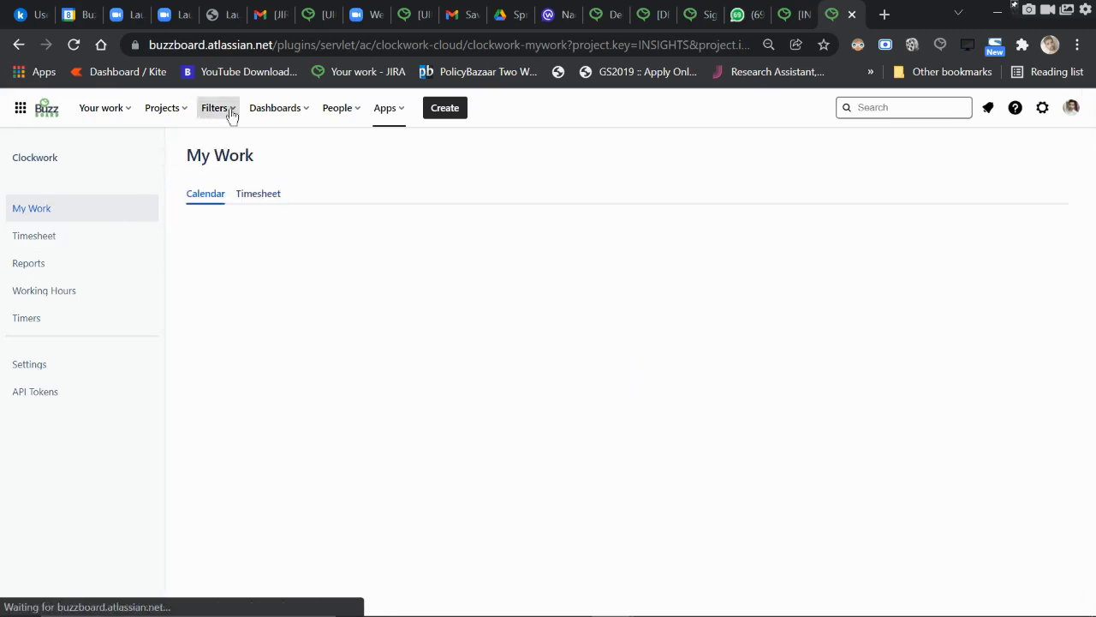
- Load the My Work timesheet listing three issues with 00:09 logged over 7 days
{"action": "left_click", "coordinate": [257, 192]}
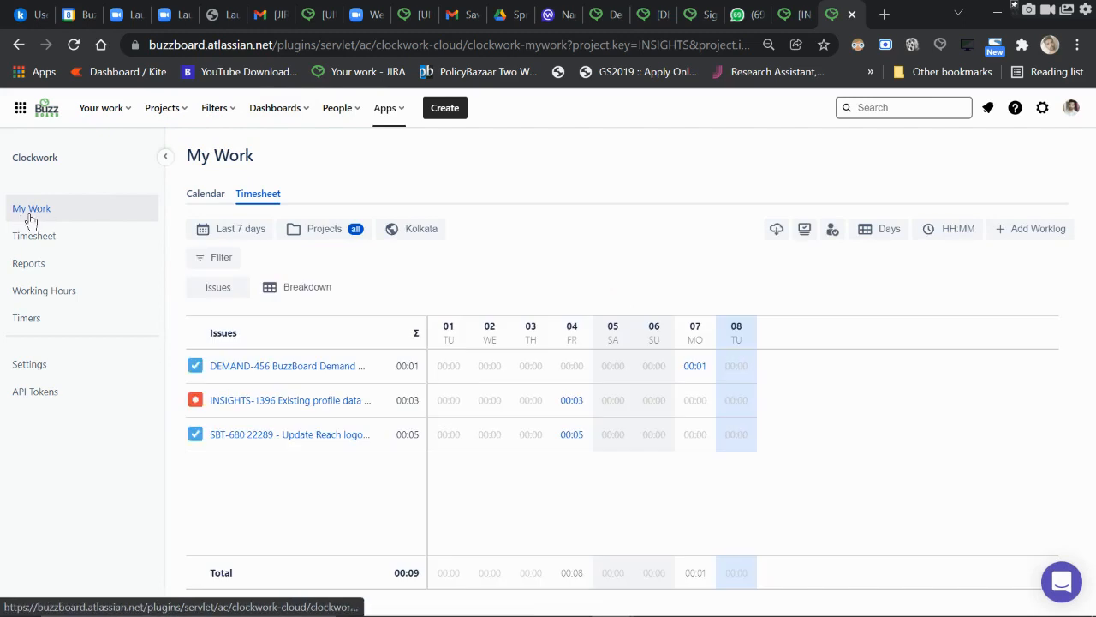
{"action": "mouse_move", "coordinate": [514, 330]}
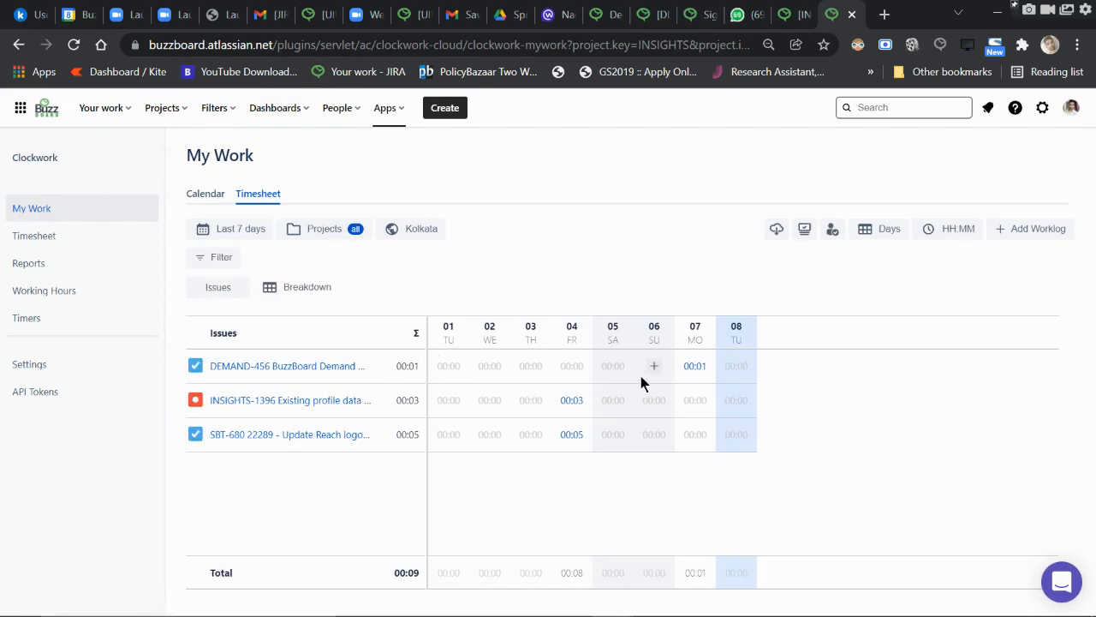
{"action": "mouse_move", "coordinate": [287, 366]}
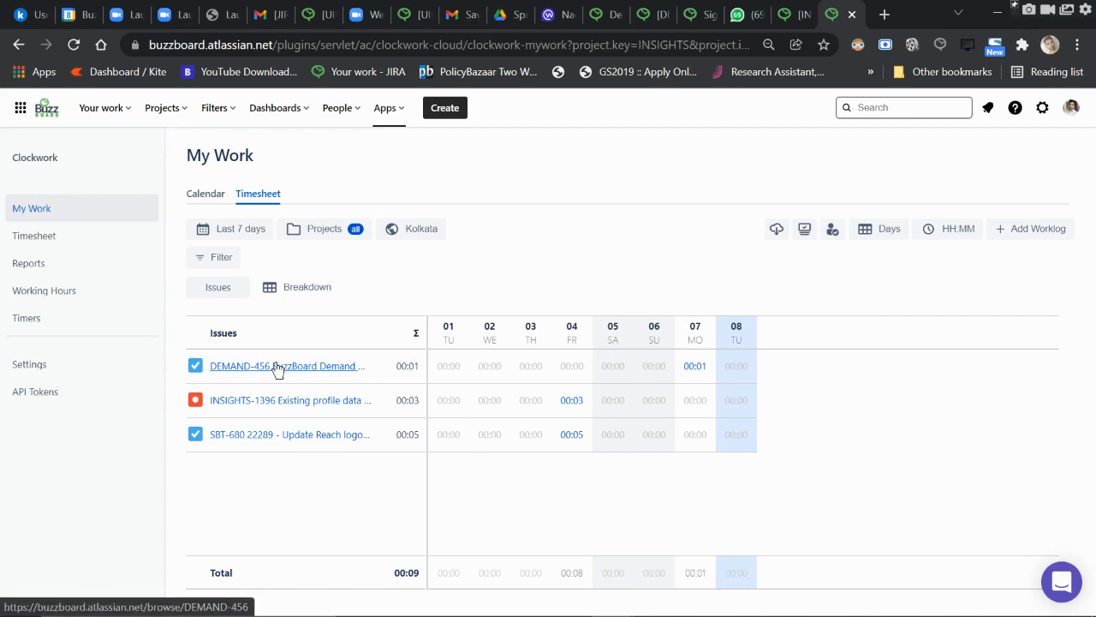
{"action": "mouse_move", "coordinate": [586, 335]}
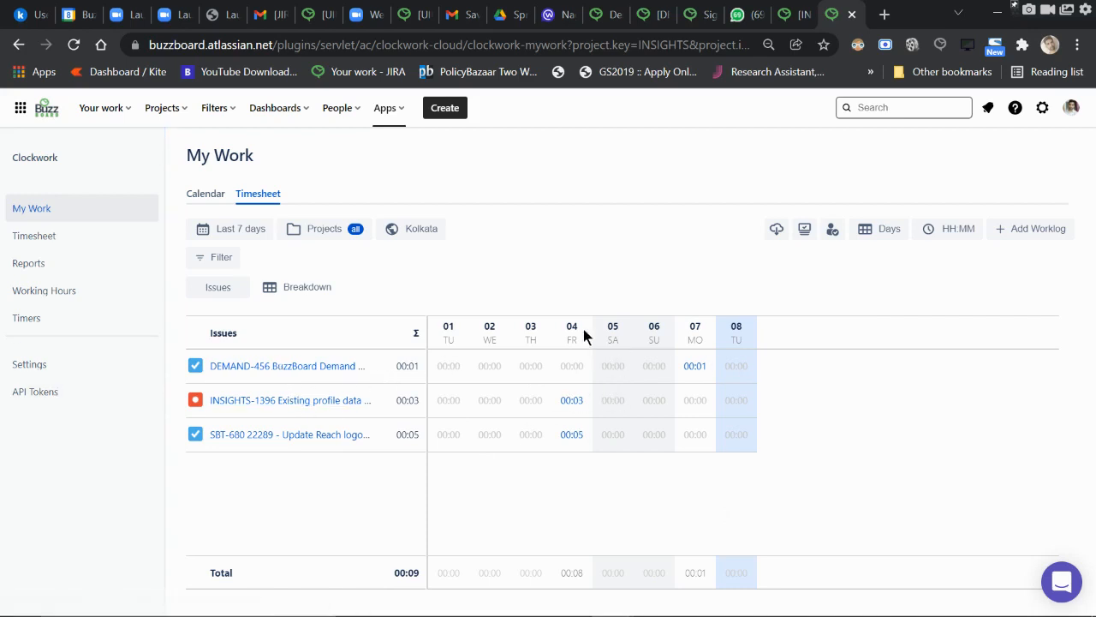
{"action": "mouse_move", "coordinate": [804, 417]}
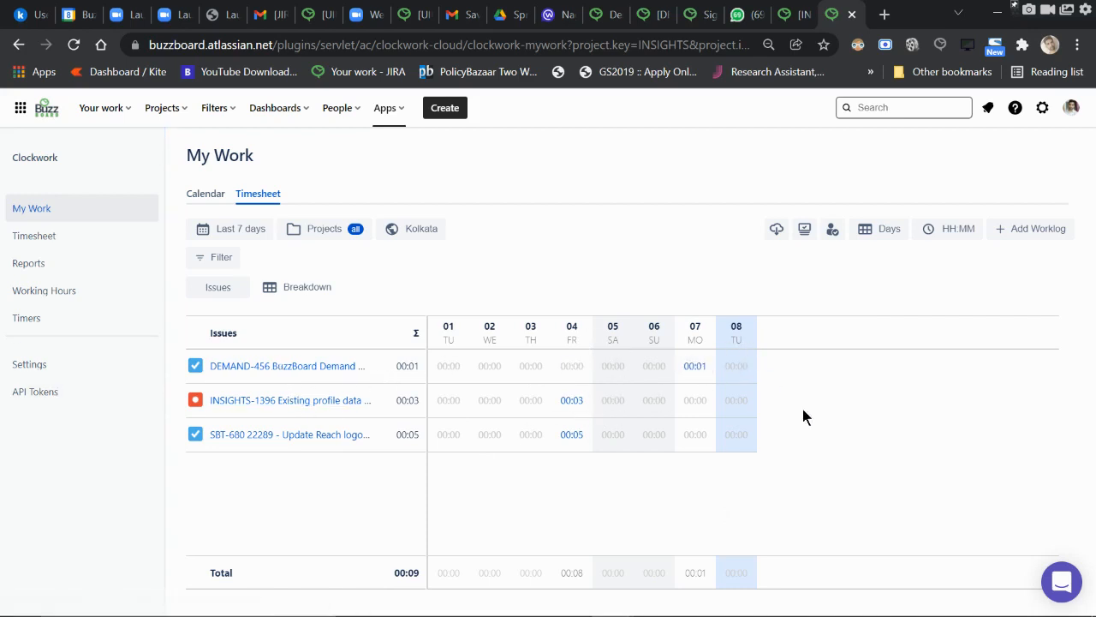
{"action": "mouse_move", "coordinate": [206, 193]}
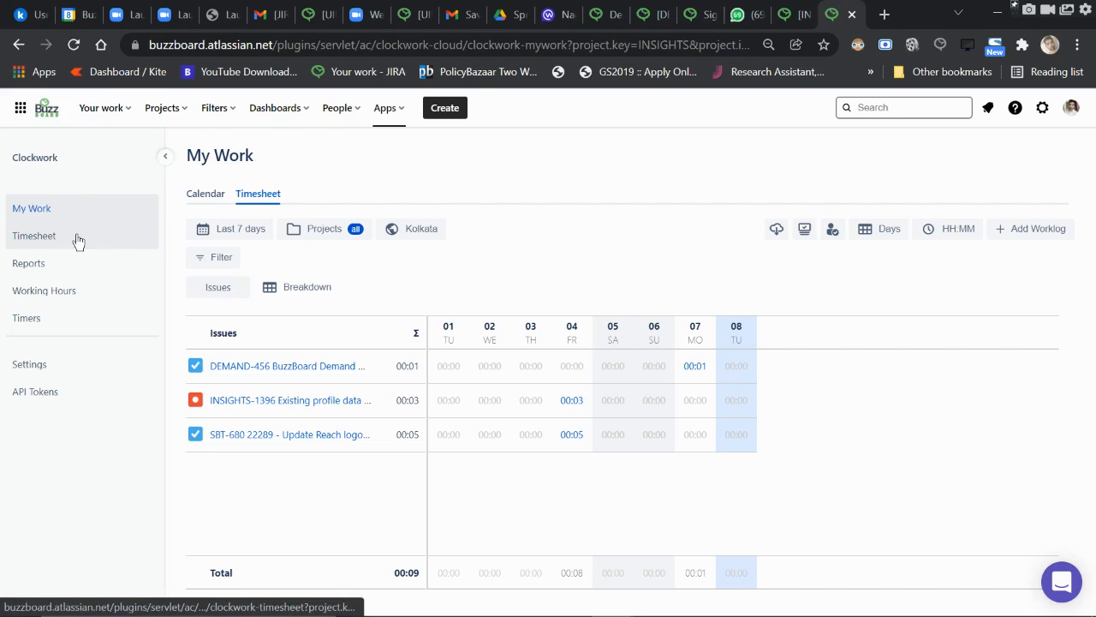
- Open the Clockwork team Timesheet showing hours per user and issue for the last 7 days
{"action": "left_click", "coordinate": [33, 235]}
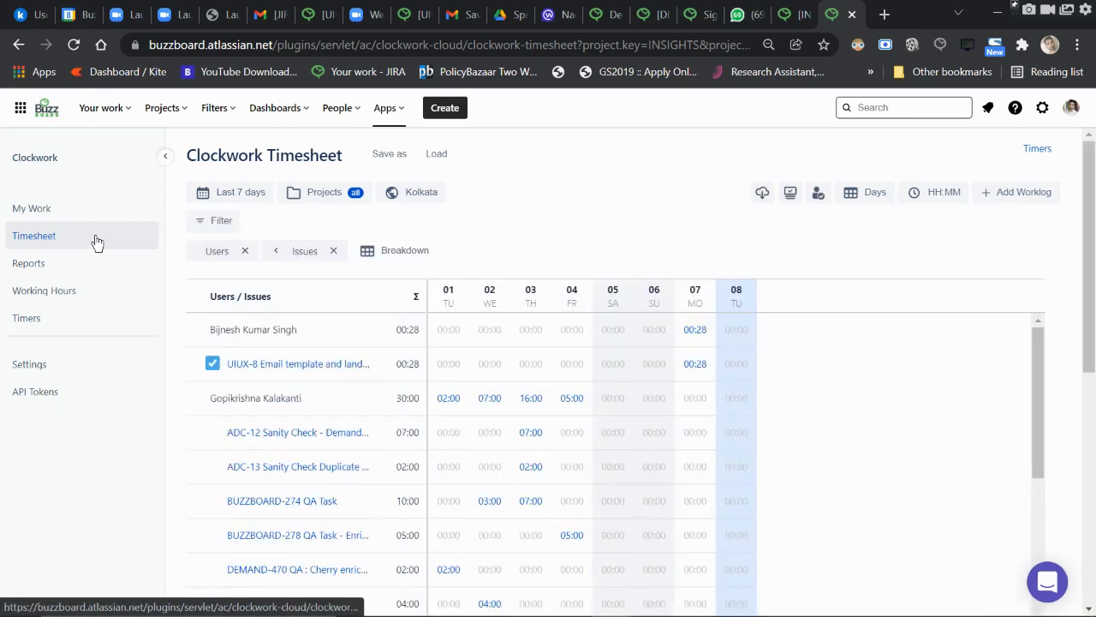
{"action": "mouse_move", "coordinate": [144, 231]}
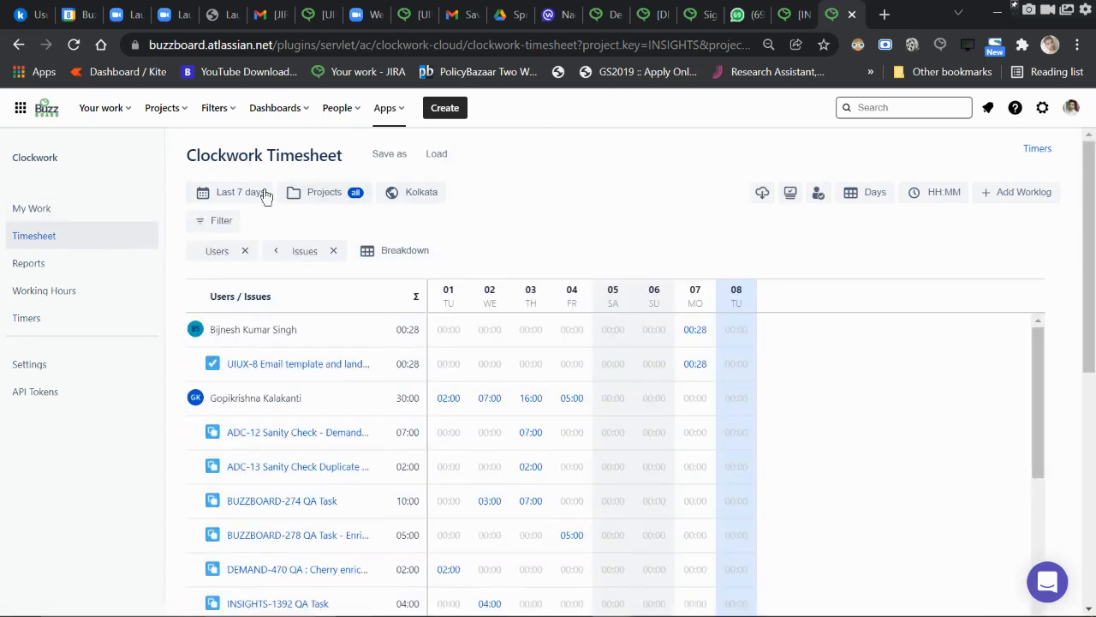
{"action": "mouse_move", "coordinate": [398, 301]}
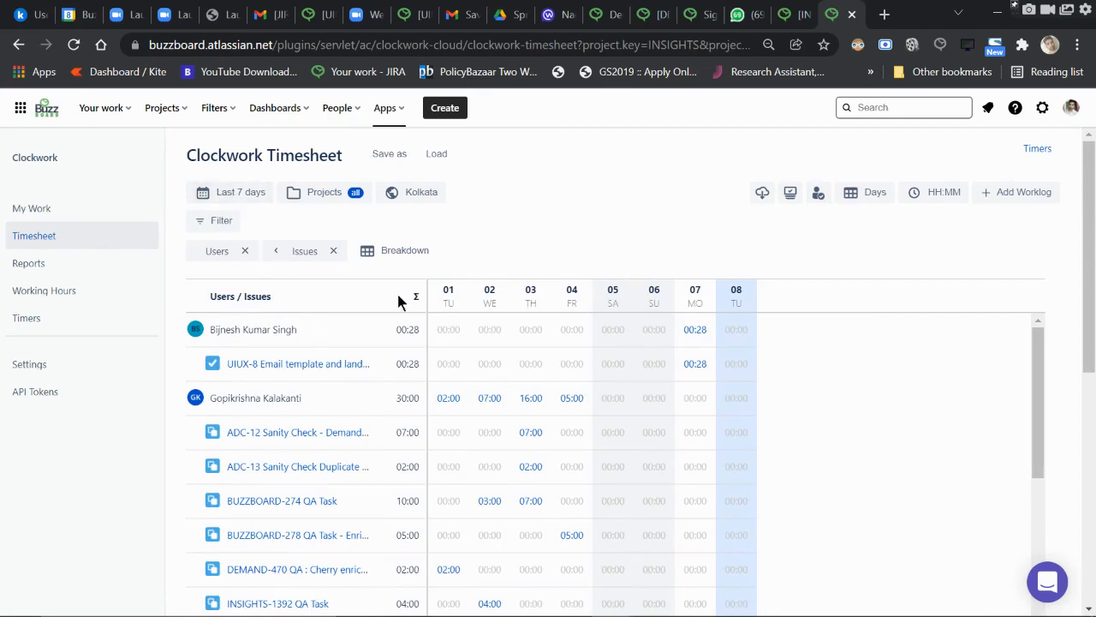
{"action": "mouse_move", "coordinate": [720, 327]}
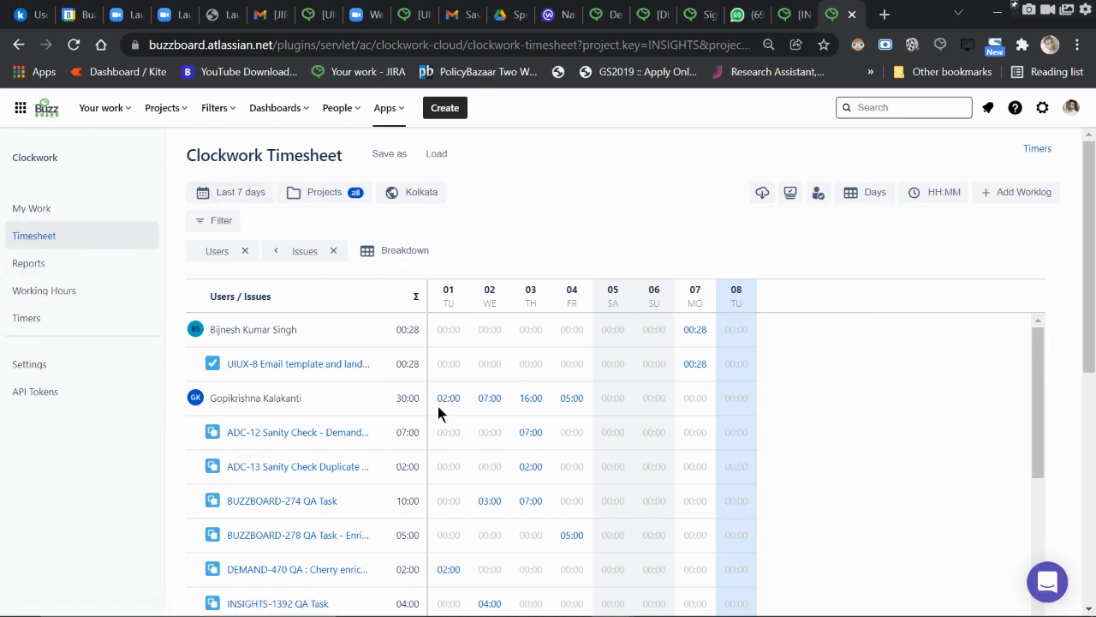
{"action": "mouse_move", "coordinate": [416, 248]}
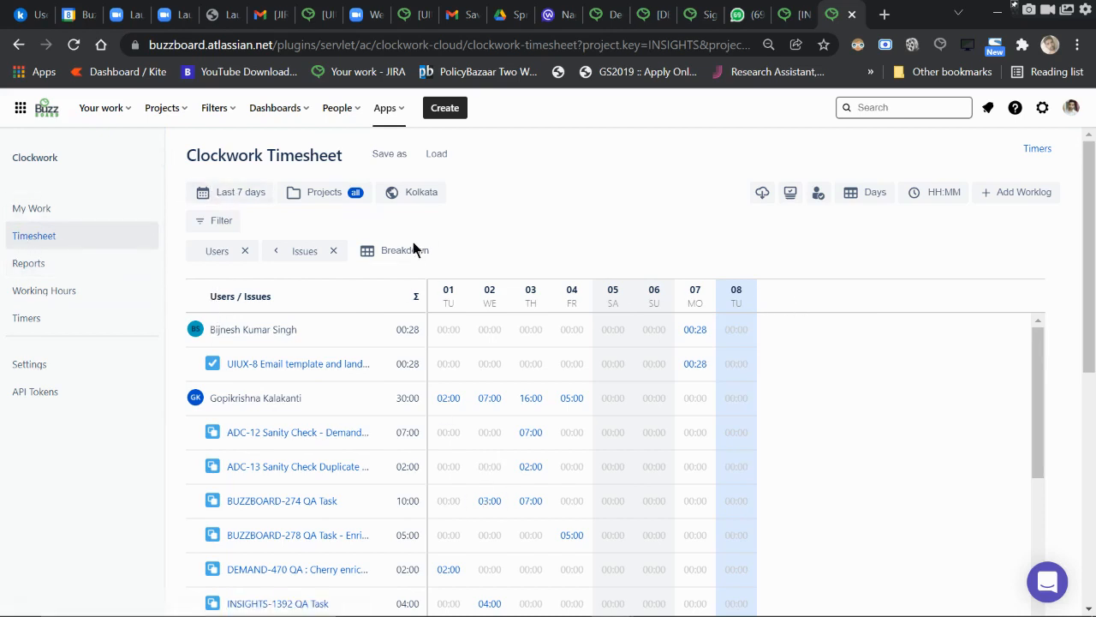
{"action": "mouse_move", "coordinate": [291, 200]}
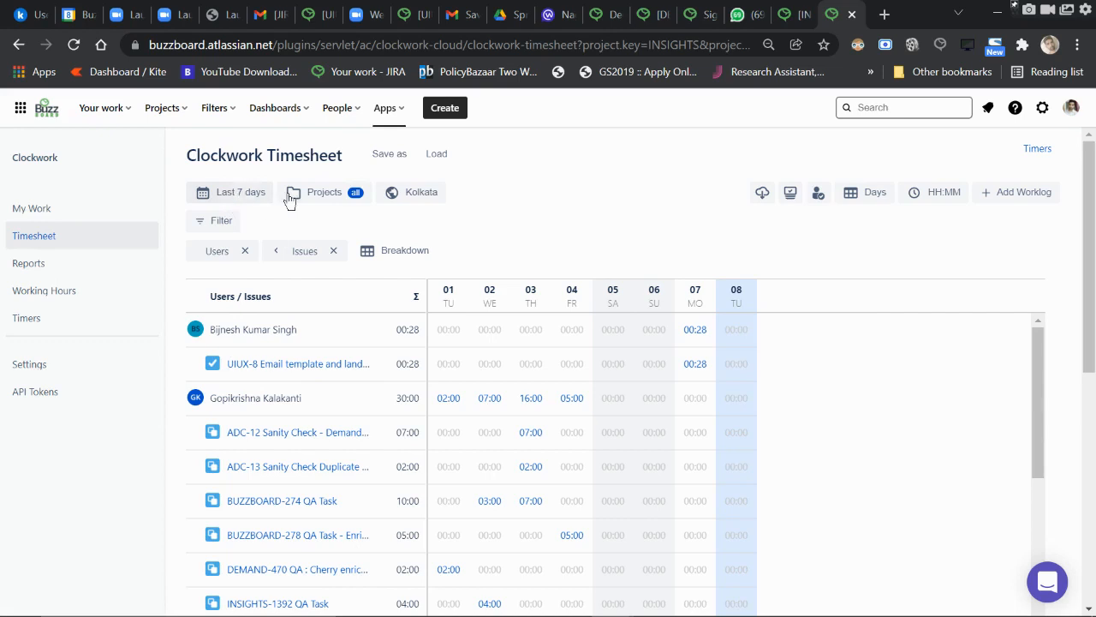
{"action": "mouse_move", "coordinate": [259, 205]}
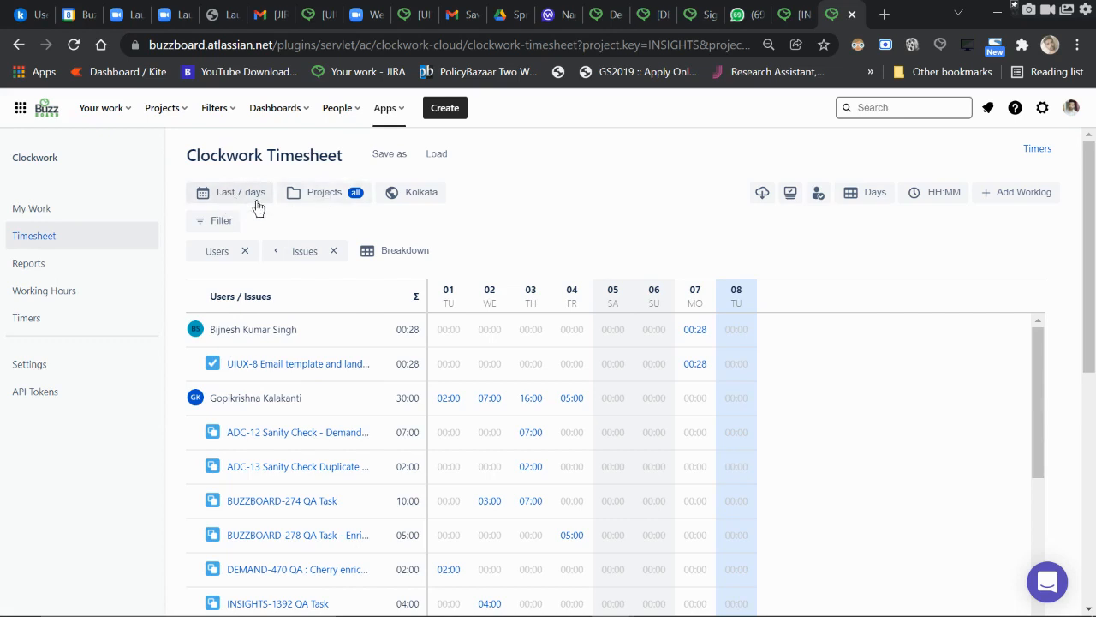
{"action": "mouse_move", "coordinate": [248, 179]}
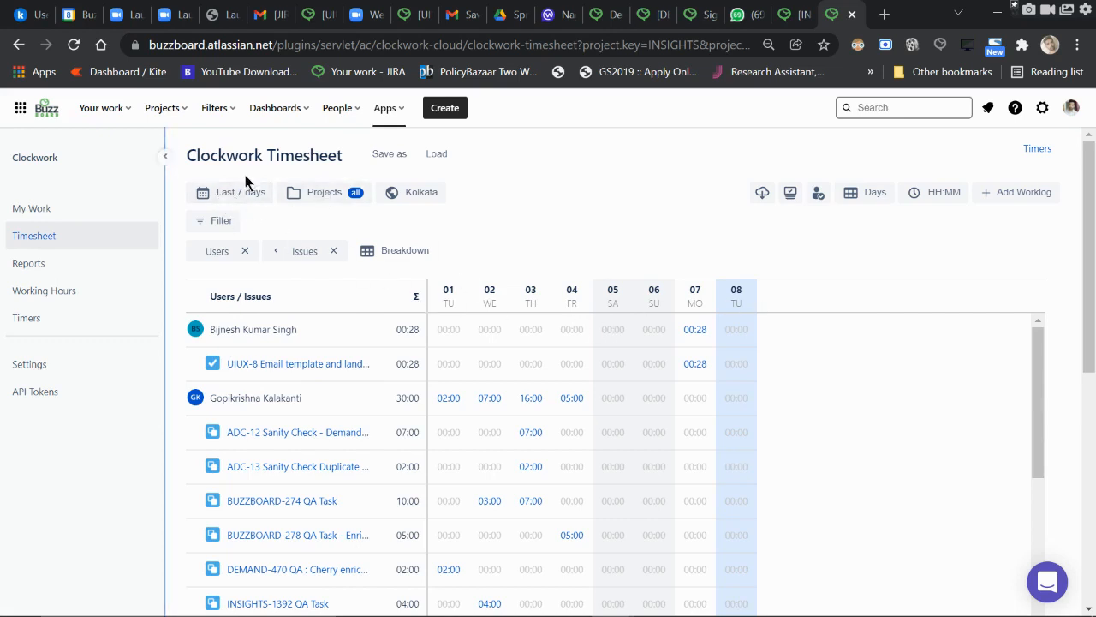
{"action": "mouse_move", "coordinate": [717, 336]}
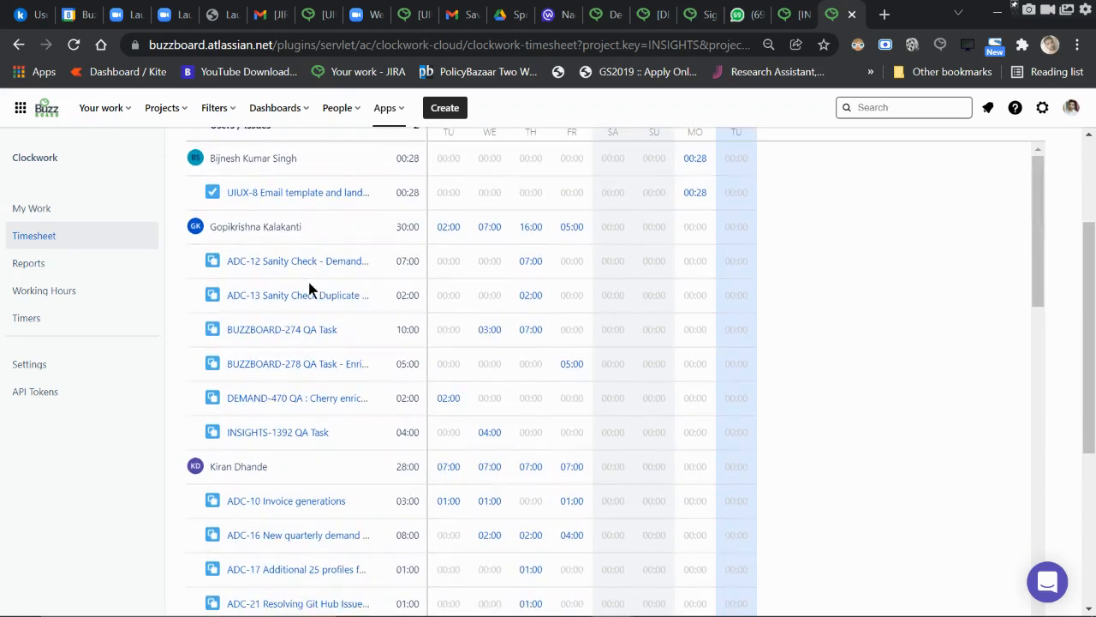
{"action": "mouse_move", "coordinate": [229, 364]}
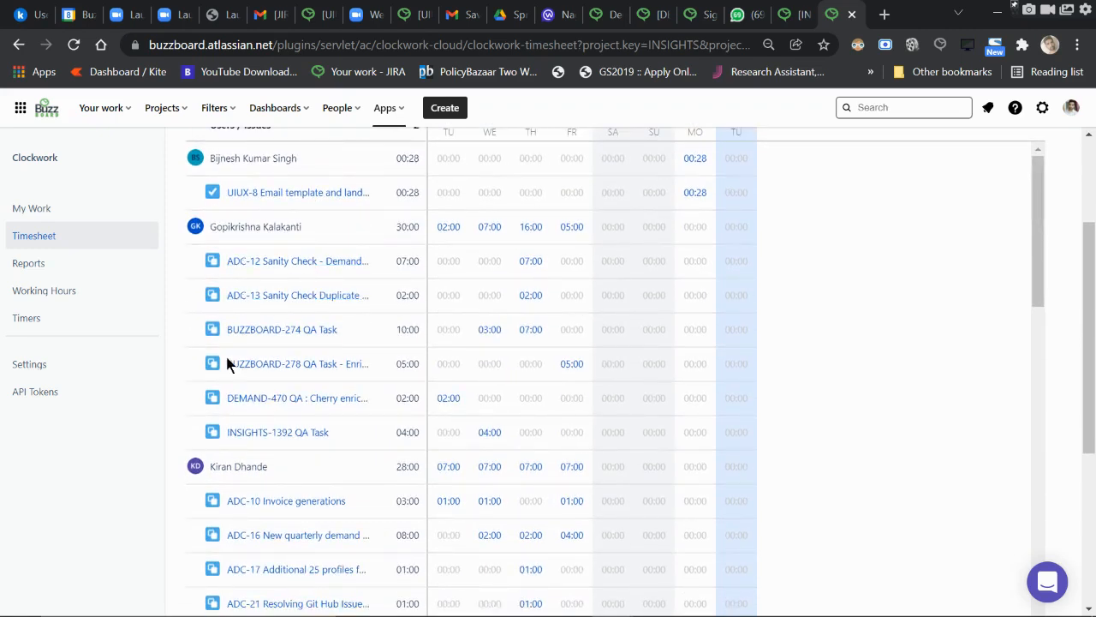
{"action": "mouse_move", "coordinate": [469, 261]}
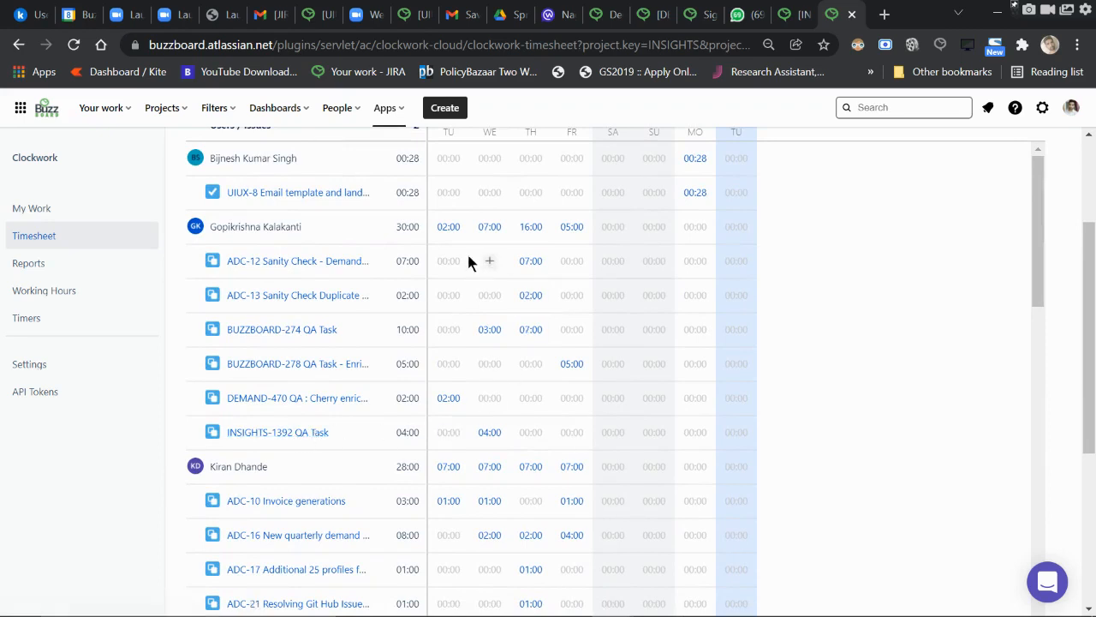
{"action": "scroll", "scroll_direction": "up", "scroll_amount": 3}
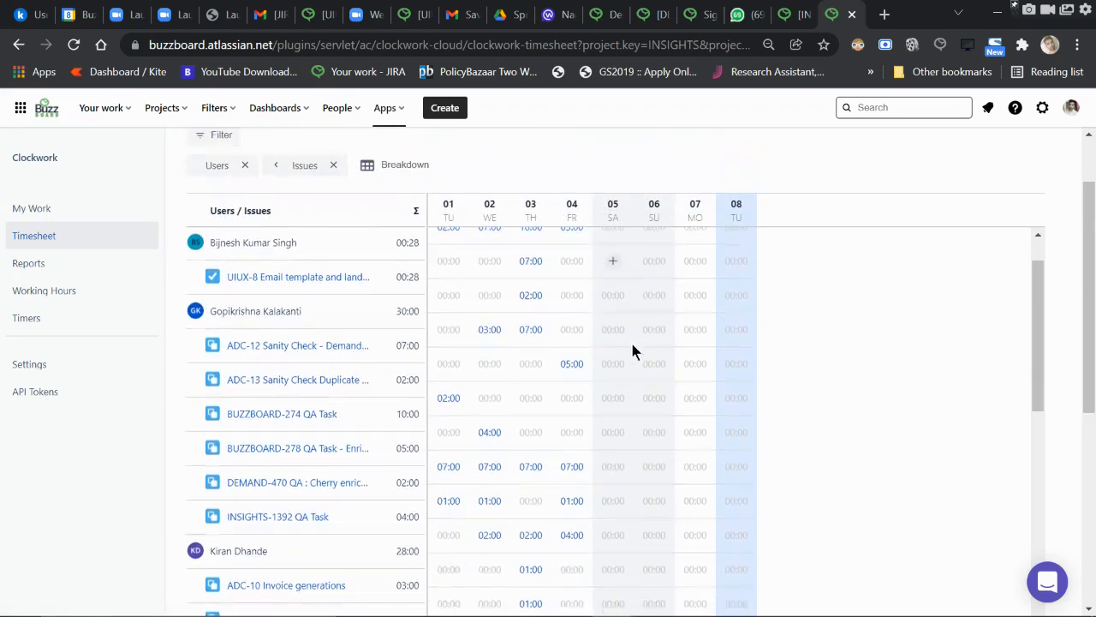
{"action": "scroll", "scroll_direction": "down", "scroll_amount": 3}
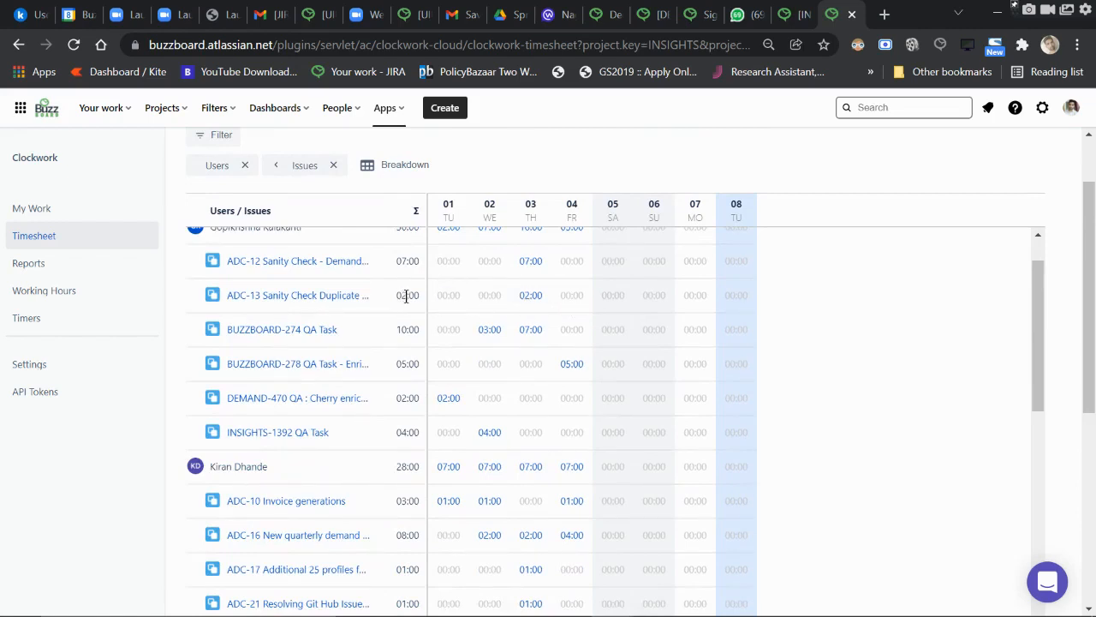
{"action": "mouse_move", "coordinate": [420, 301]}
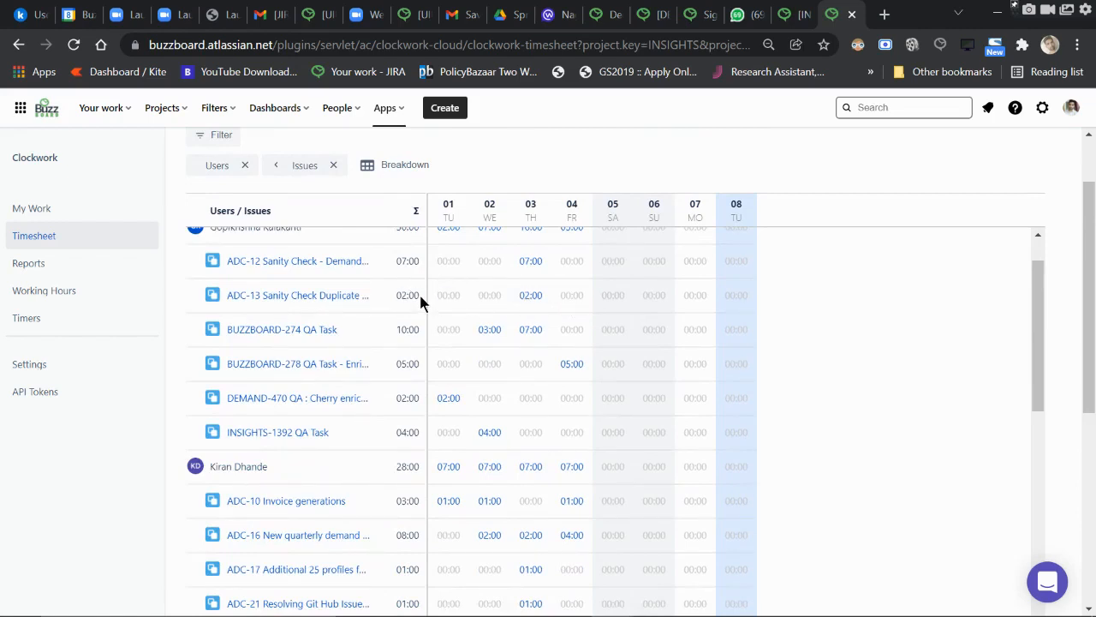
{"action": "double_click", "coordinate": [408, 295]}
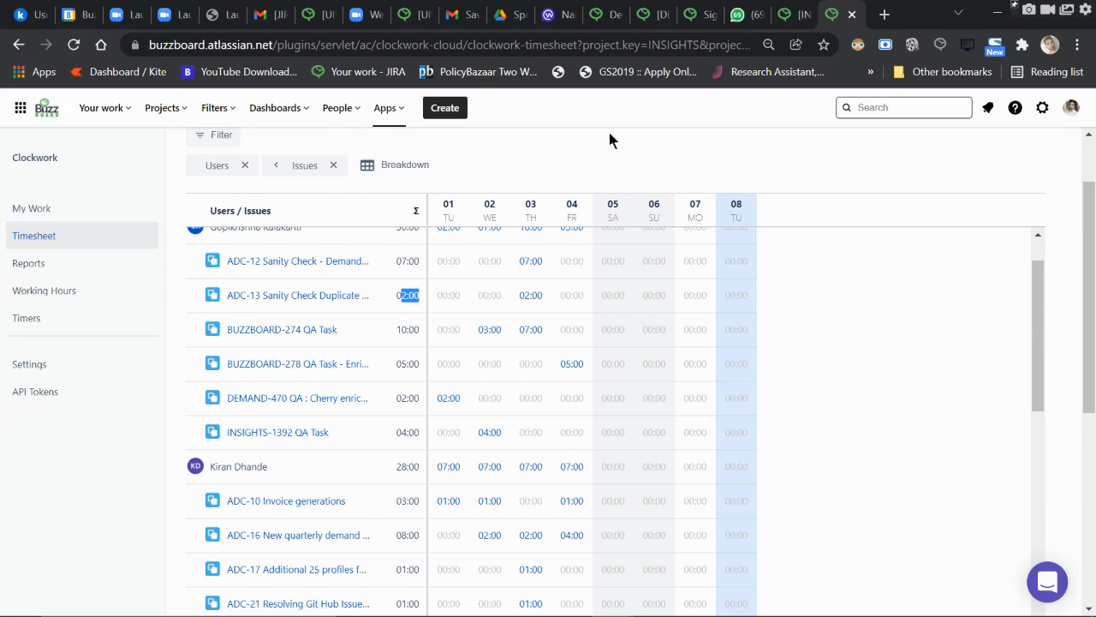
{"action": "scroll", "scroll_direction": "up", "scroll_amount": 3}
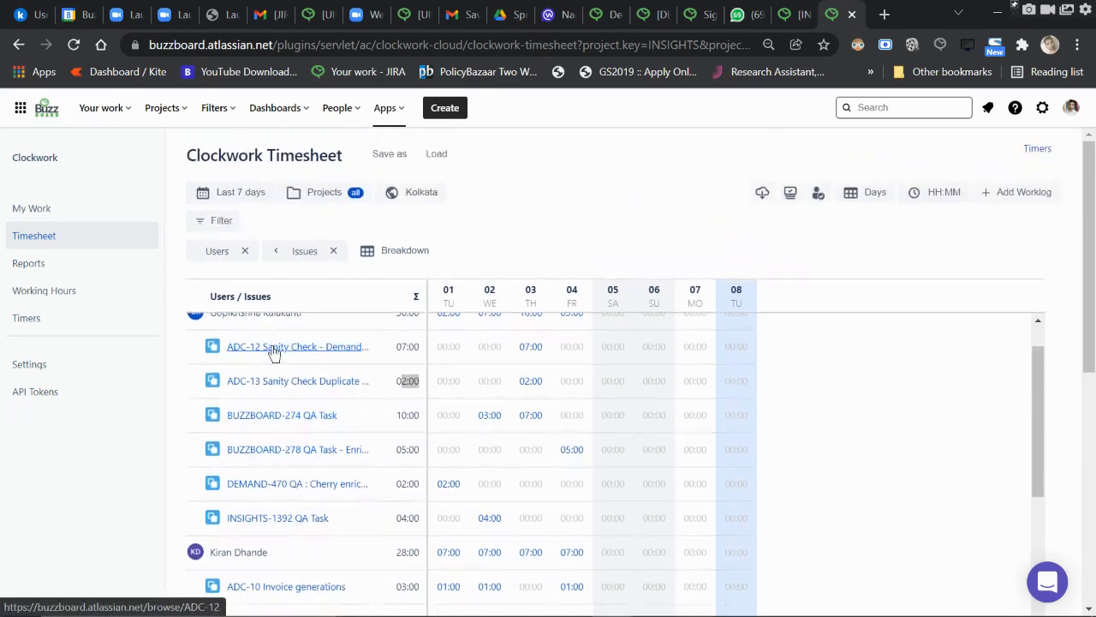
{"action": "scroll", "scroll_direction": "up", "scroll_amount": 3}
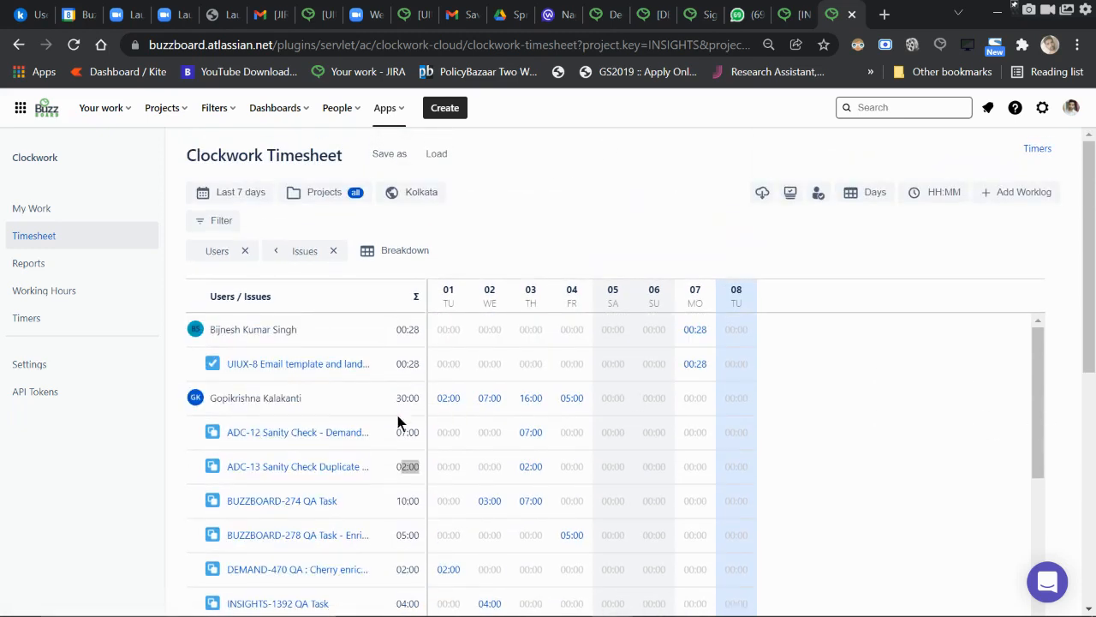
{"action": "mouse_move", "coordinate": [287, 454]}
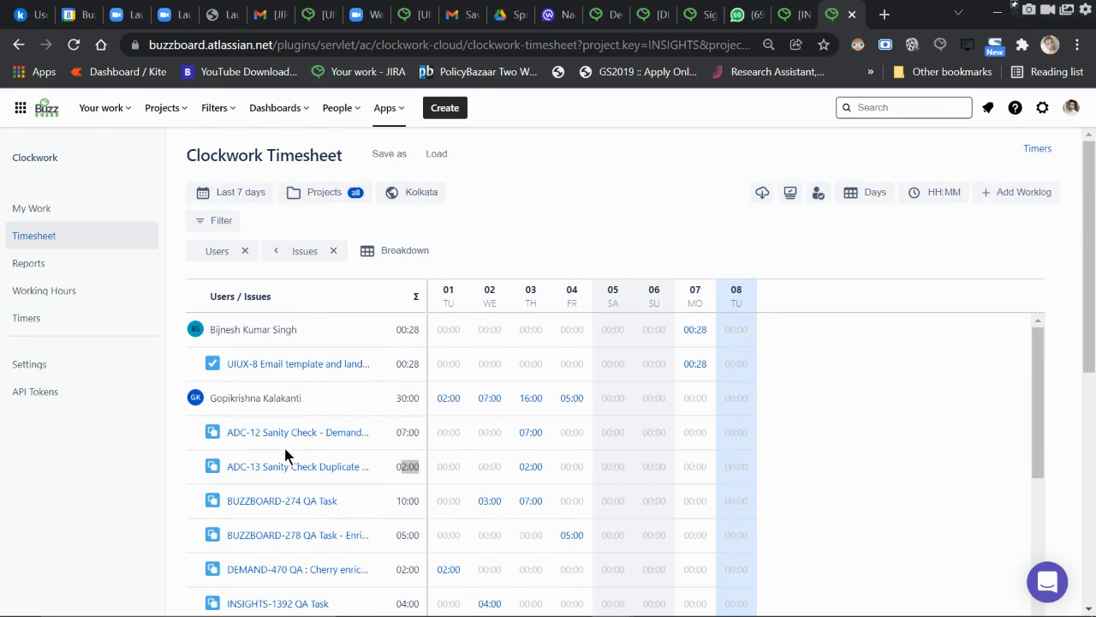
{"action": "mouse_move", "coordinate": [282, 500]}
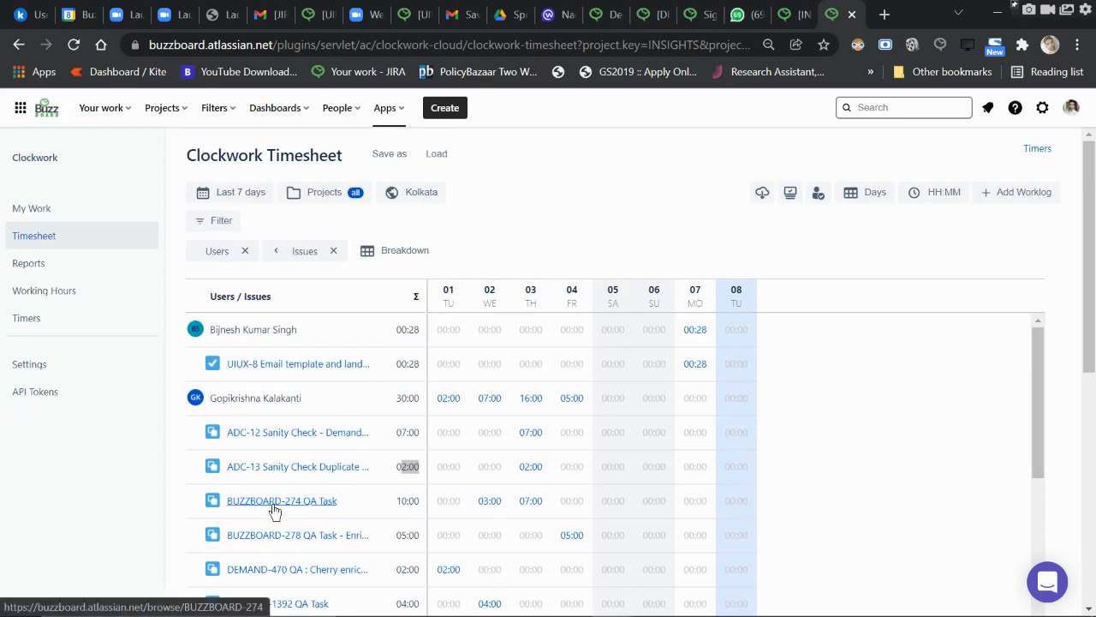
{"action": "mouse_move", "coordinate": [493, 299]}
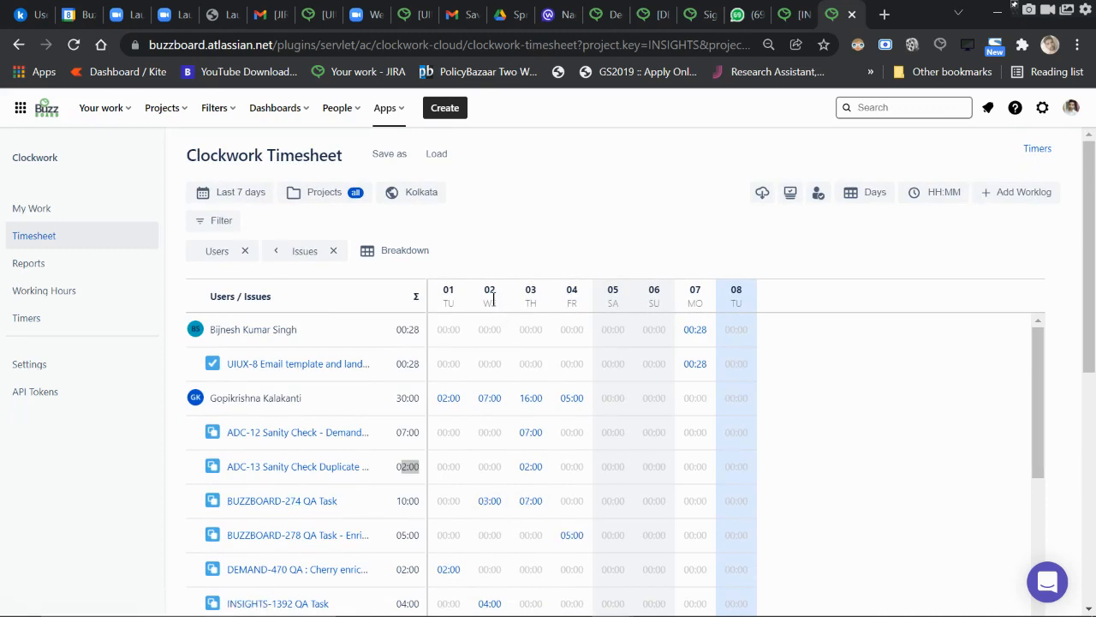
{"action": "mouse_move", "coordinate": [490, 501]}
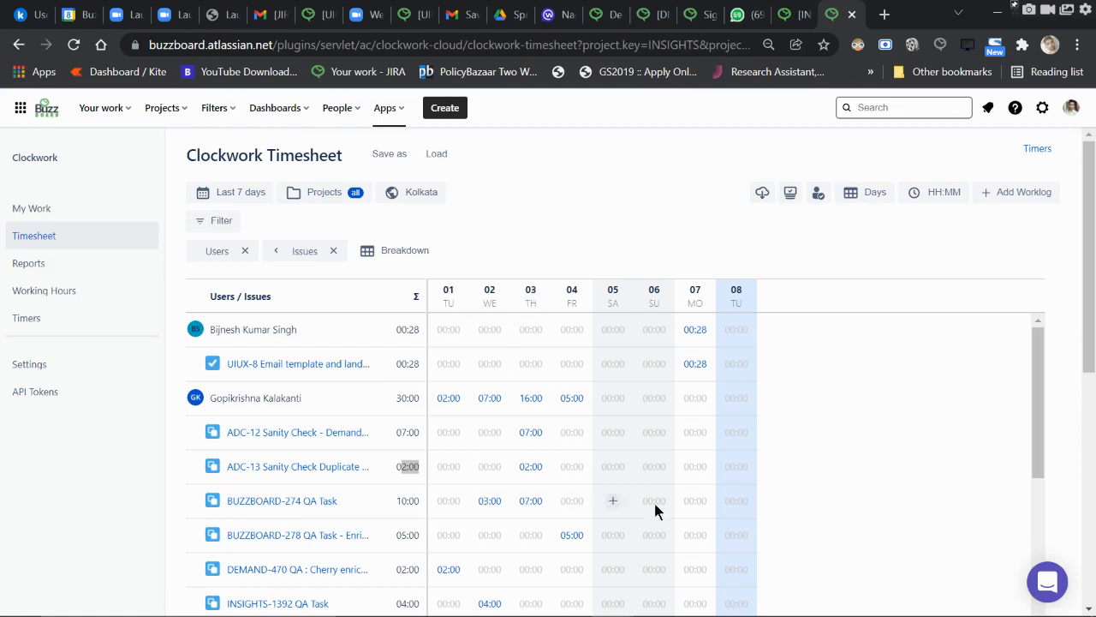
{"action": "mouse_move", "coordinate": [480, 500]}
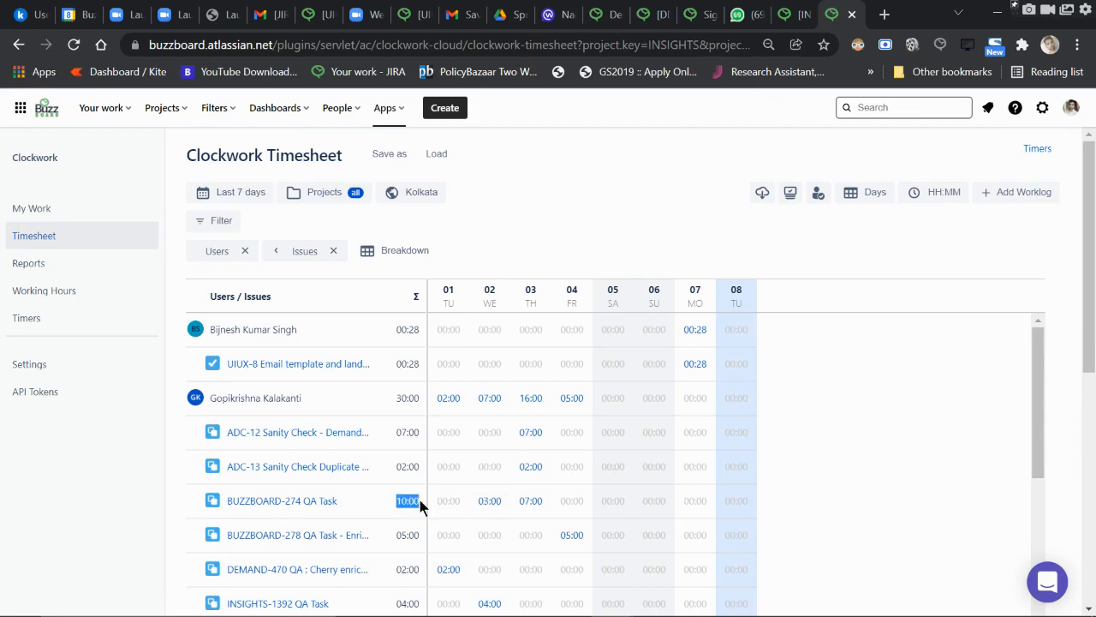
{"action": "mouse_move", "coordinate": [403, 386]}
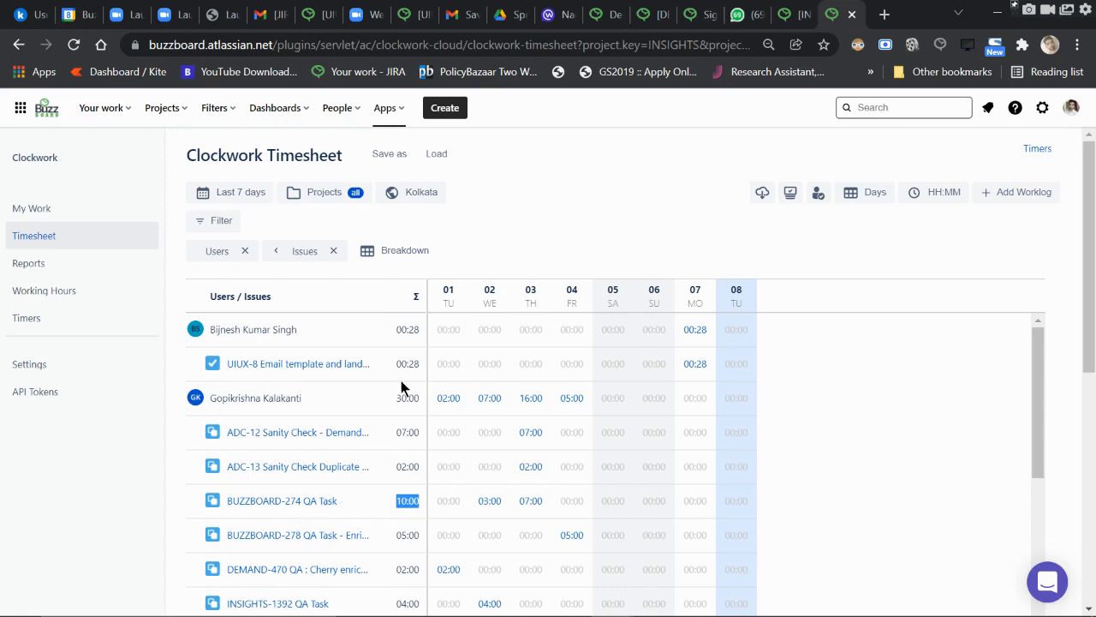
{"action": "left_click", "coordinate": [408, 397]}
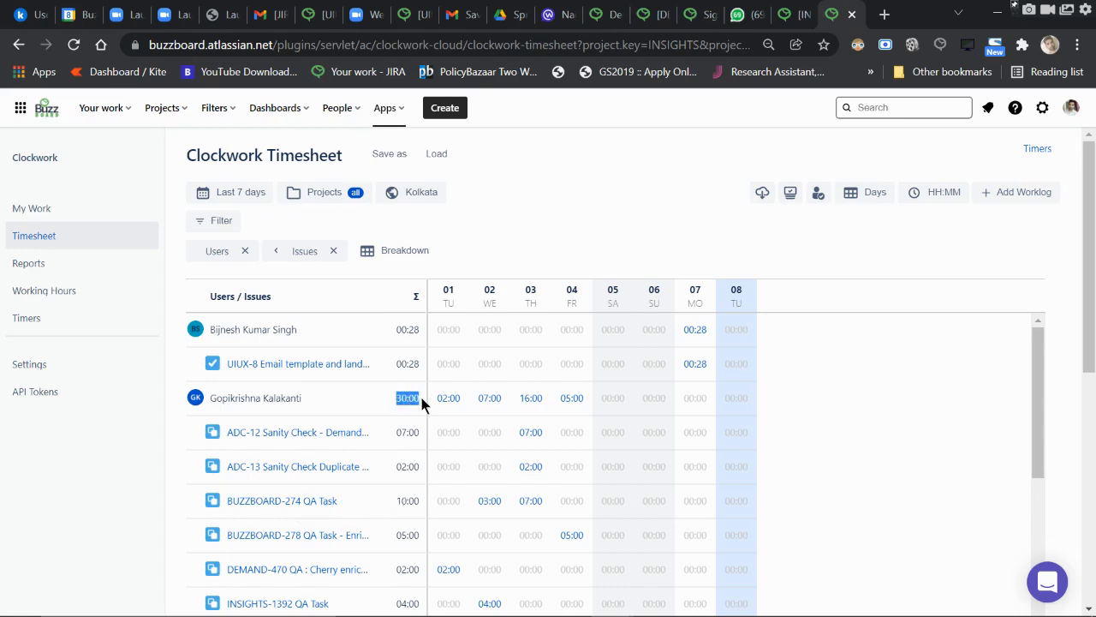
{"action": "mouse_move", "coordinate": [454, 435]}
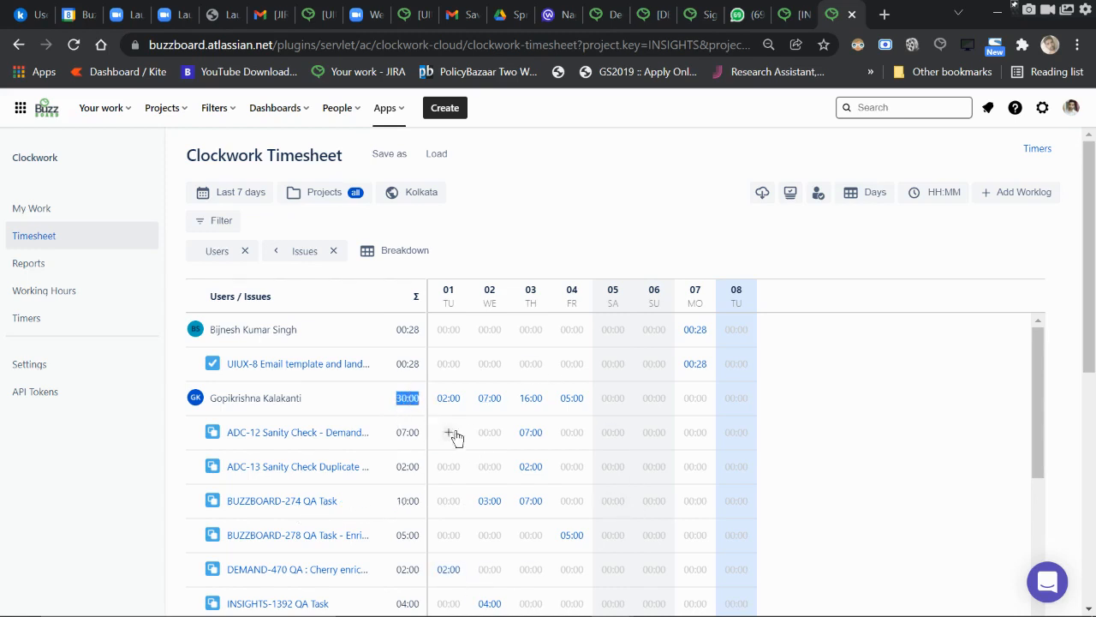
{"action": "mouse_move", "coordinate": [501, 433]}
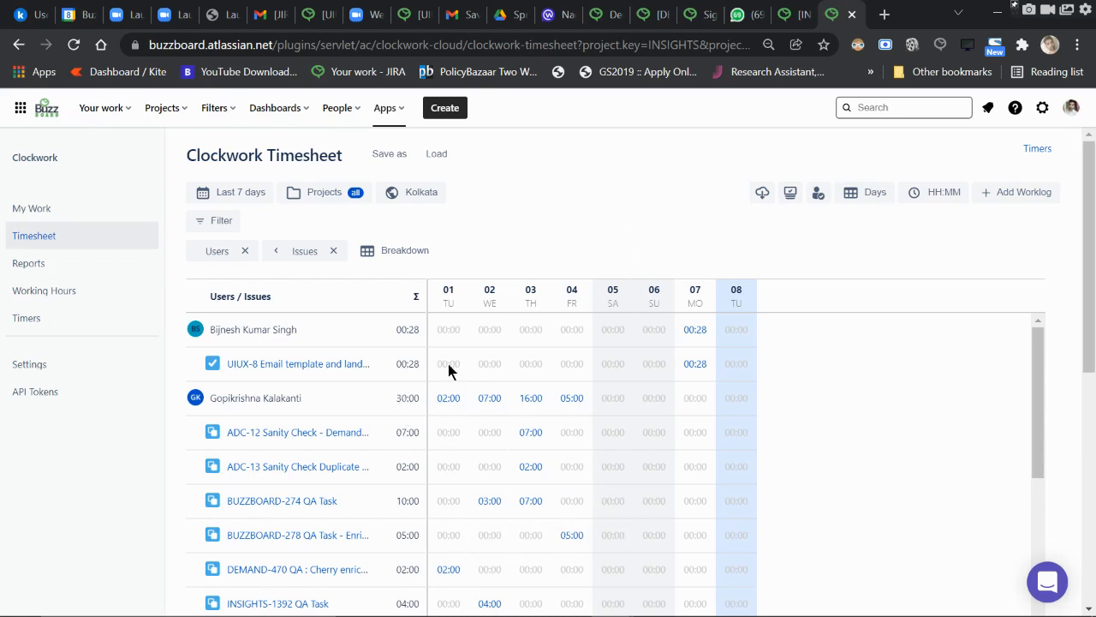
{"action": "mouse_move", "coordinate": [374, 434]}
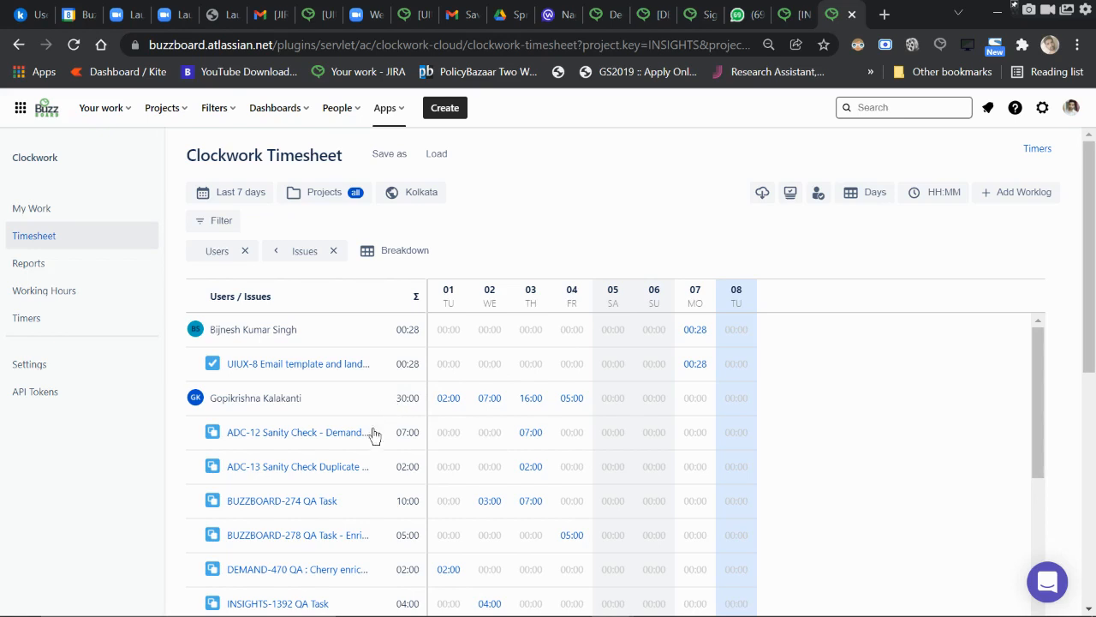
{"action": "mouse_move", "coordinate": [929, 396]}
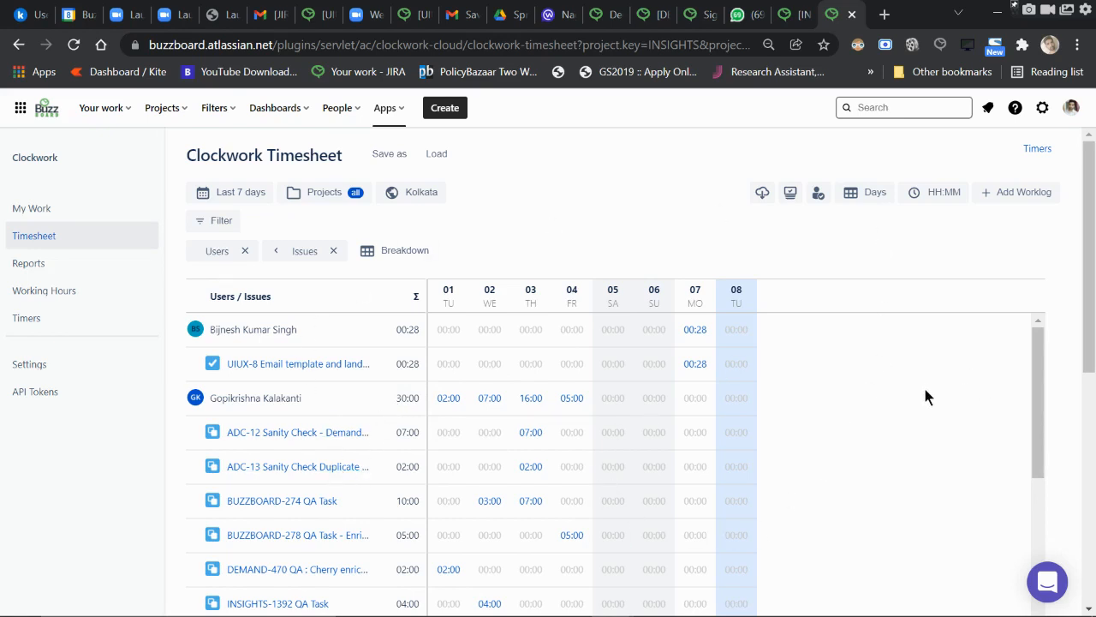
{"action": "mouse_move", "coordinate": [818, 413]}
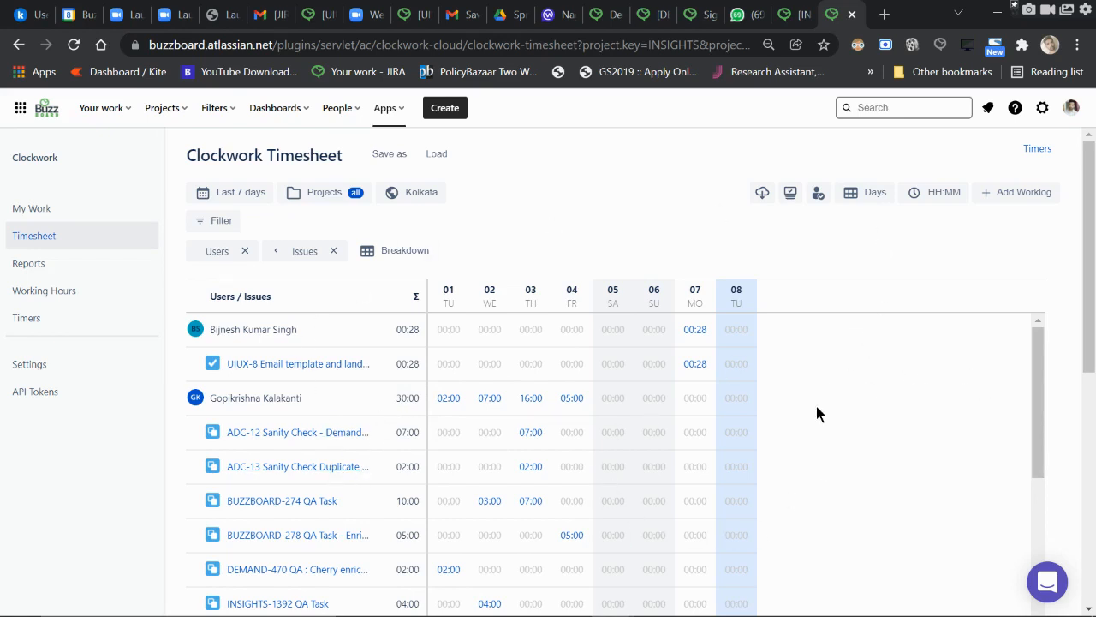
{"action": "mouse_move", "coordinate": [274, 325]}
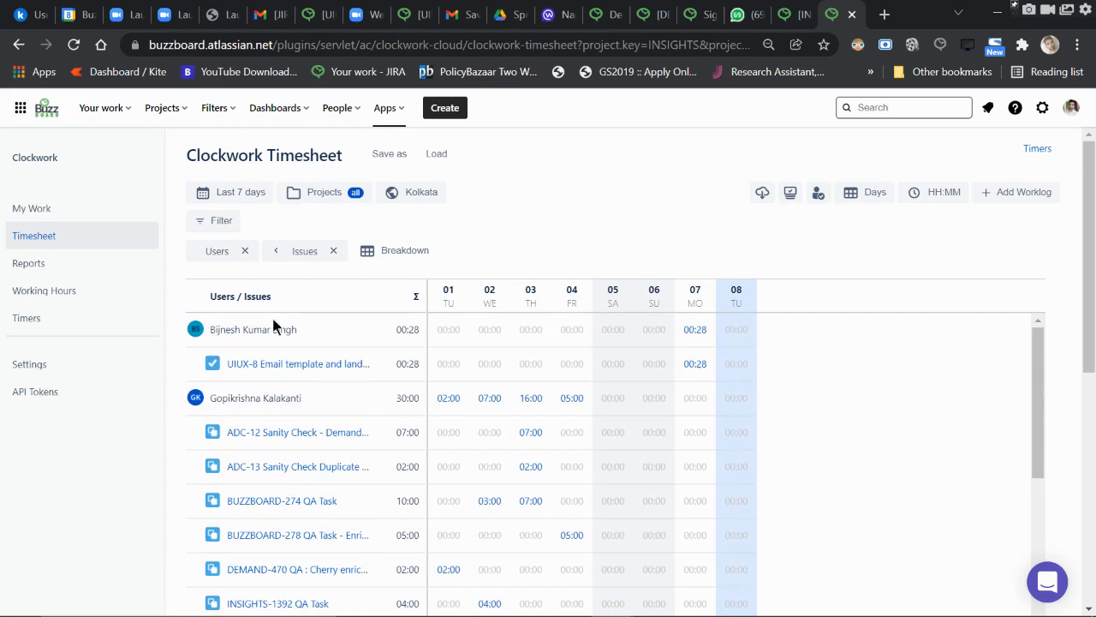
{"action": "mouse_move", "coordinate": [544, 185]}
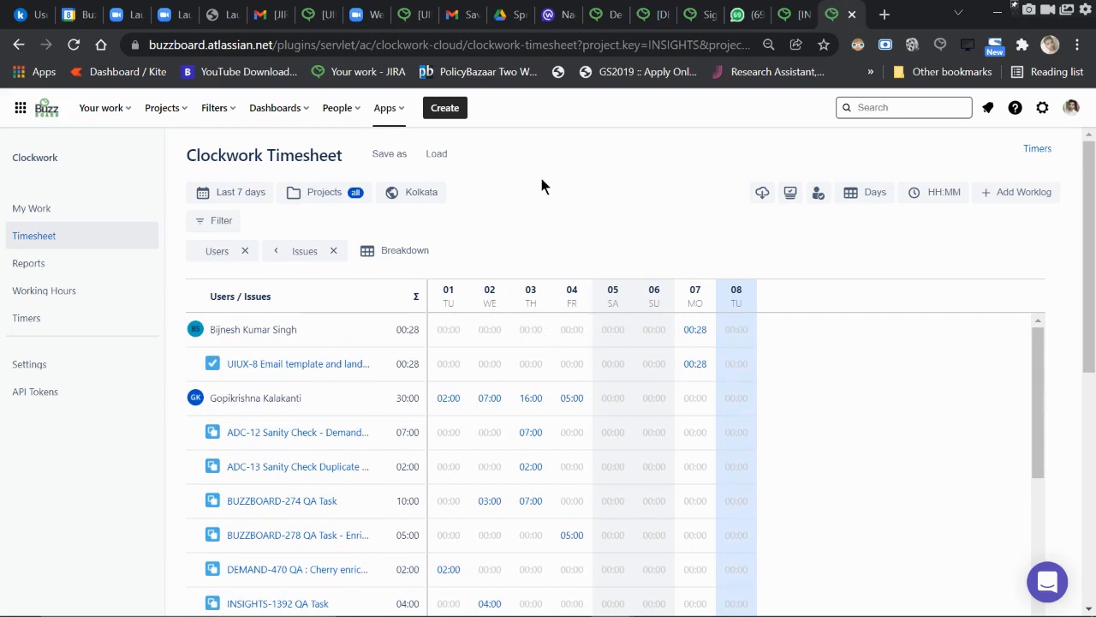
{"action": "mouse_move", "coordinate": [389, 153]}
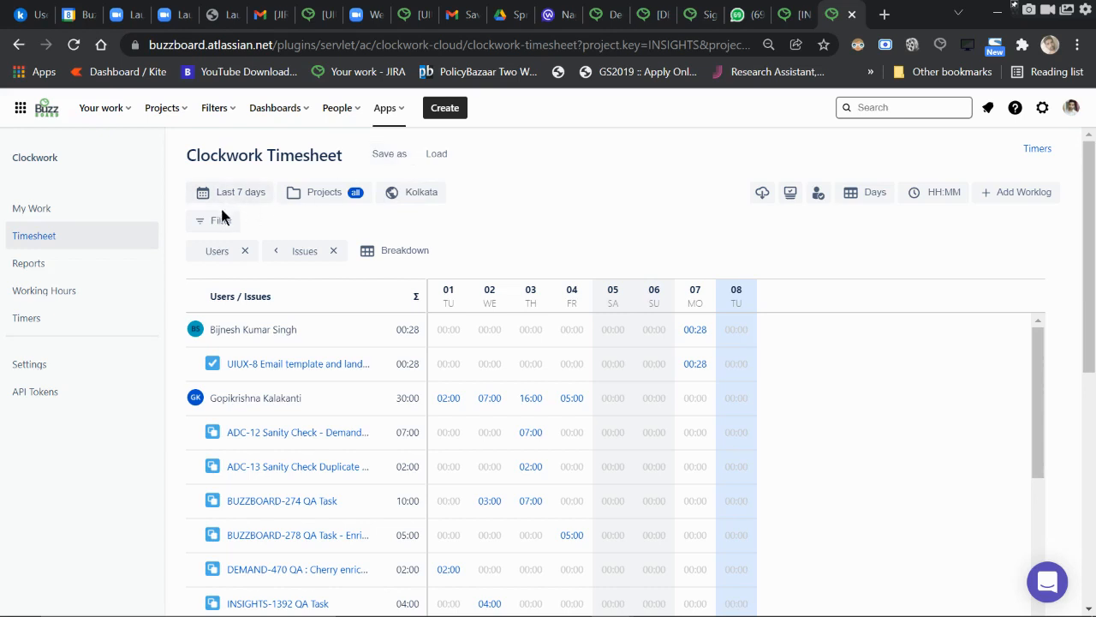
{"action": "mouse_move", "coordinate": [445, 252]}
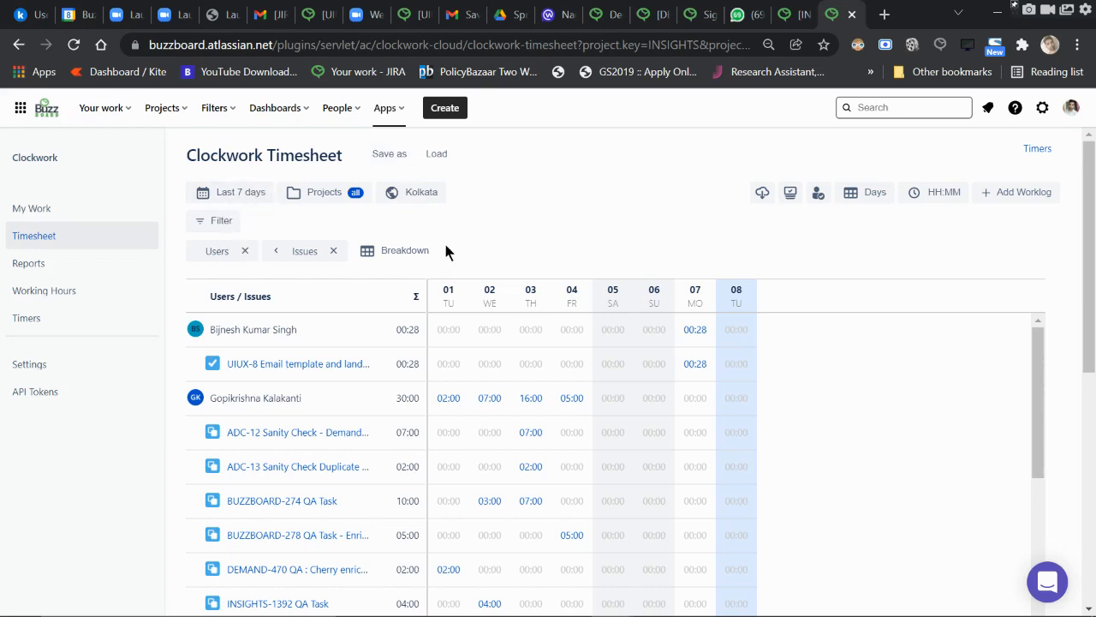
{"action": "mouse_move", "coordinate": [557, 128]}
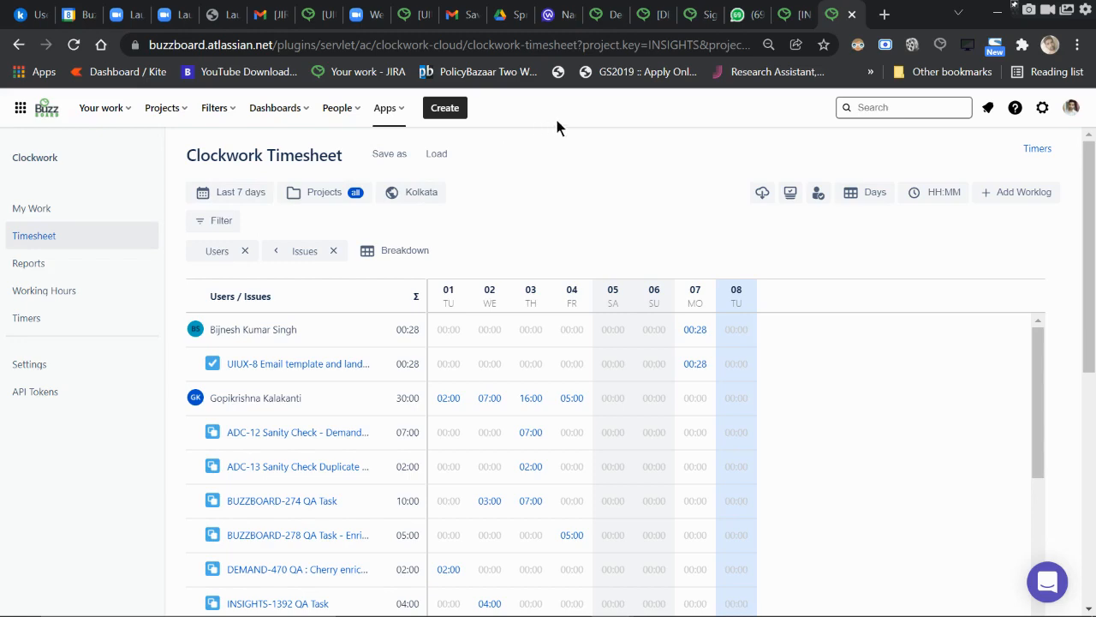
{"action": "mouse_move", "coordinate": [175, 237]}
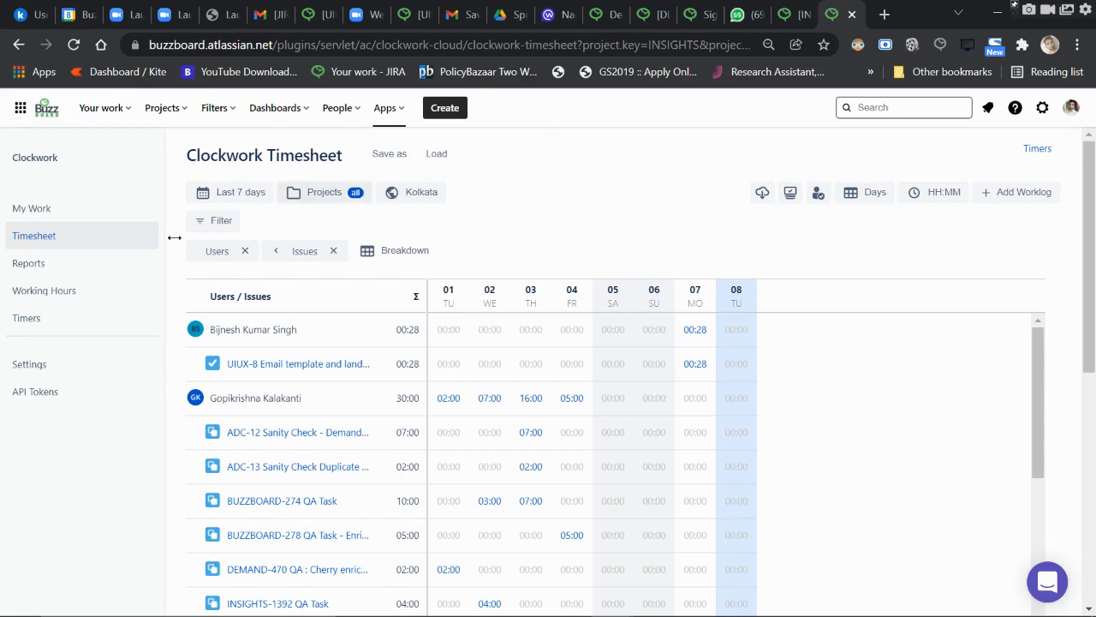
{"action": "mouse_move", "coordinate": [390, 155]}
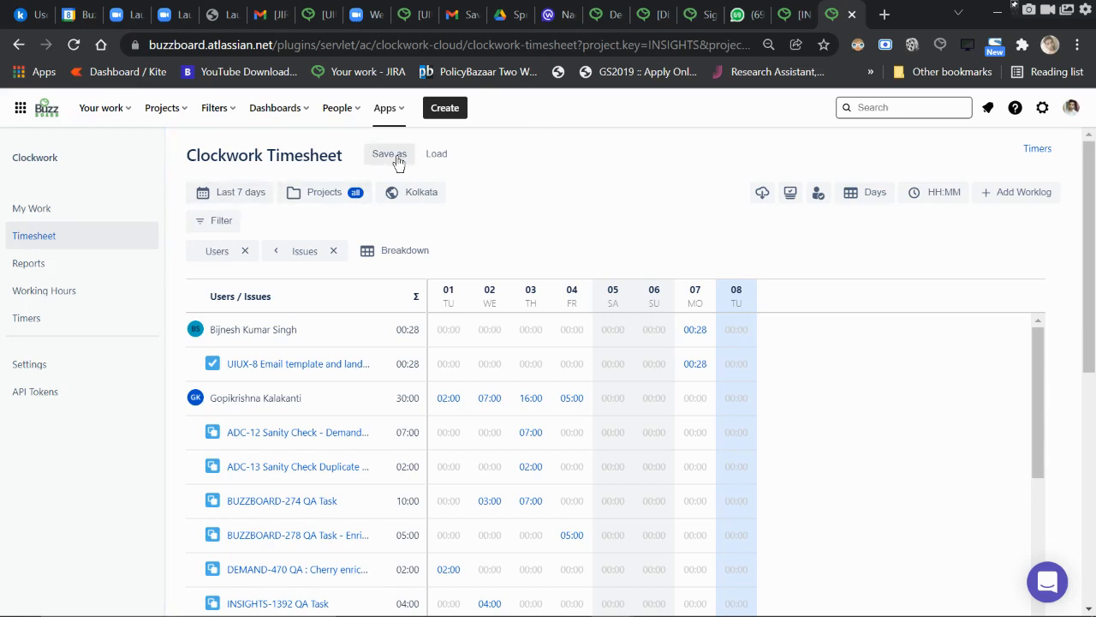
{"action": "left_click", "coordinate": [389, 153]}
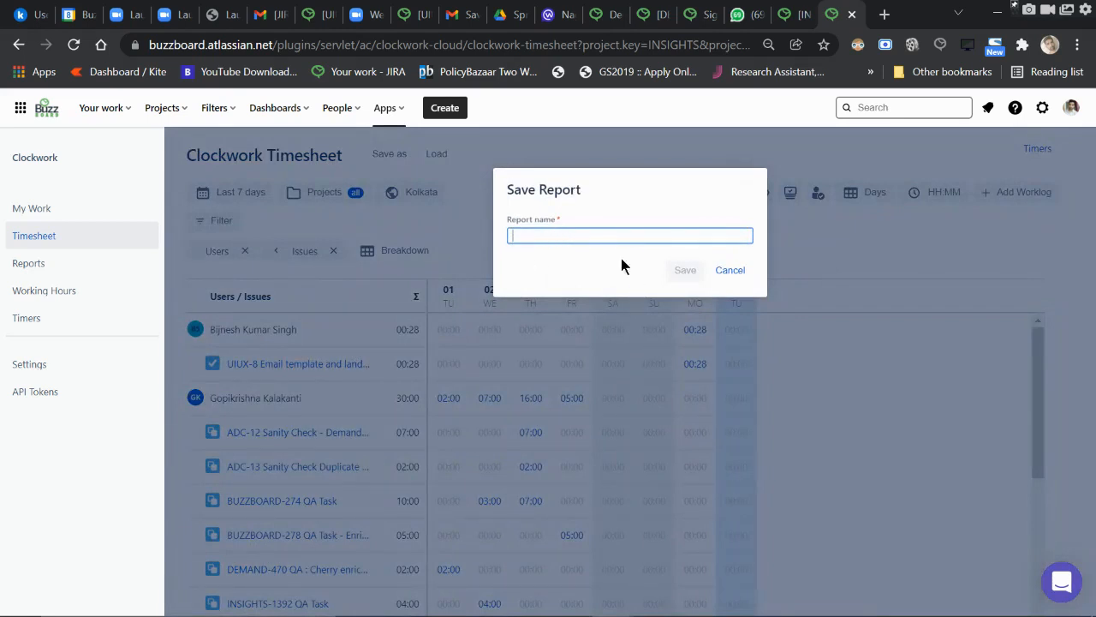
{"action": "mouse_move", "coordinate": [536, 230]}
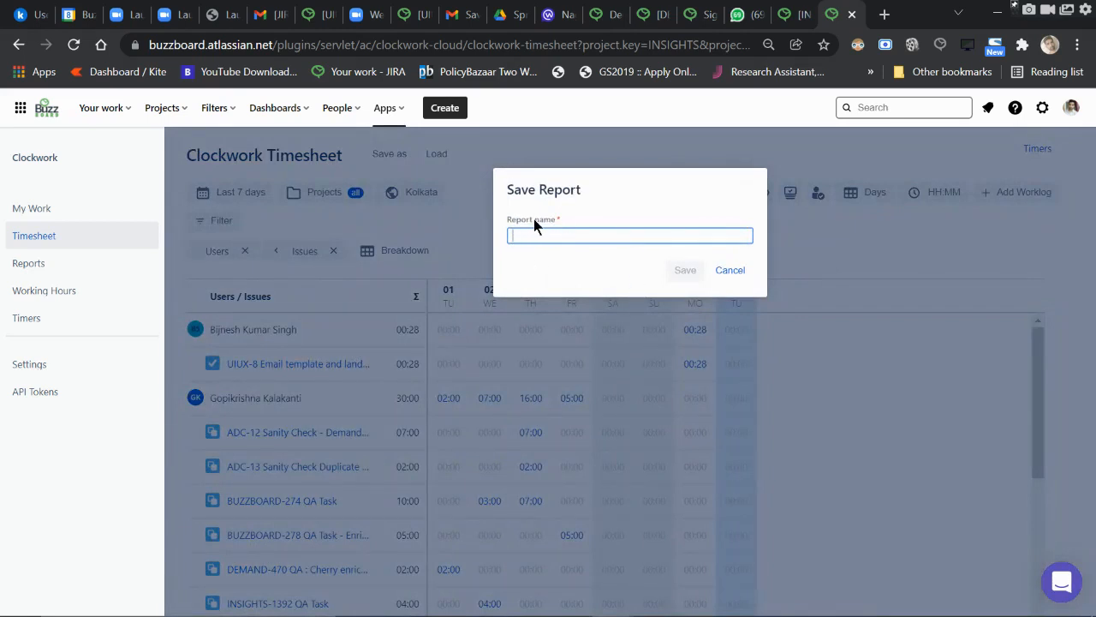
{"action": "left_click", "coordinate": [729, 269]}
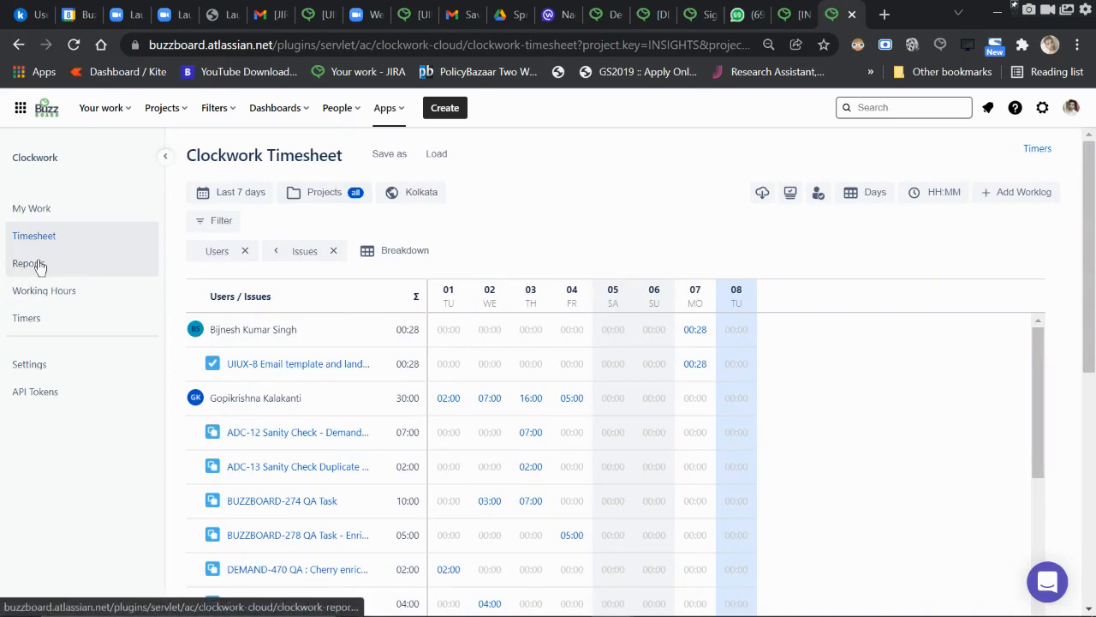
- Open and review the saved 'Naga Phani Sheet' report, then return to the Reports list
{"action": "left_click", "coordinate": [29, 263]}
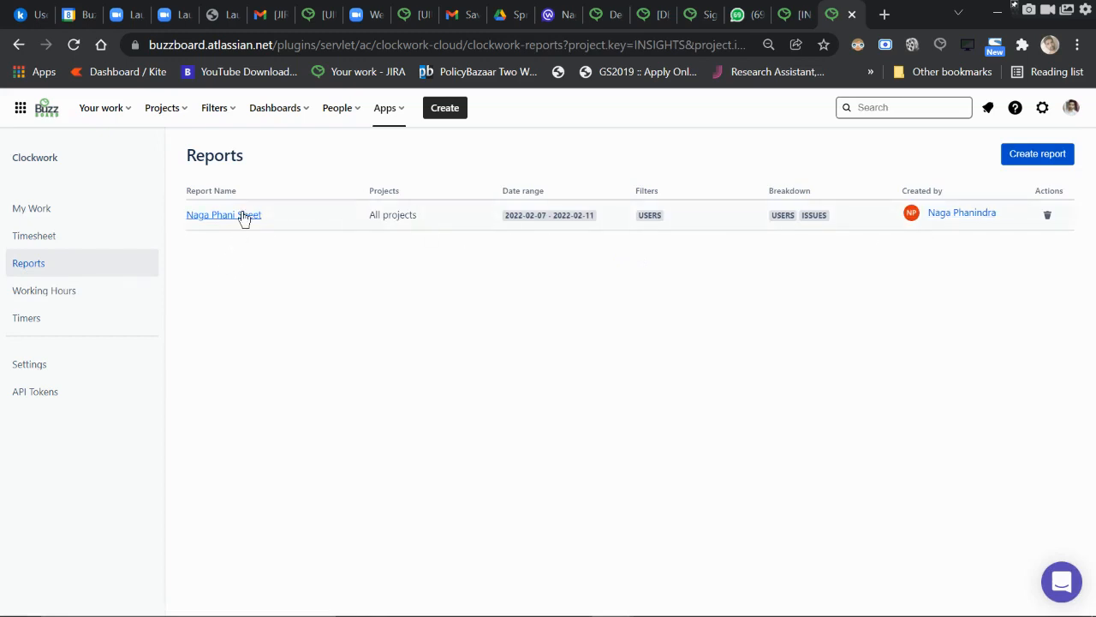
{"action": "left_click", "coordinate": [224, 214]}
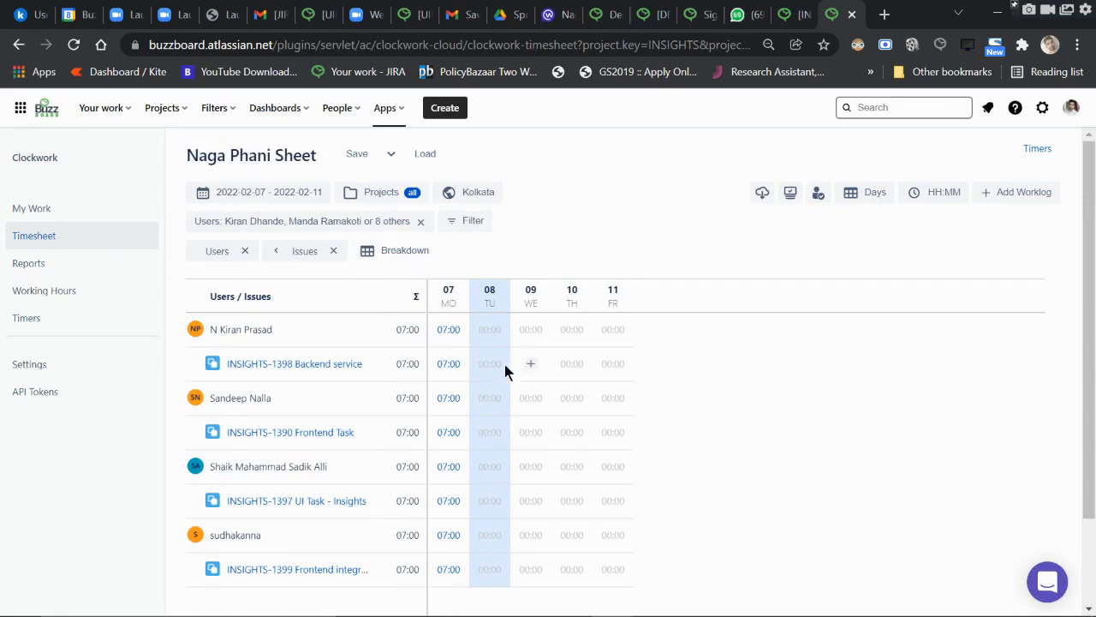
{"action": "mouse_move", "coordinate": [306, 407]}
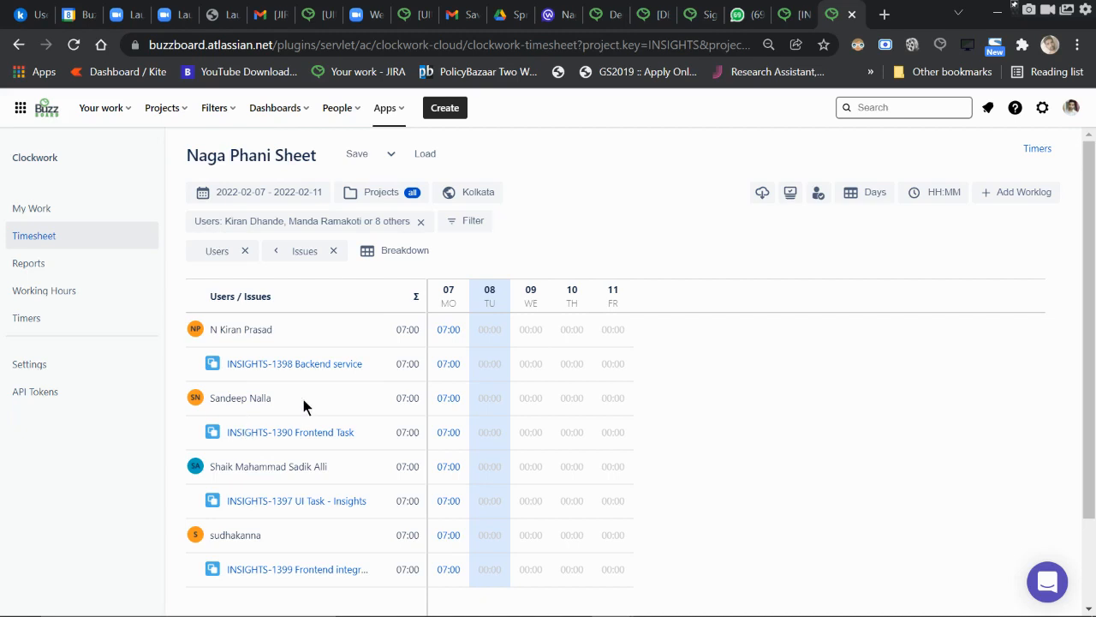
{"action": "mouse_move", "coordinate": [457, 345]}
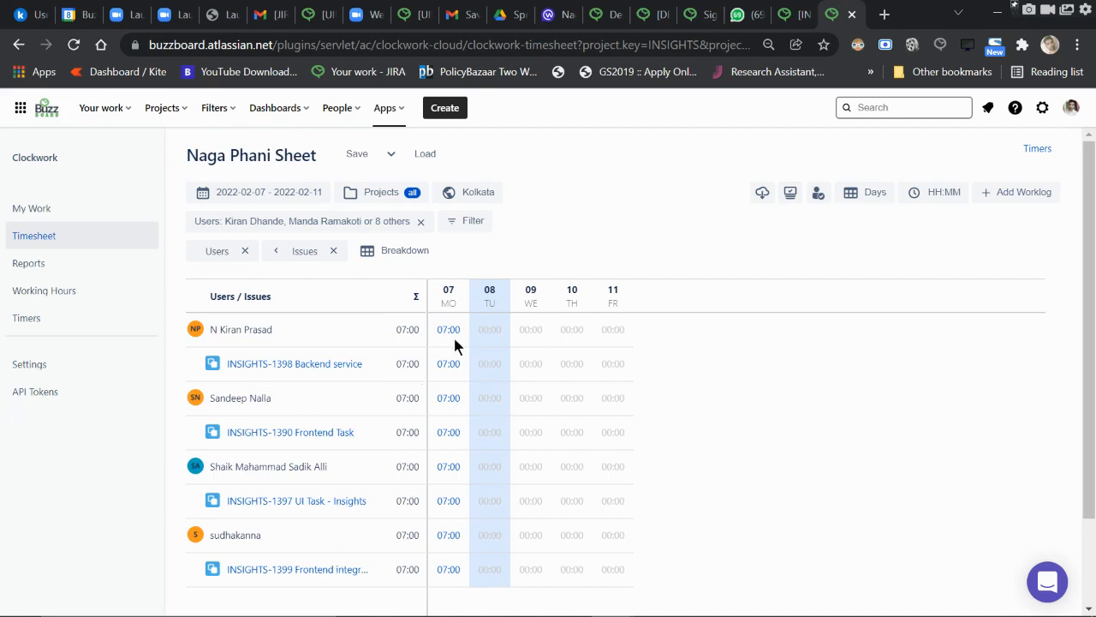
{"action": "scroll", "scroll_direction": "down", "scroll_amount": 3}
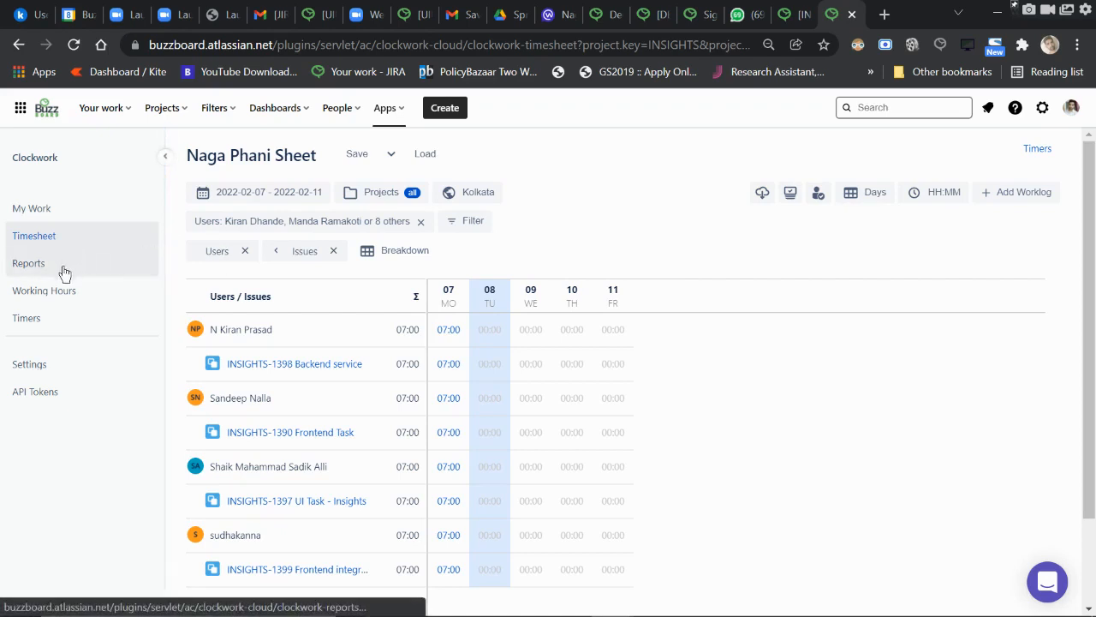
{"action": "left_click", "coordinate": [28, 263]}
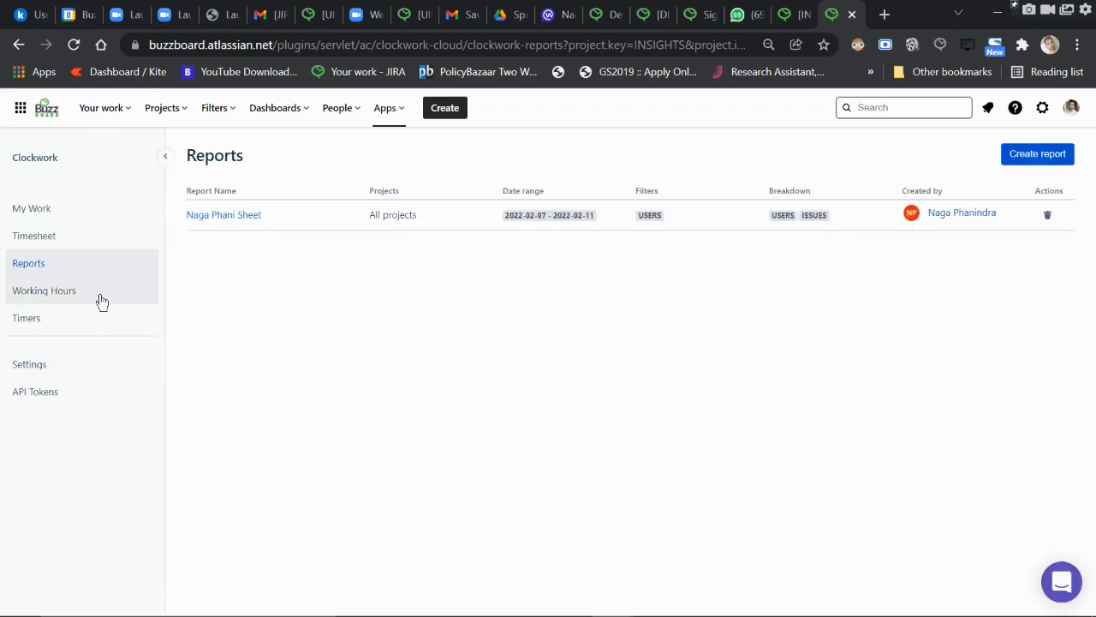
{"action": "left_click", "coordinate": [43, 290]}
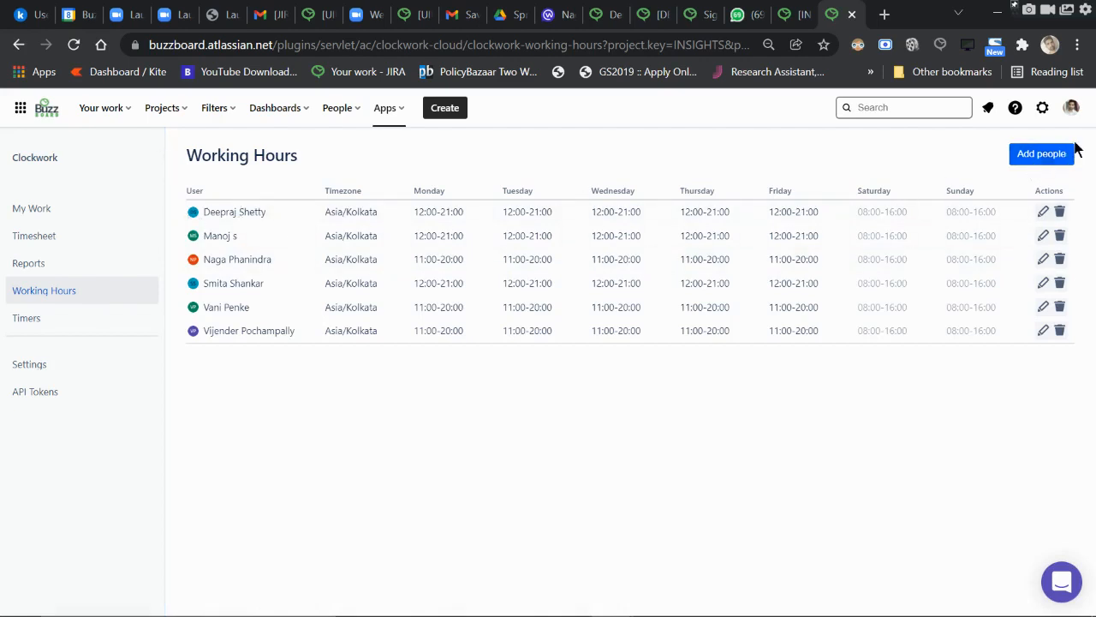
{"action": "left_click", "coordinate": [1041, 153]}
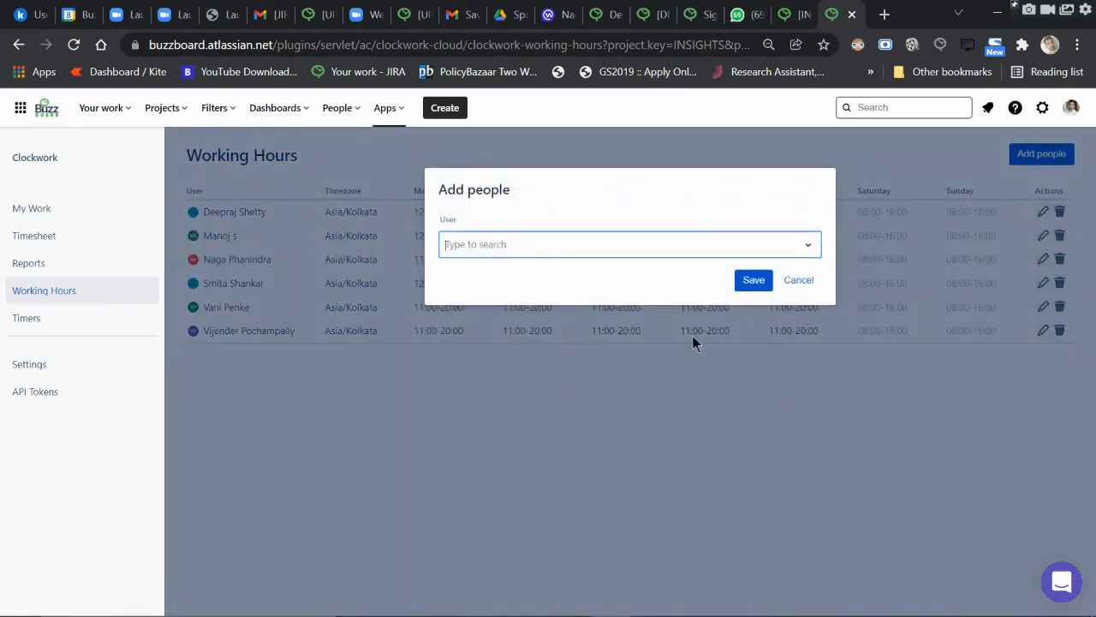
{"action": "left_click", "coordinate": [625, 244]}
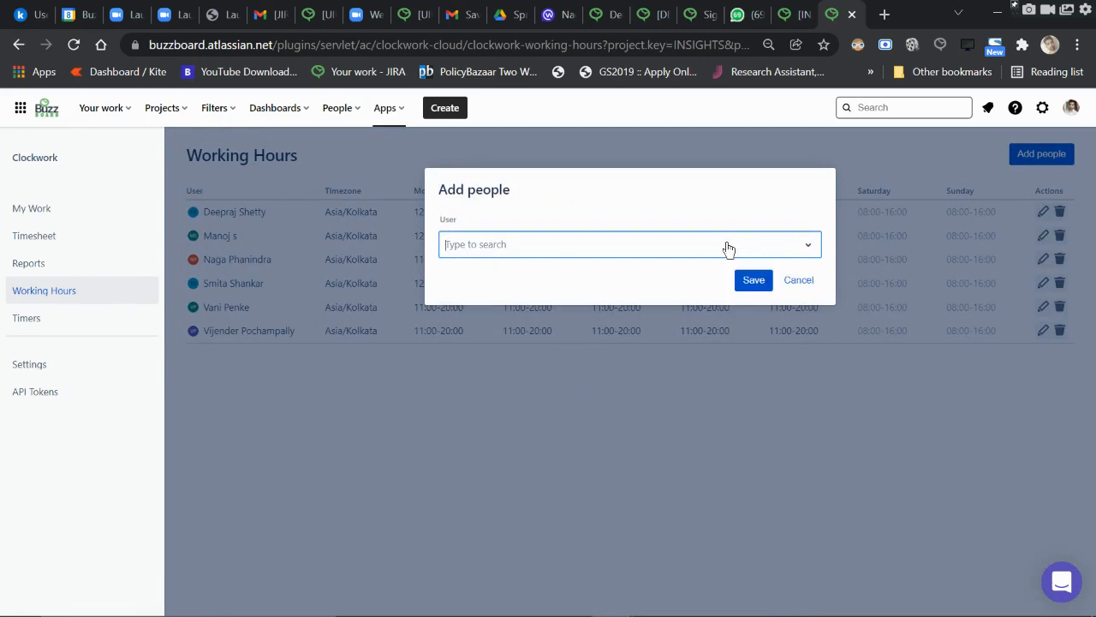
{"action": "type", "text": "ram"}
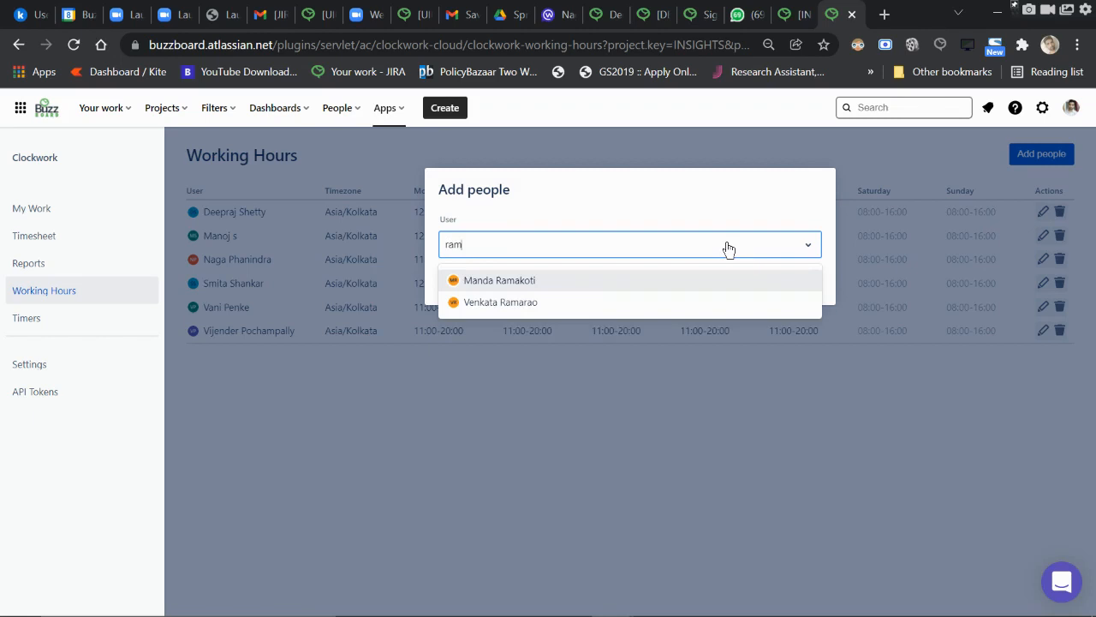
{"action": "mouse_move", "coordinate": [643, 305]}
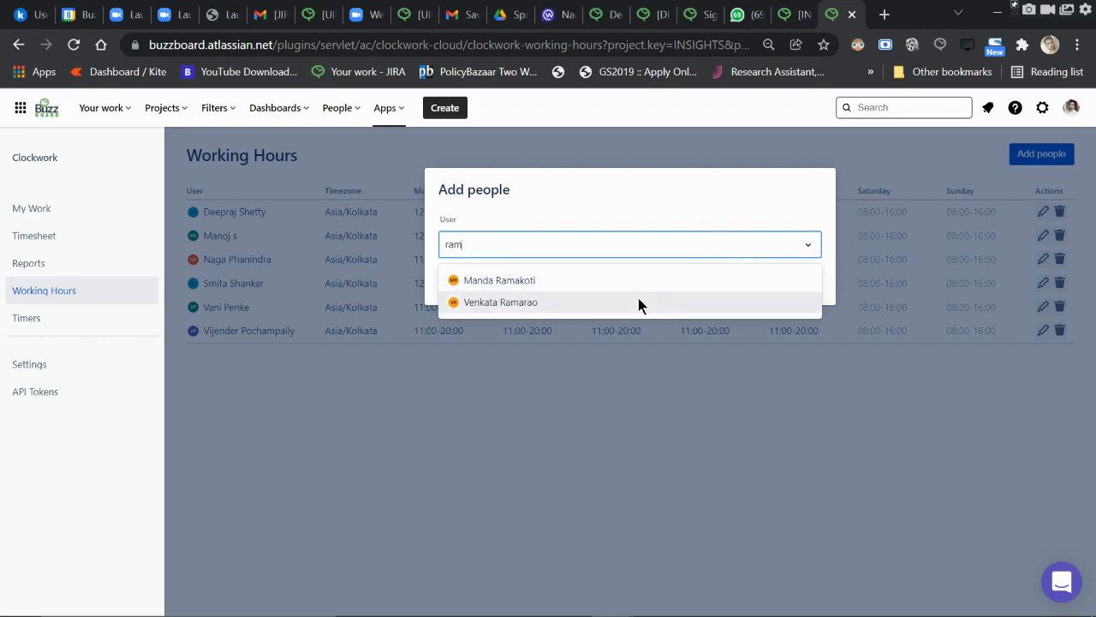
{"action": "left_click", "coordinate": [501, 302]}
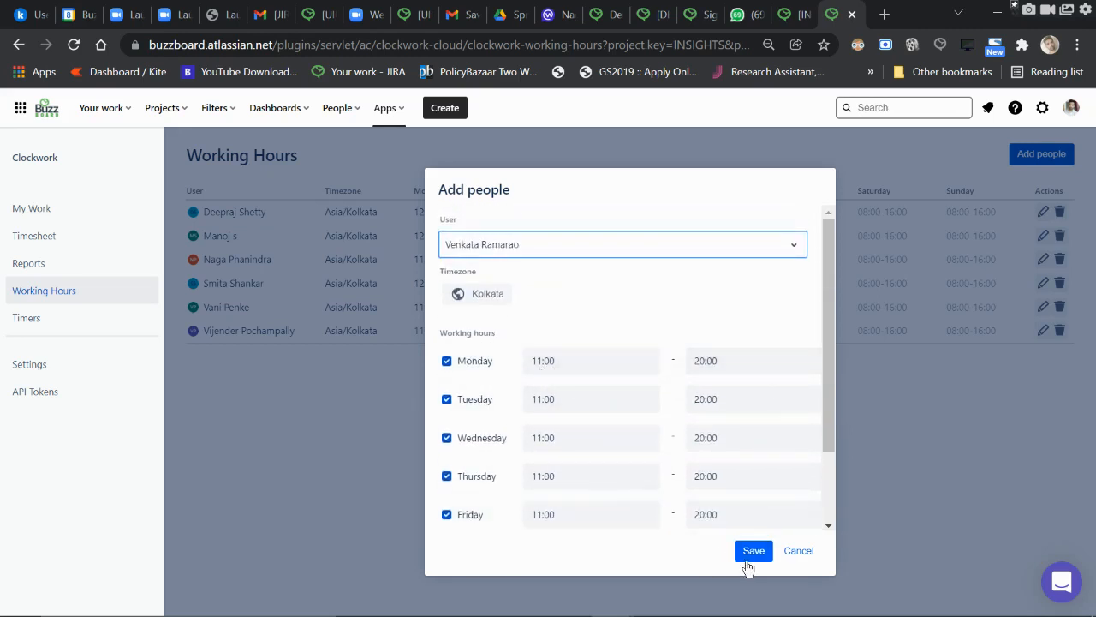
{"action": "left_click", "coordinate": [754, 551]}
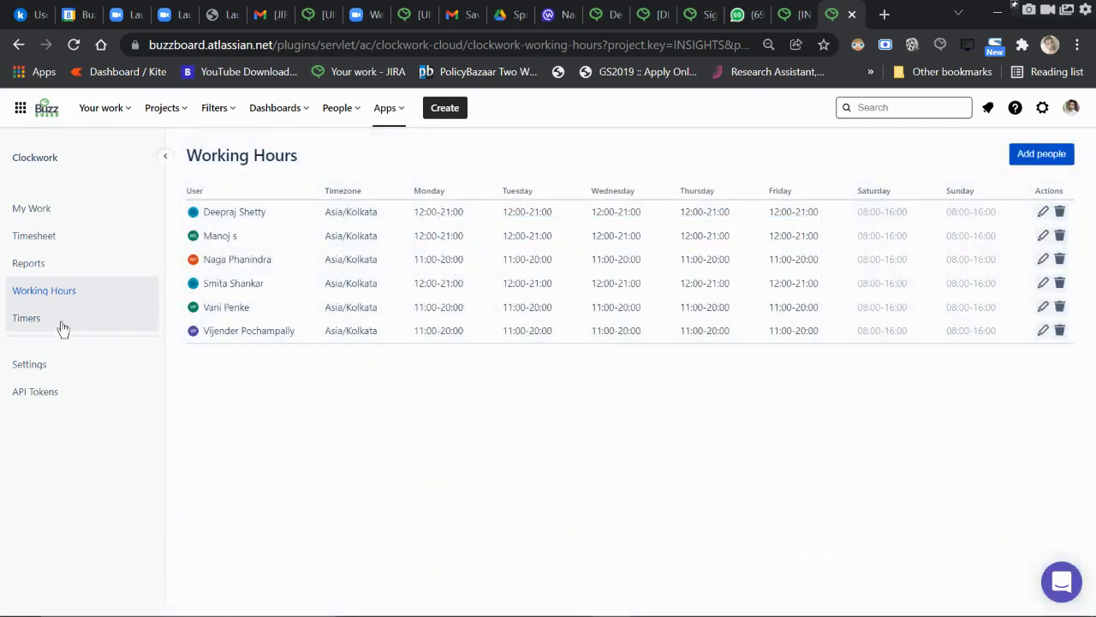
{"action": "left_click", "coordinate": [25, 318]}
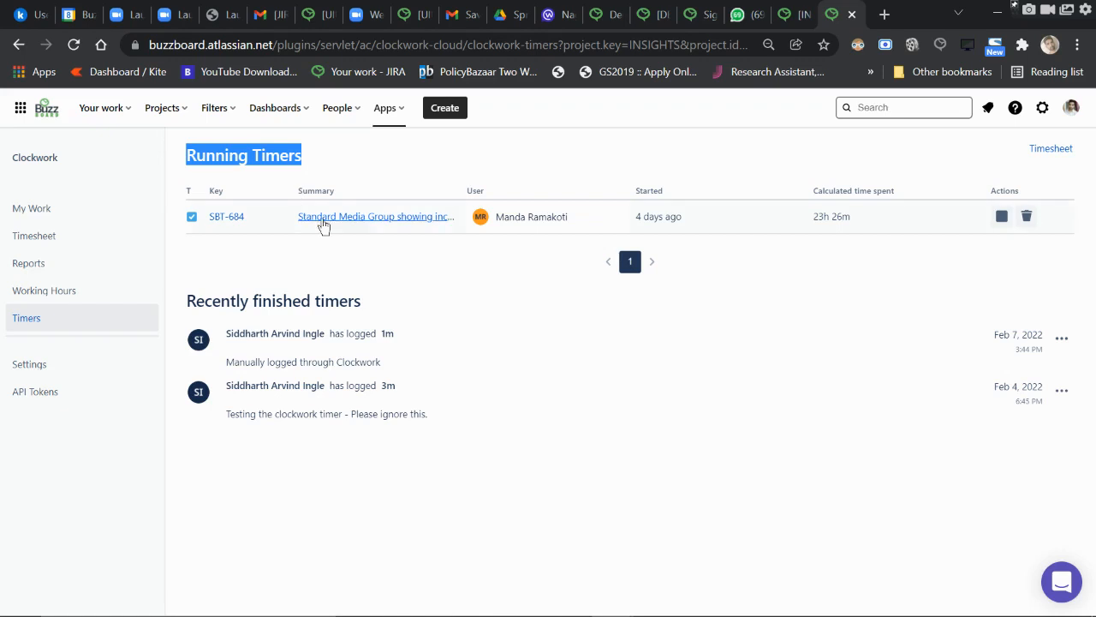
{"action": "mouse_move", "coordinate": [548, 249]}
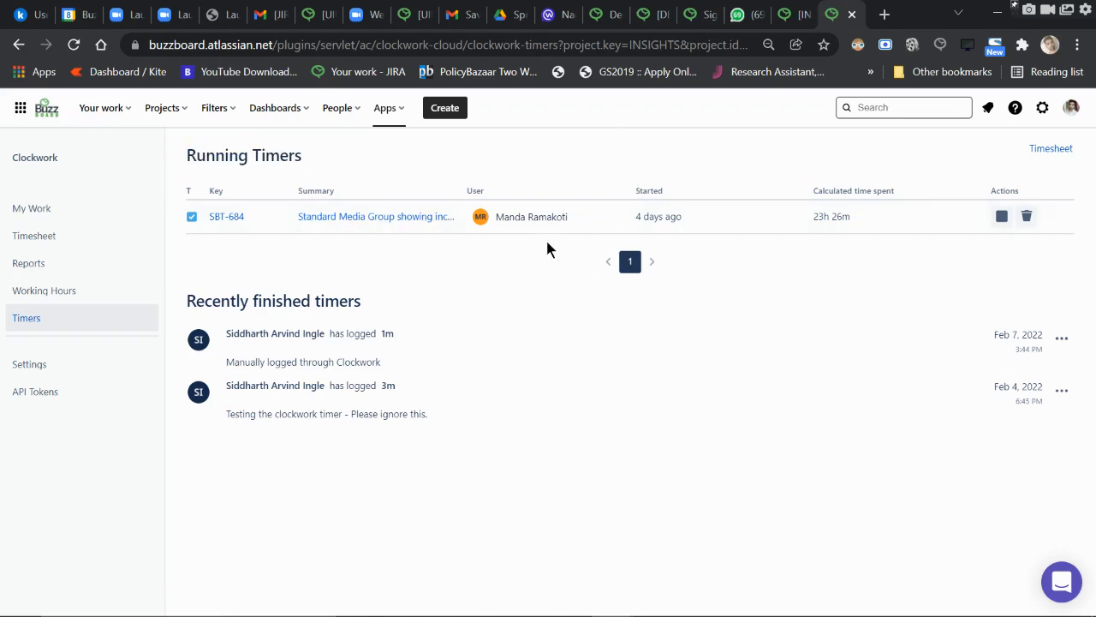
{"action": "mouse_move", "coordinate": [227, 231]}
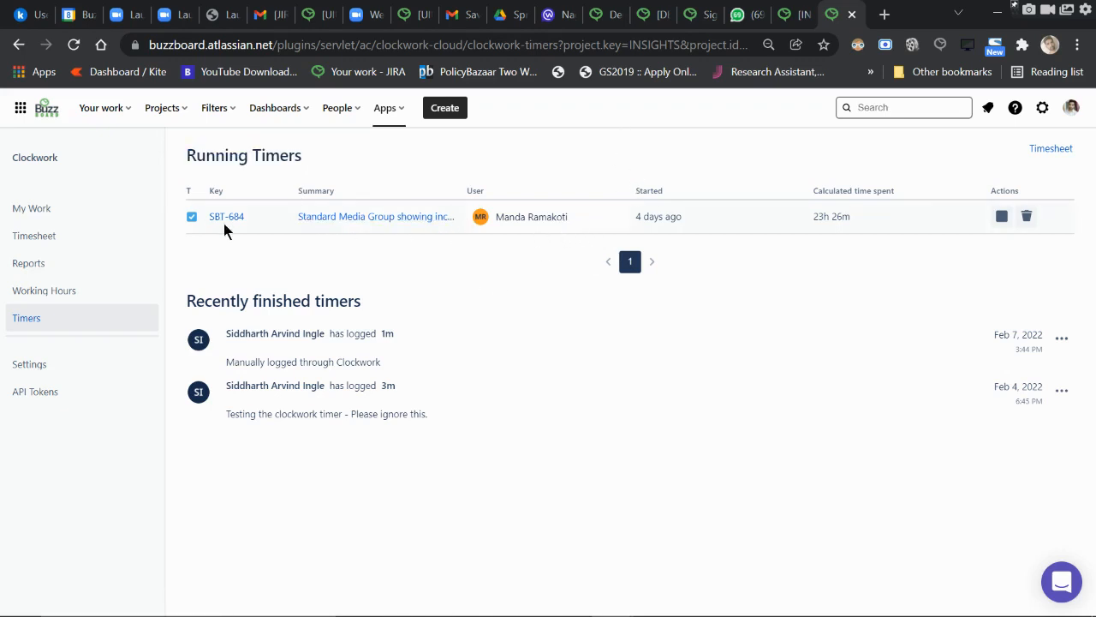
{"action": "mouse_move", "coordinate": [226, 216]}
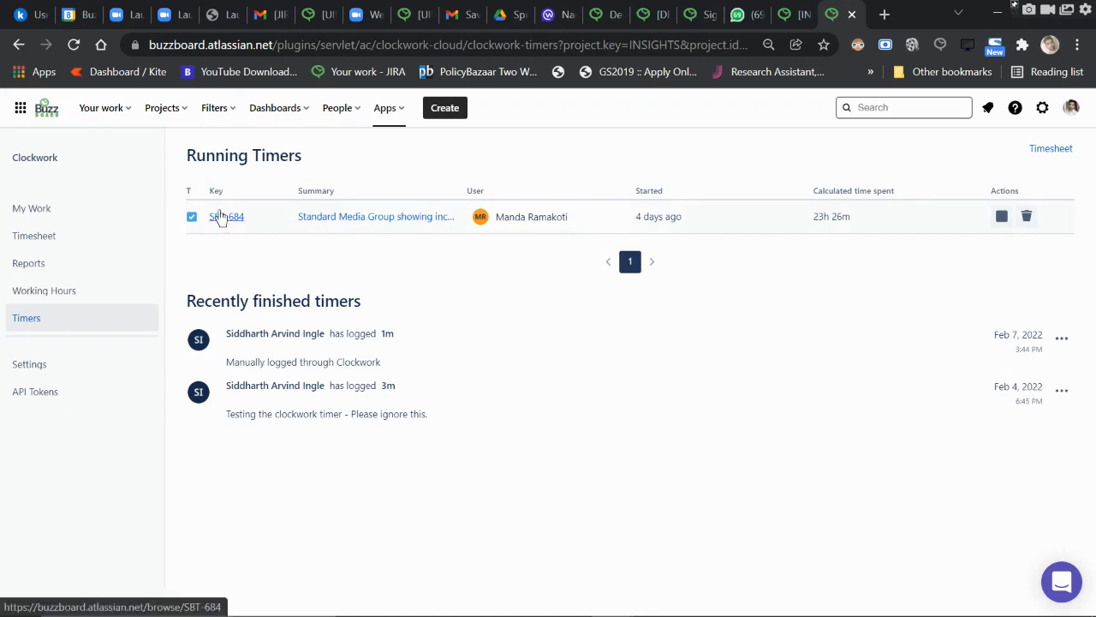
{"action": "mouse_move", "coordinate": [223, 330]}
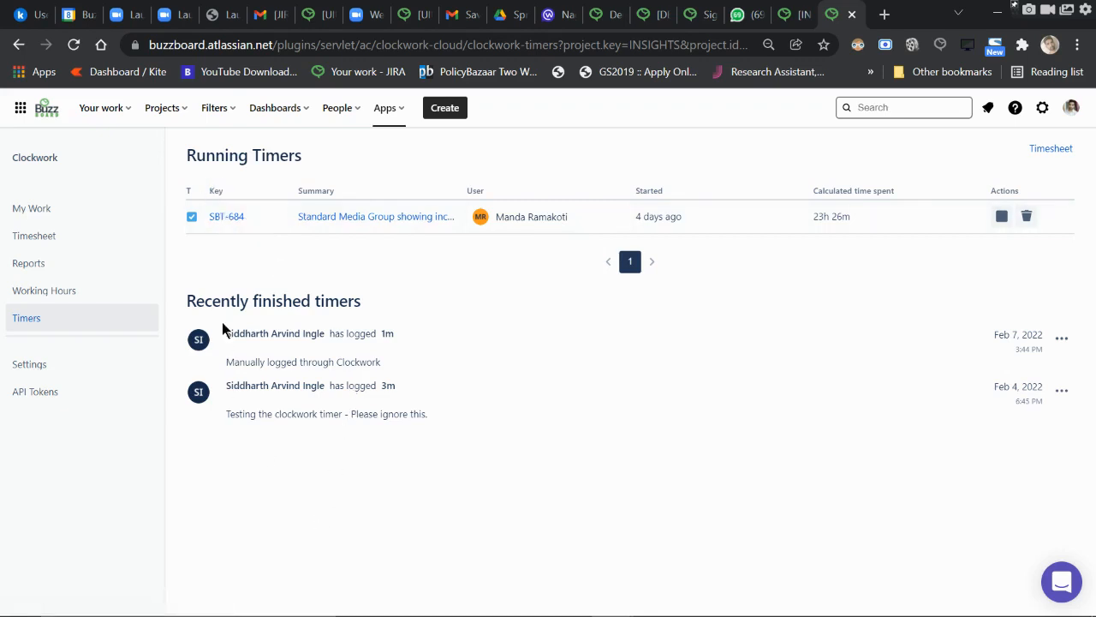
{"action": "mouse_move", "coordinate": [198, 298]}
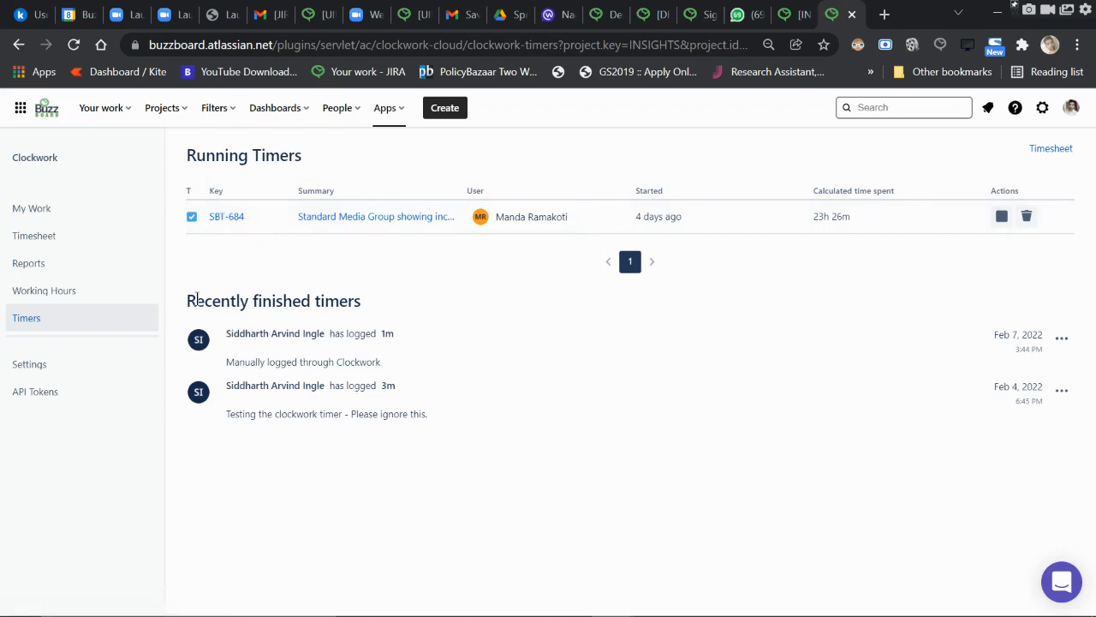
{"action": "mouse_move", "coordinate": [308, 404]}
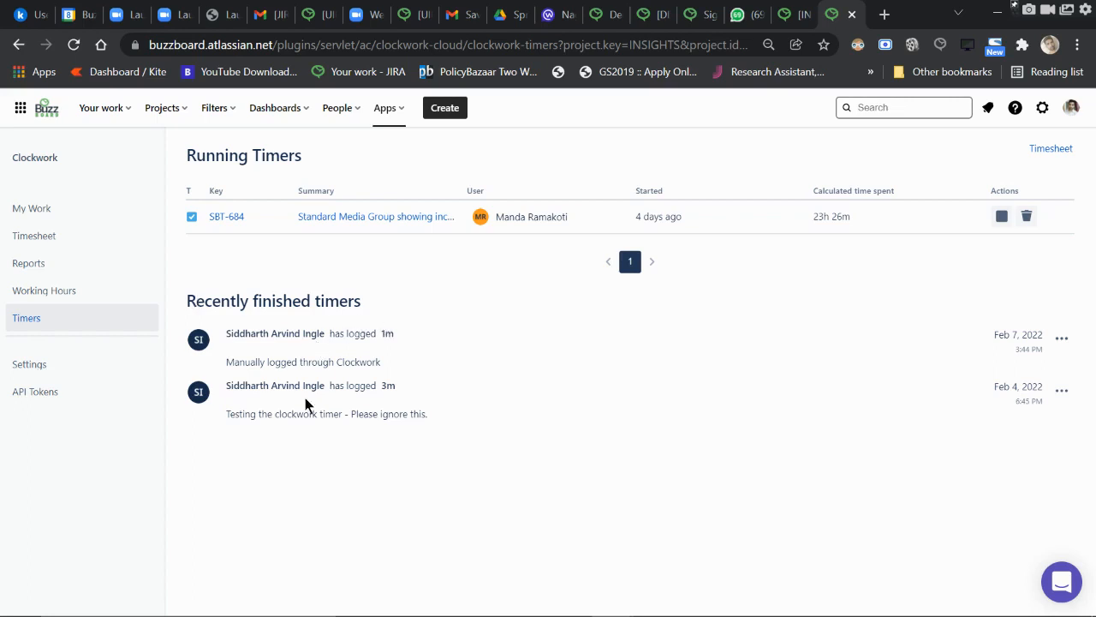
{"action": "mouse_move", "coordinate": [255, 388]}
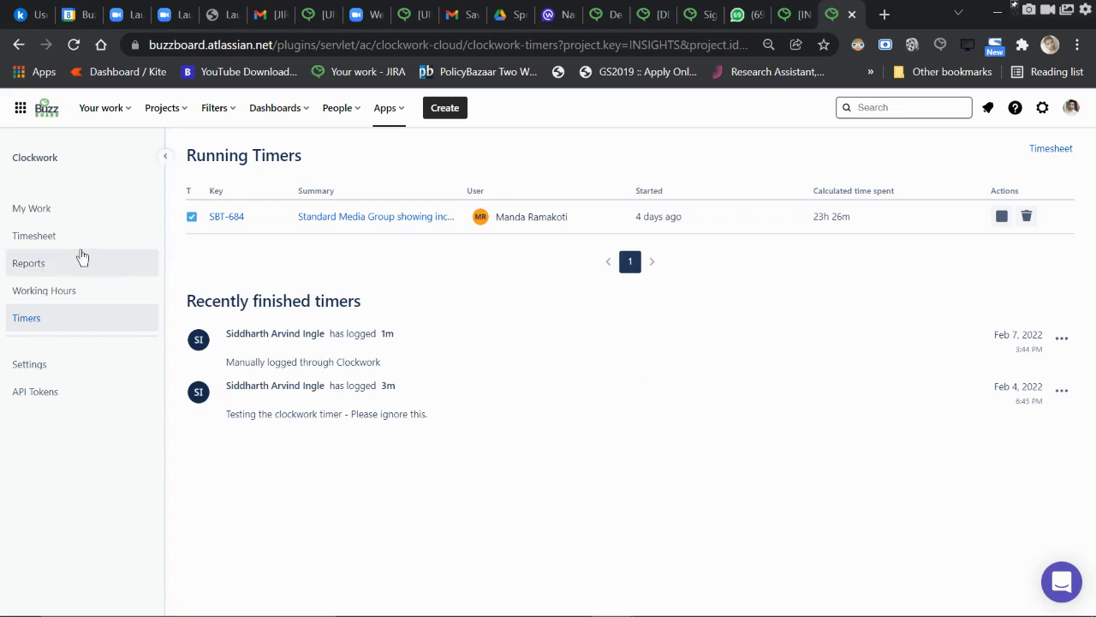
{"action": "mouse_move", "coordinate": [108, 246]}
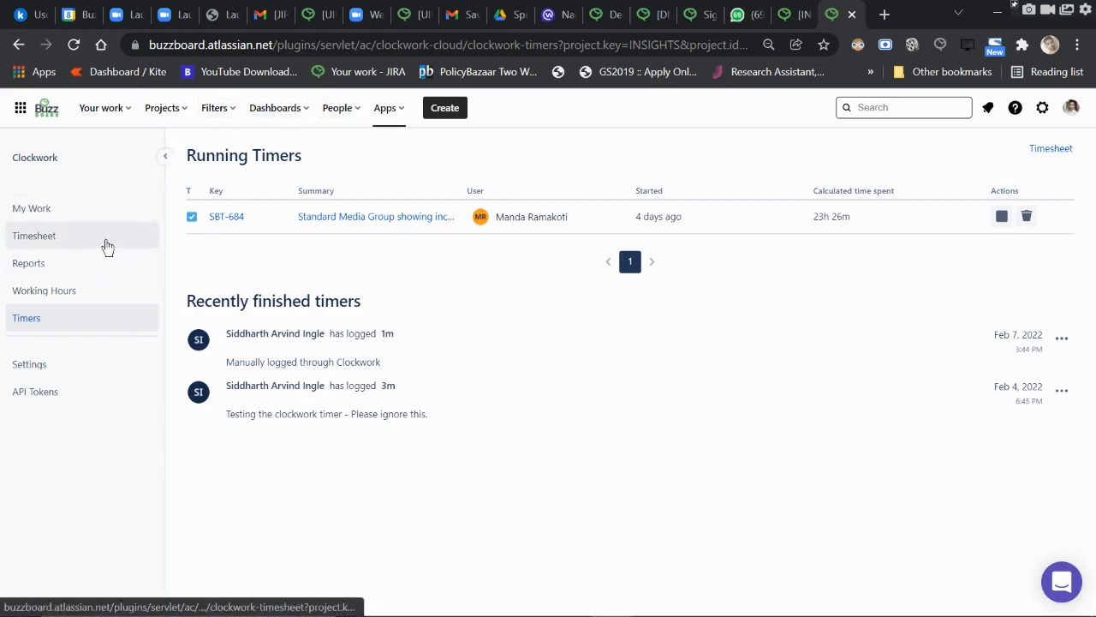
{"action": "mouse_move", "coordinate": [106, 247]}
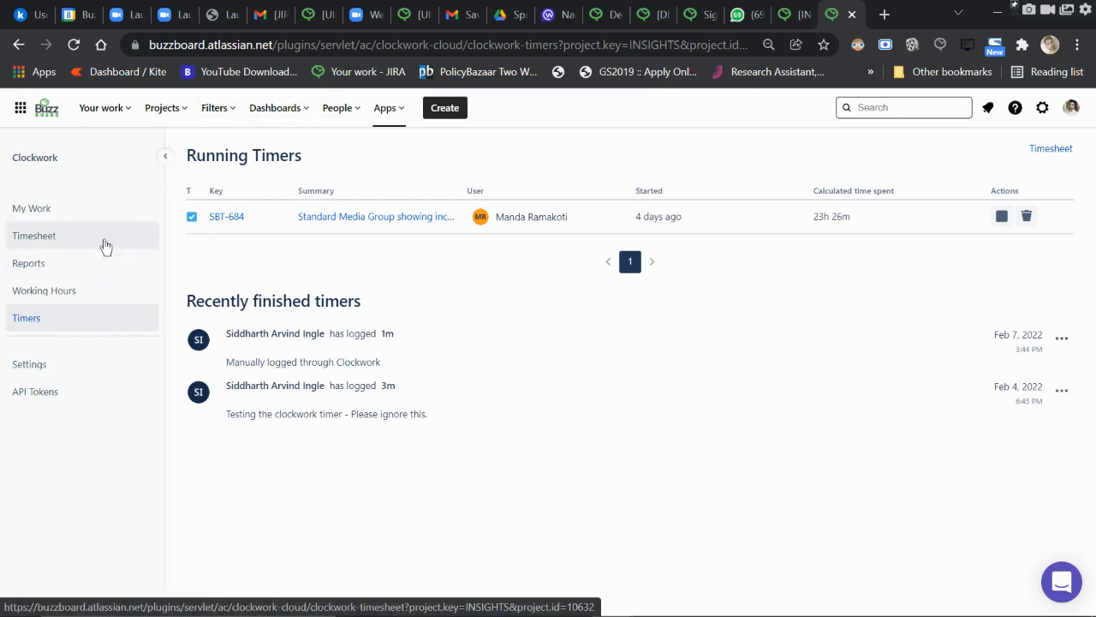
- Open Thursday's 07:00 BUZZBOARD-274 timesheet cell to see its 7h Feb 3rd worklog
{"action": "left_click", "coordinate": [34, 235]}
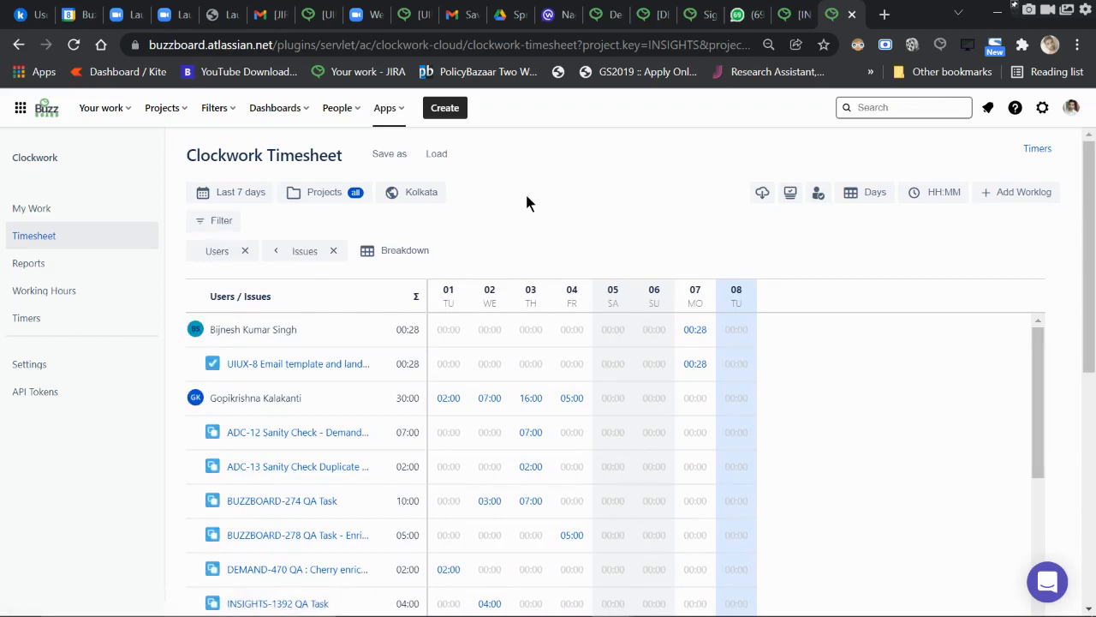
{"action": "scroll", "scroll_direction": "down", "scroll_amount": 3}
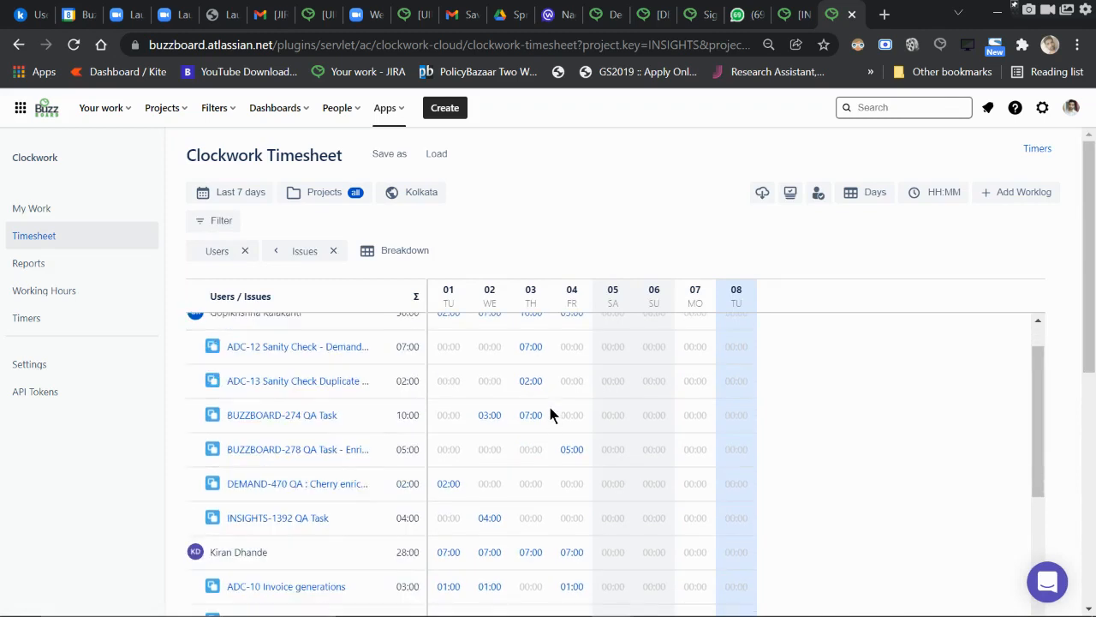
{"action": "mouse_move", "coordinate": [935, 392]}
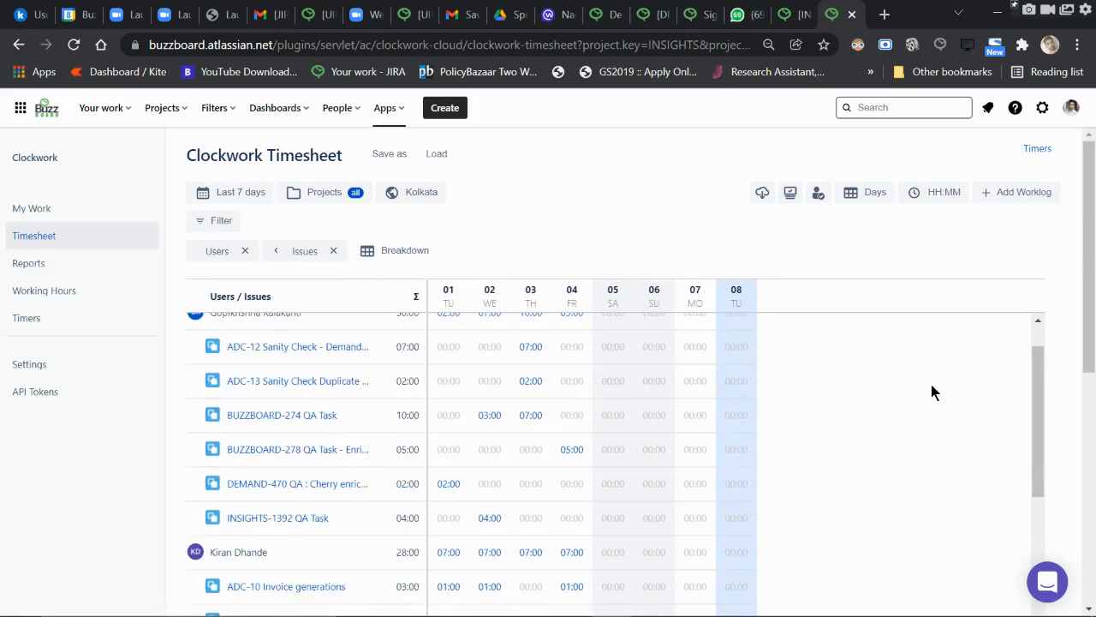
{"action": "mouse_move", "coordinate": [456, 344]}
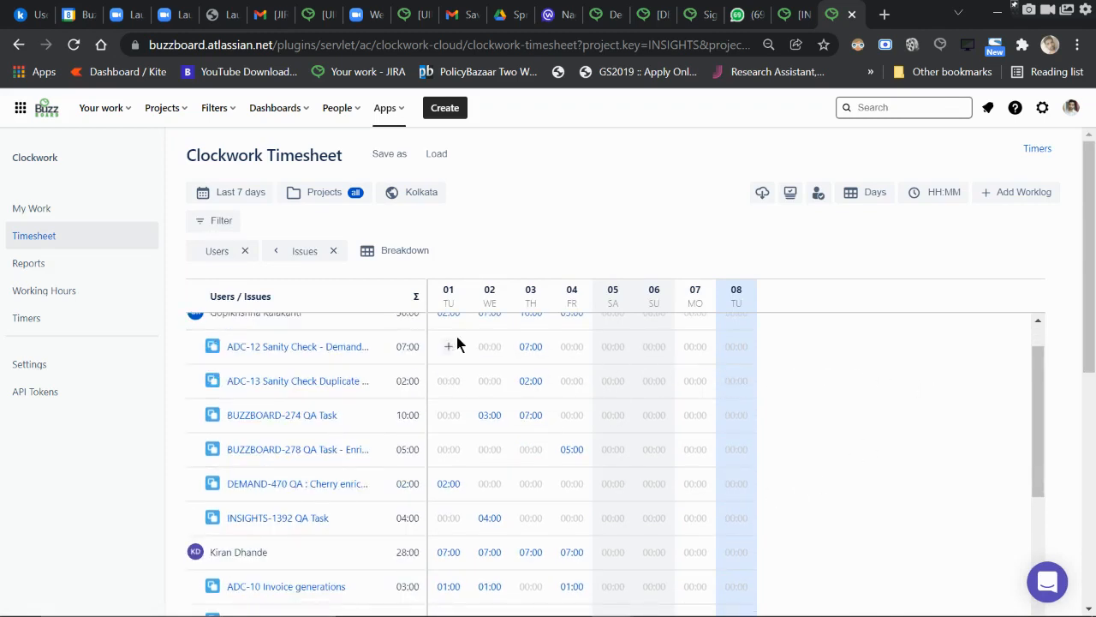
{"action": "mouse_move", "coordinate": [526, 474]}
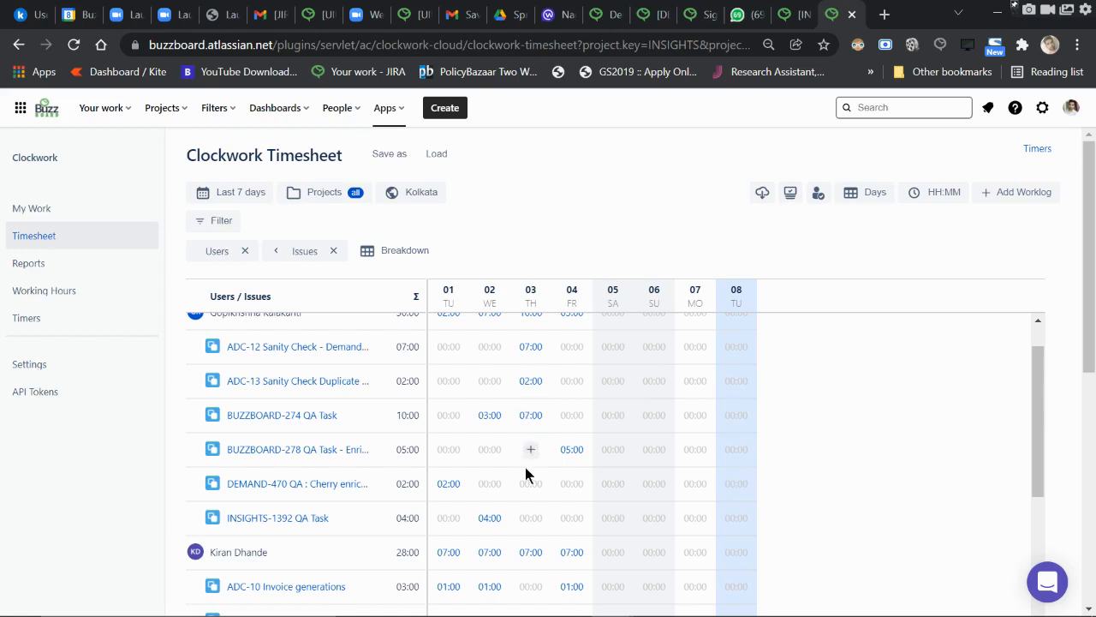
{"action": "mouse_move", "coordinate": [539, 416]}
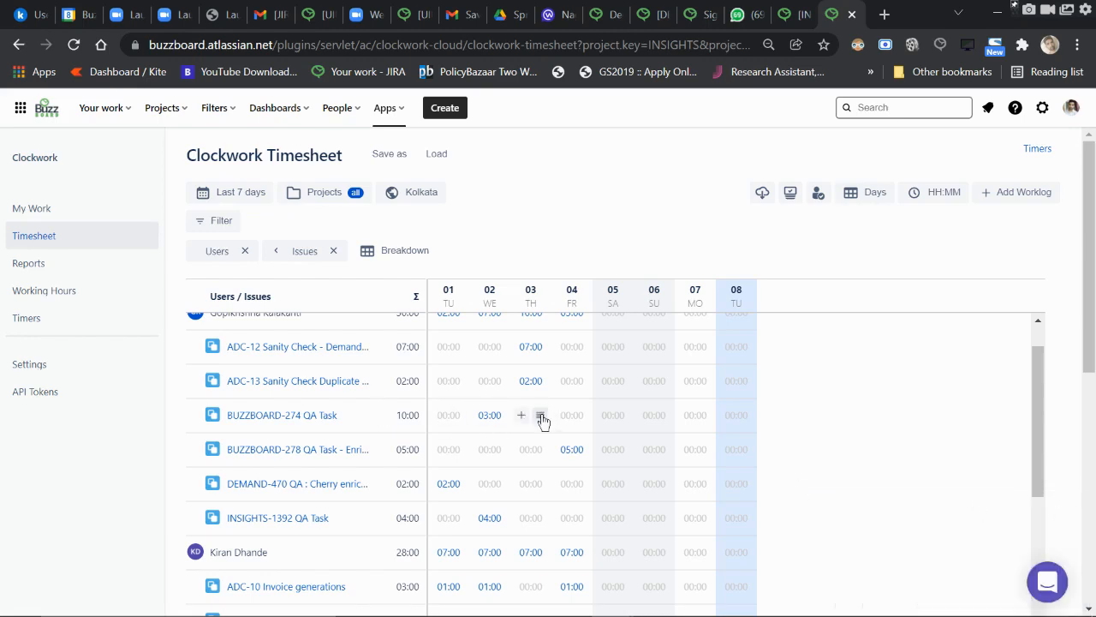
{"action": "left_click", "coordinate": [540, 415]}
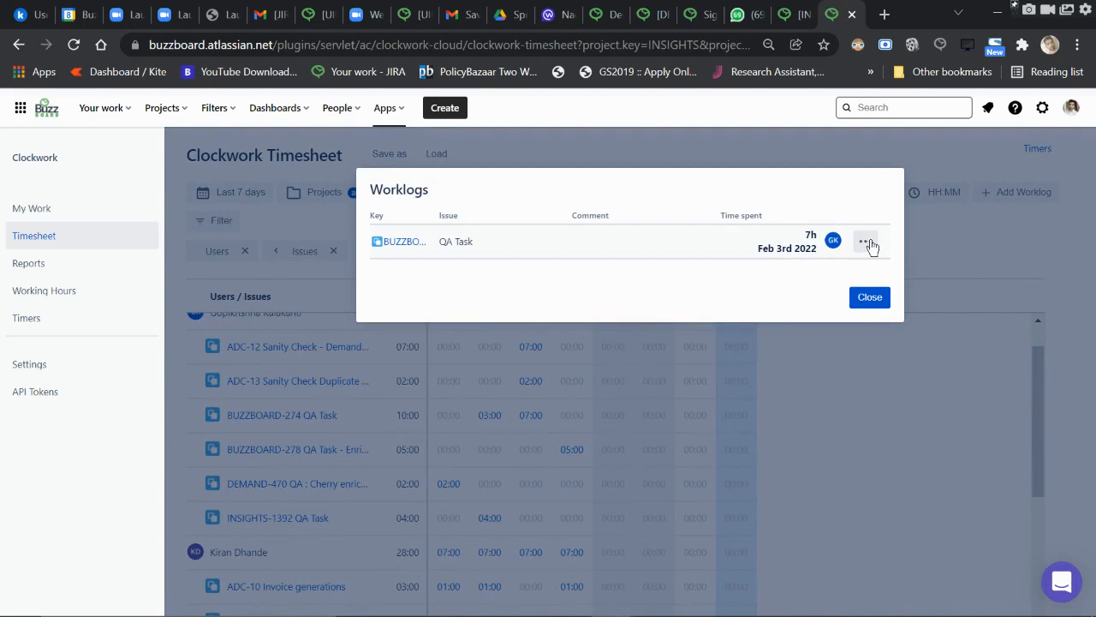
- Open the 7h ADC-12 worklog for editing, check the 16h over-hours warning, then cancel
{"action": "left_click", "coordinate": [866, 241]}
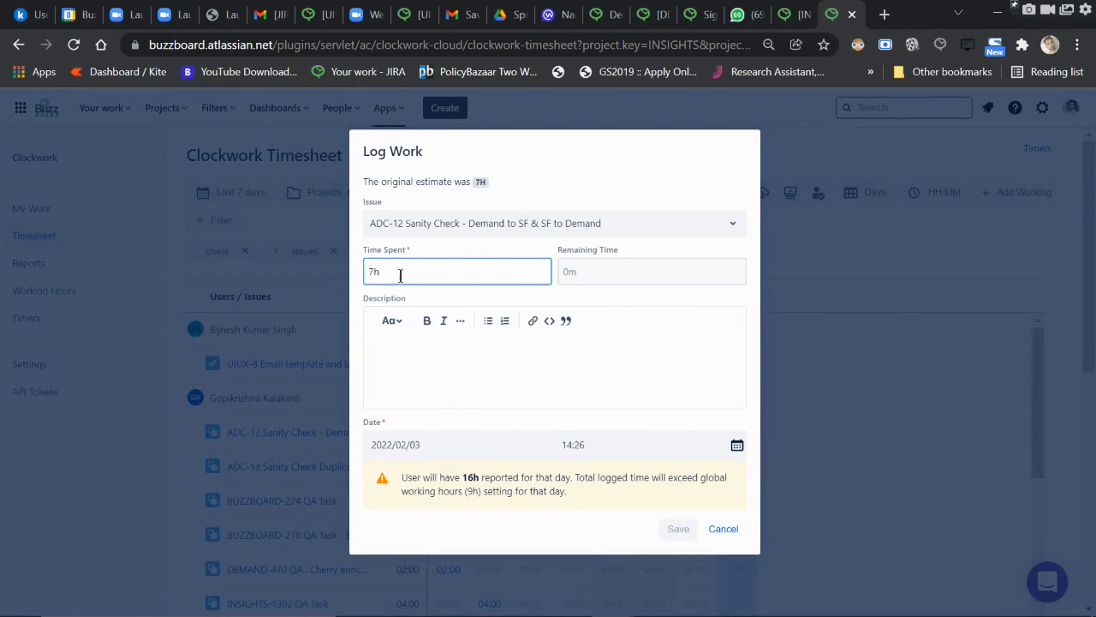
{"action": "mouse_move", "coordinate": [454, 263]}
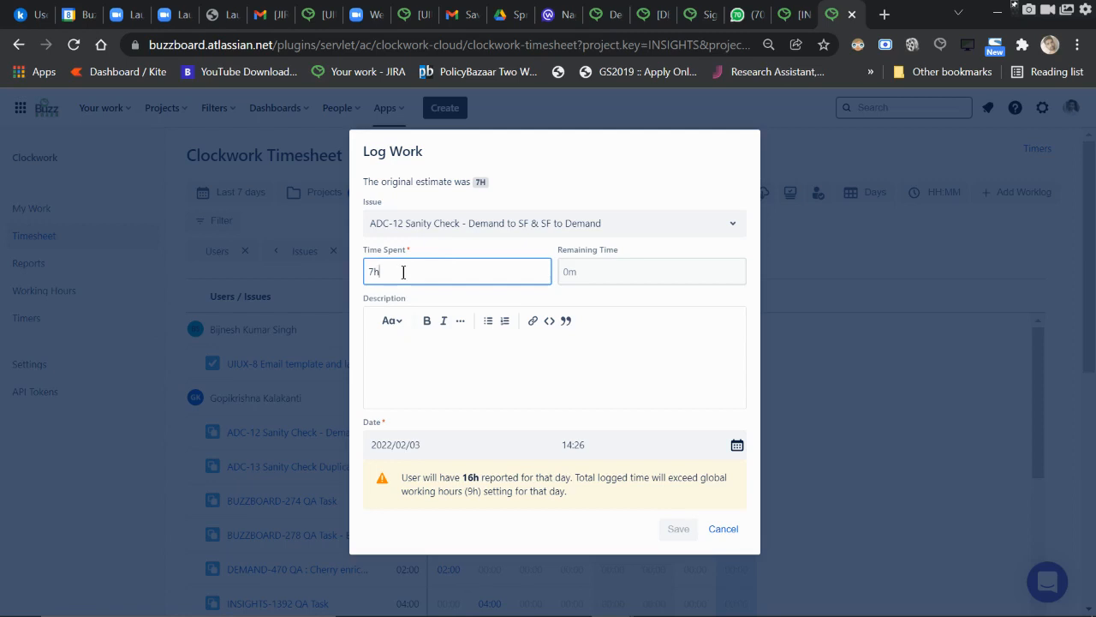
{"action": "mouse_move", "coordinate": [693, 529]}
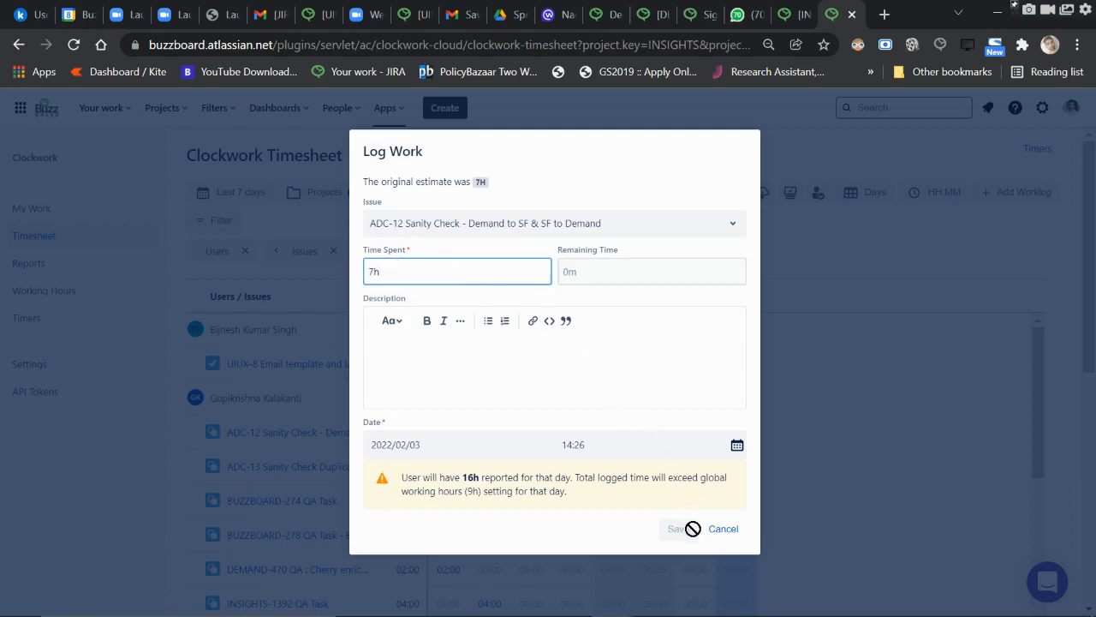
{"action": "mouse_move", "coordinate": [434, 510]}
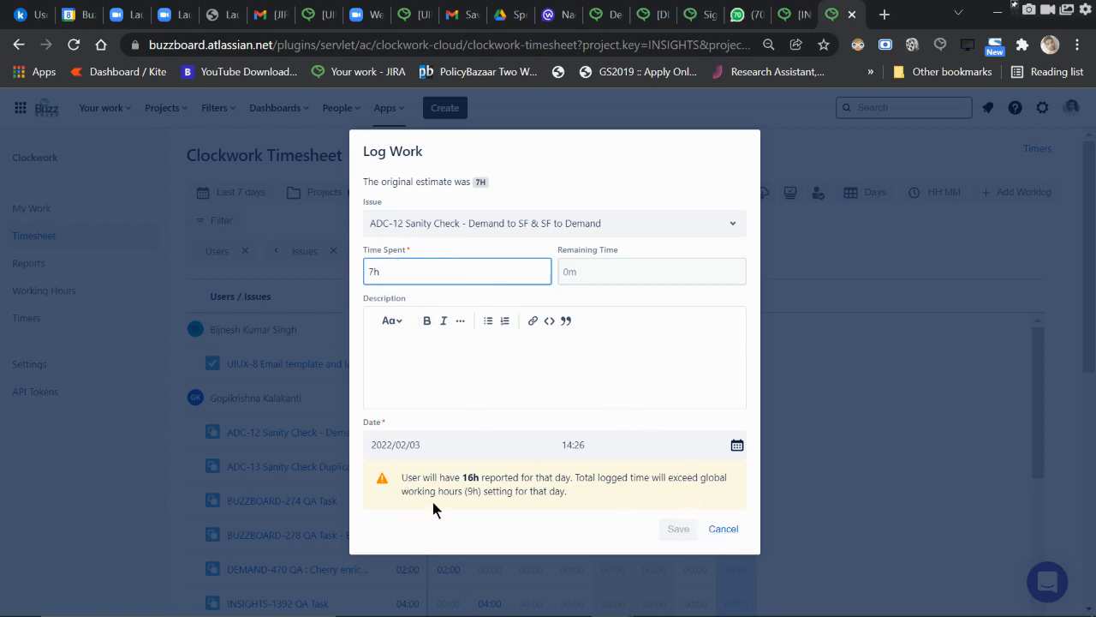
{"action": "mouse_move", "coordinate": [400, 482]}
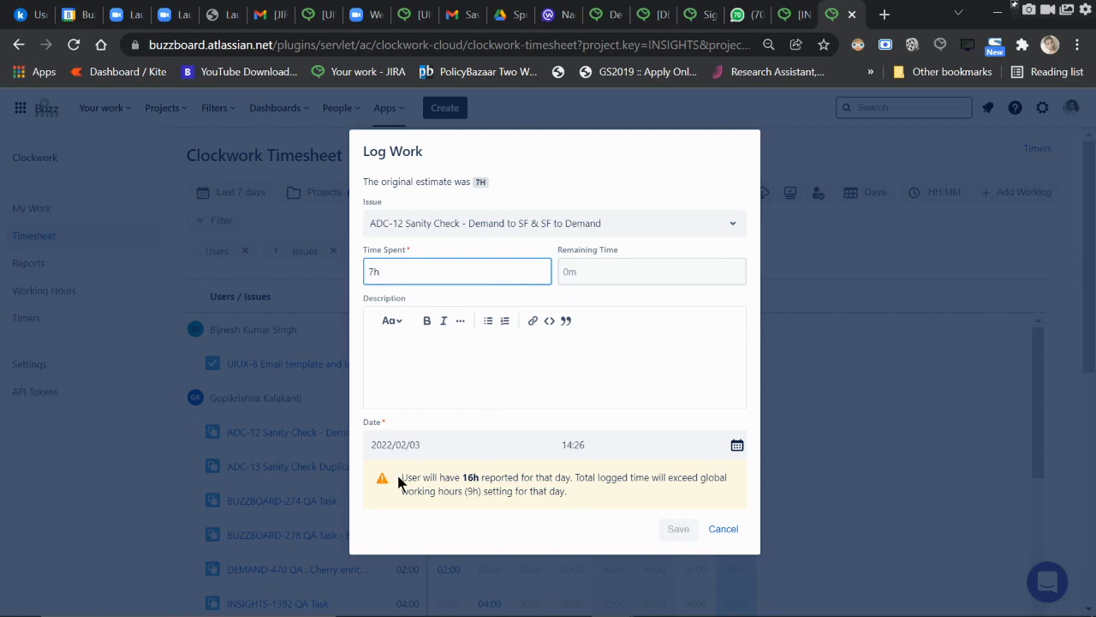
{"action": "mouse_move", "coordinate": [539, 505]}
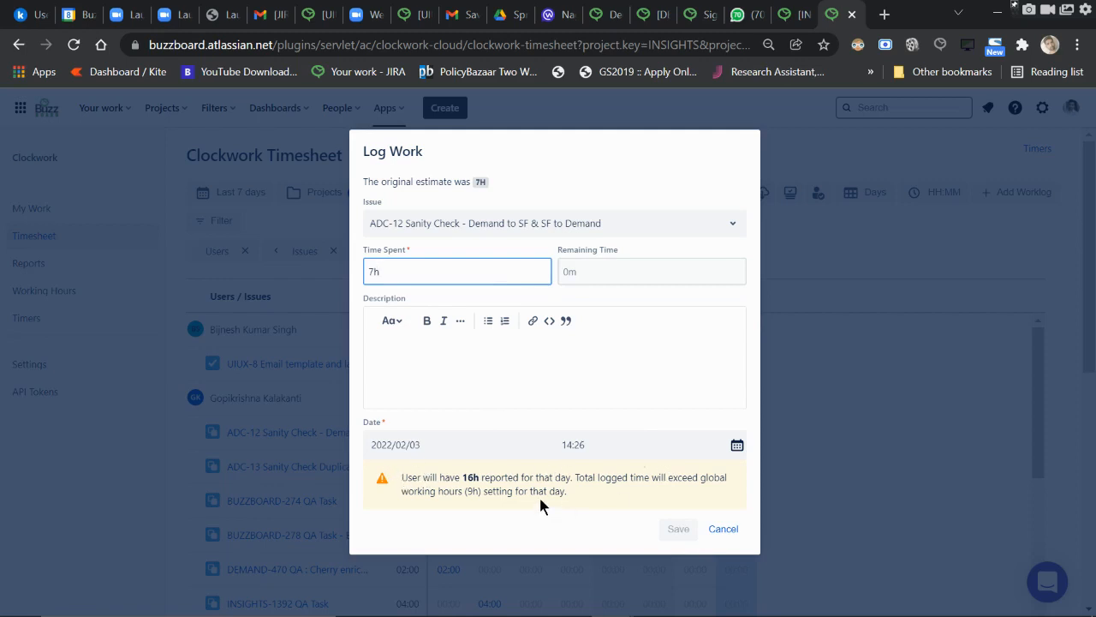
{"action": "mouse_move", "coordinate": [101, 369]}
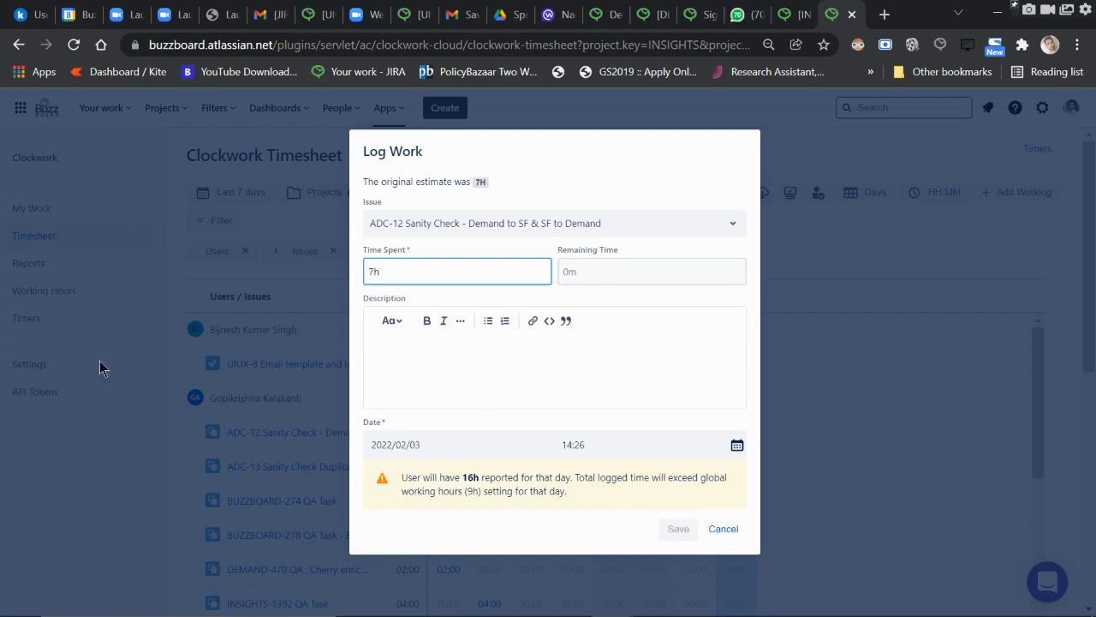
{"action": "left_click", "coordinate": [456, 272]}
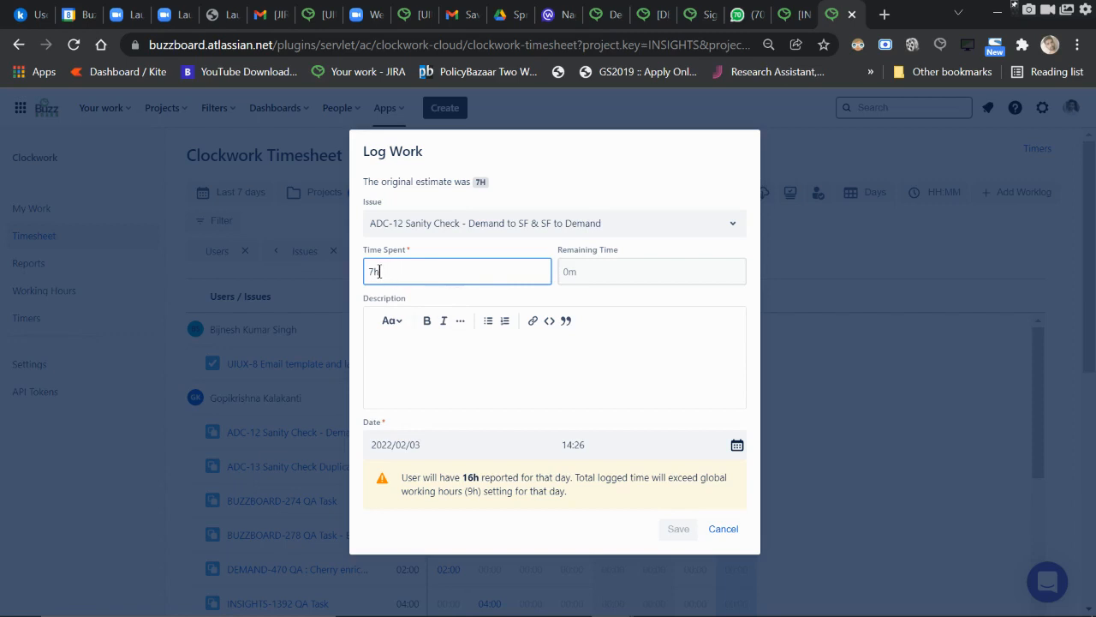
{"action": "mouse_move", "coordinate": [481, 274]}
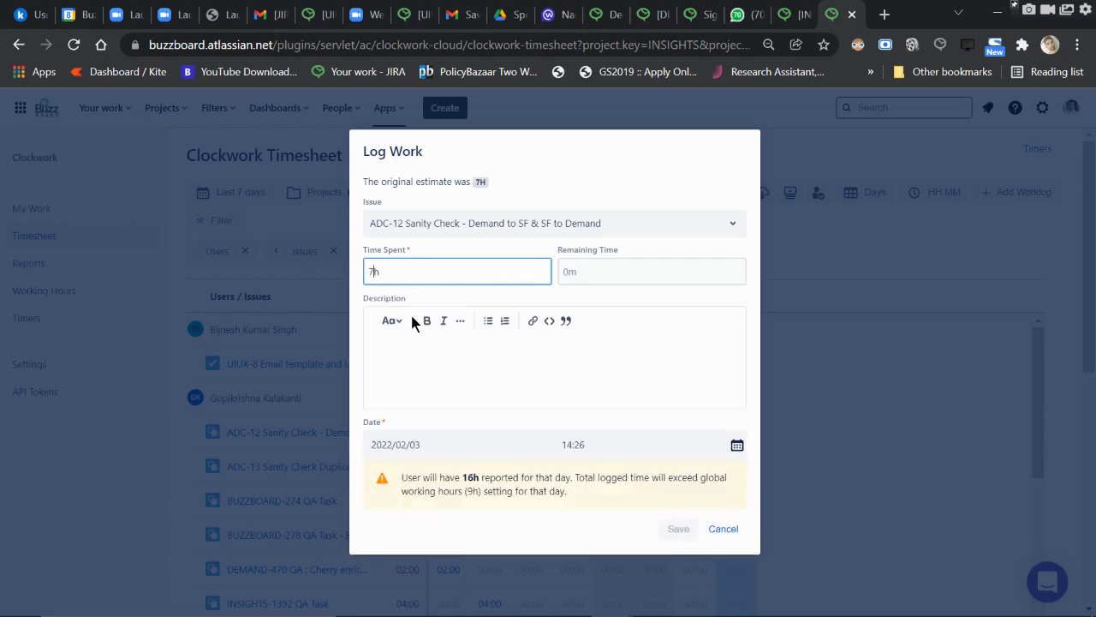
{"action": "left_click", "coordinate": [723, 529]}
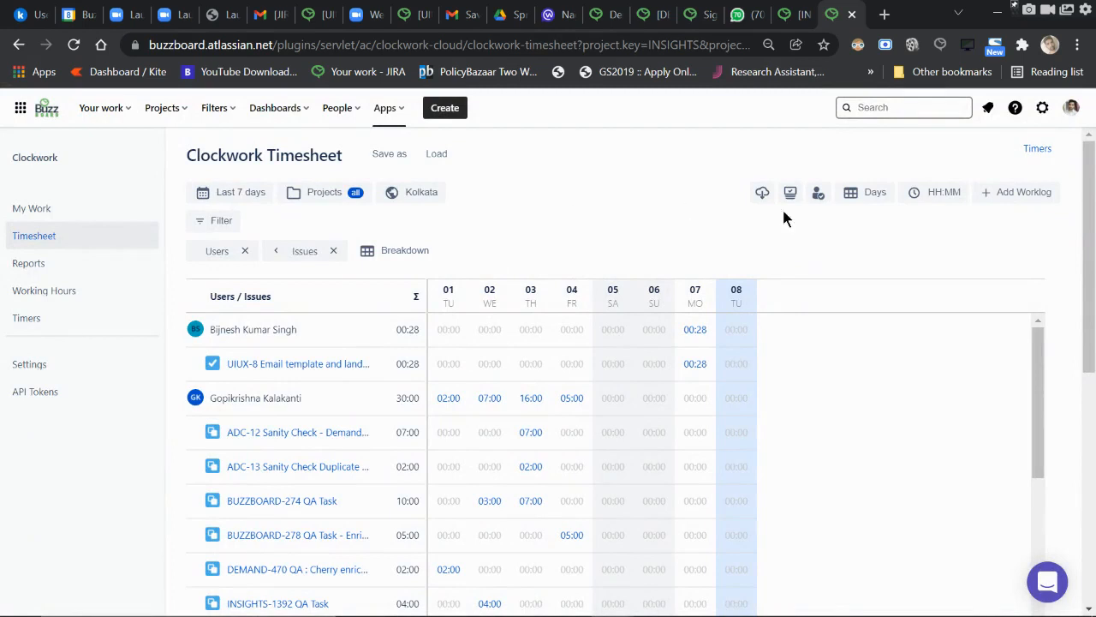
{"action": "mouse_move", "coordinate": [685, 225]}
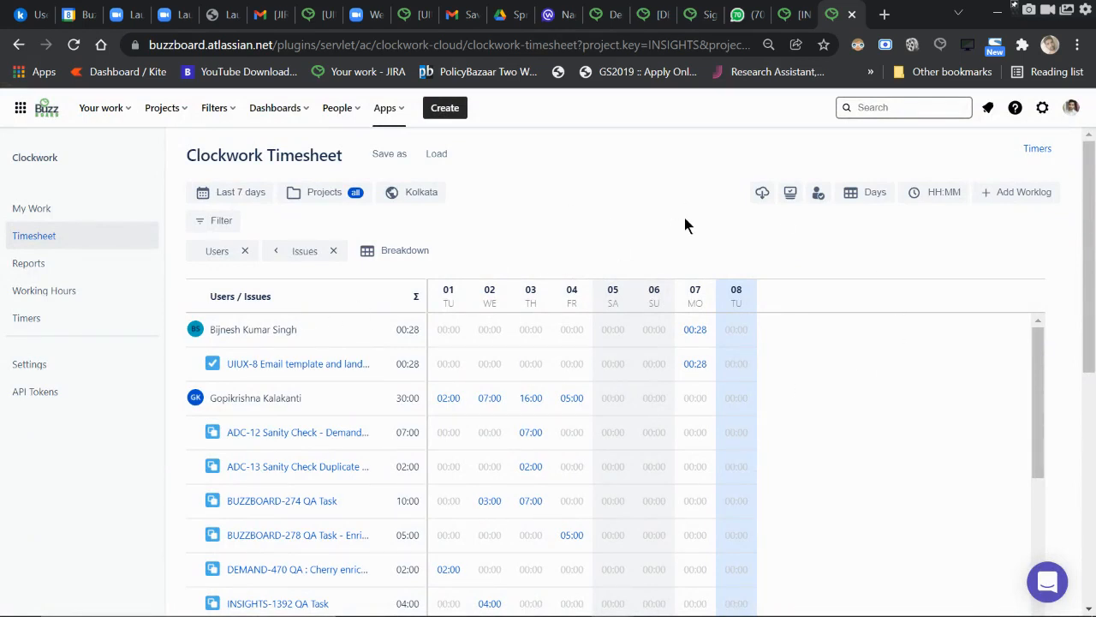
{"action": "mouse_move", "coordinate": [411, 238]}
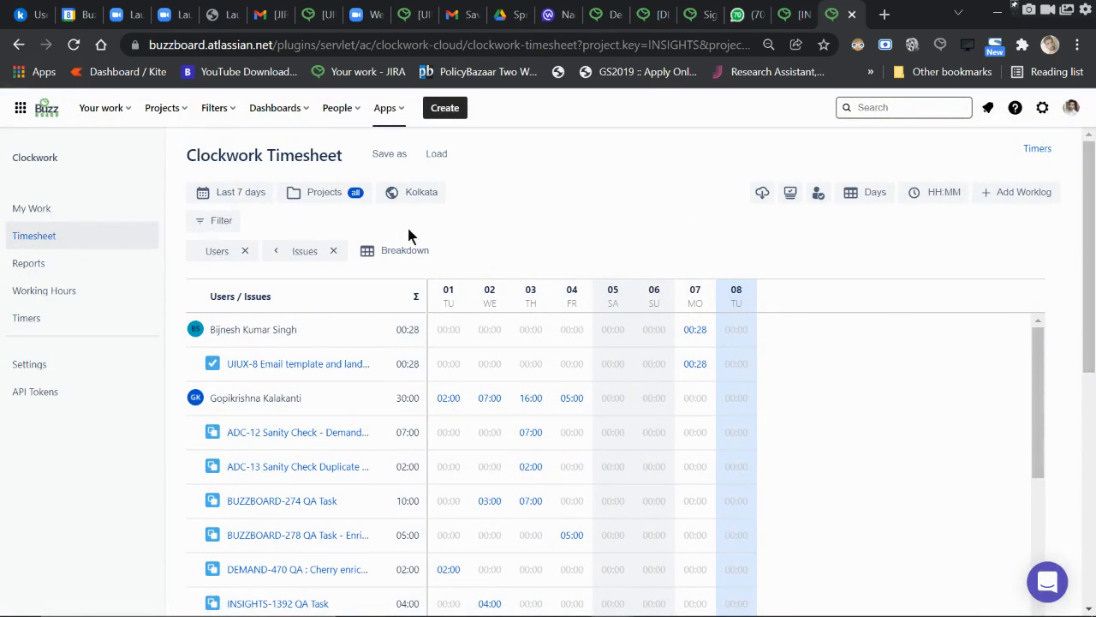